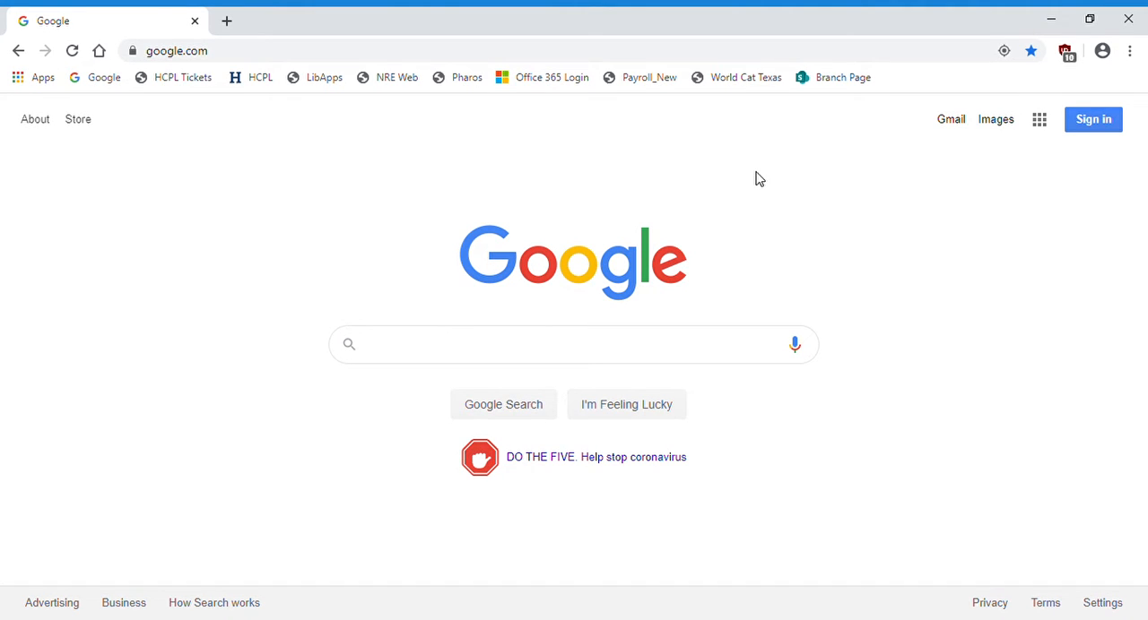
pyautogui.moveTo(466, 144)
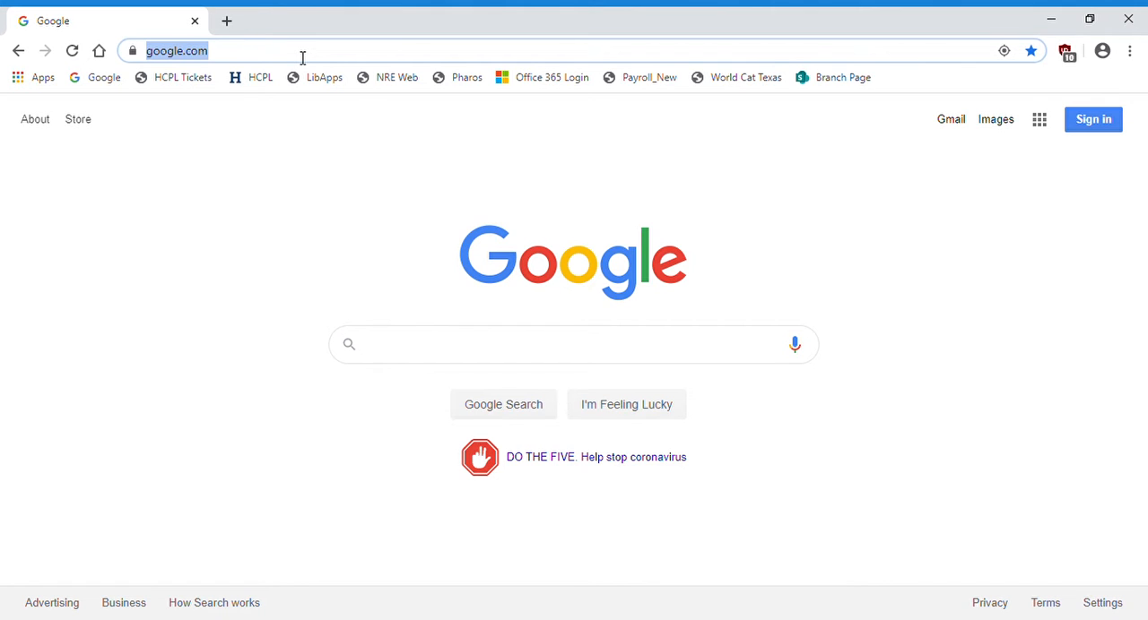
pyautogui.moveTo(501, 314)
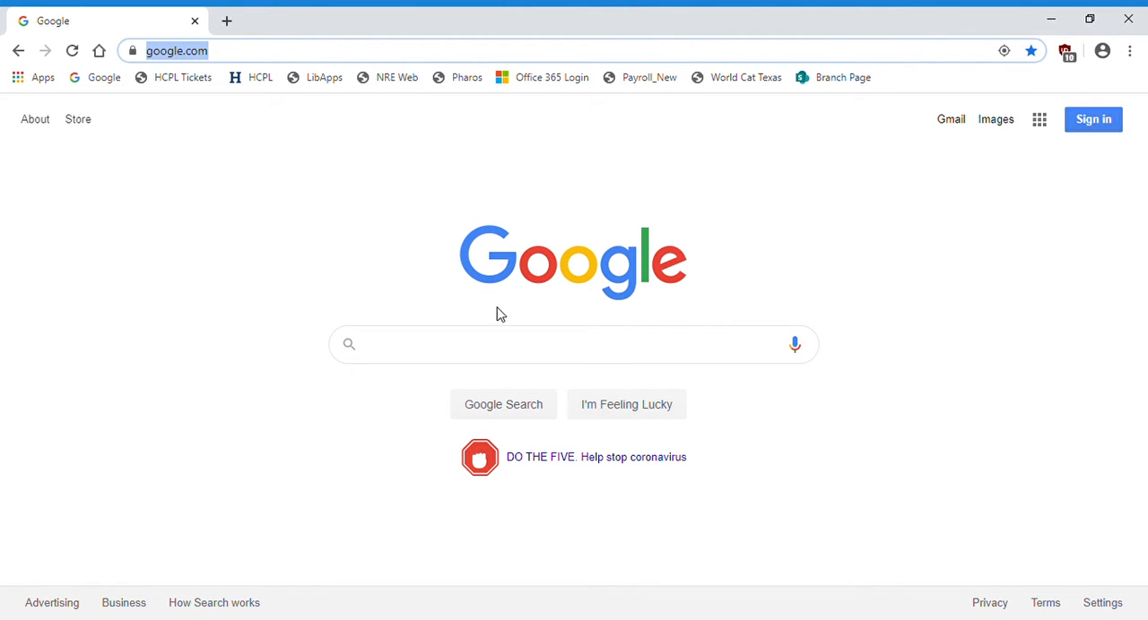
pyautogui.moveTo(434, 222)
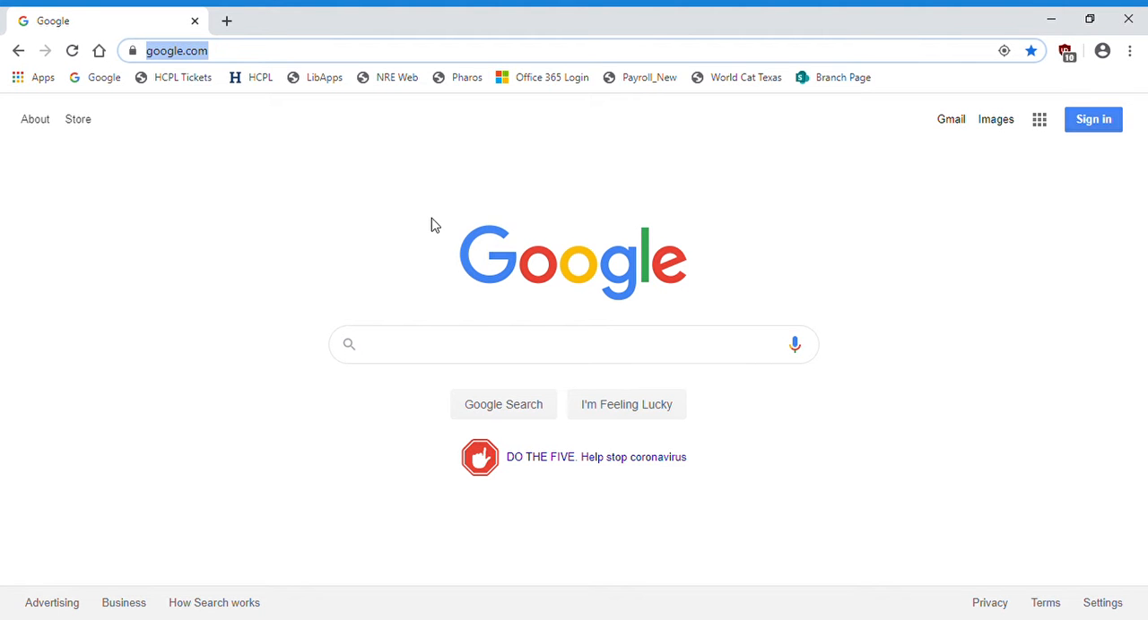
# - Search Google for 'codecademy' from the address bar
pyautogui.write('codecademy')
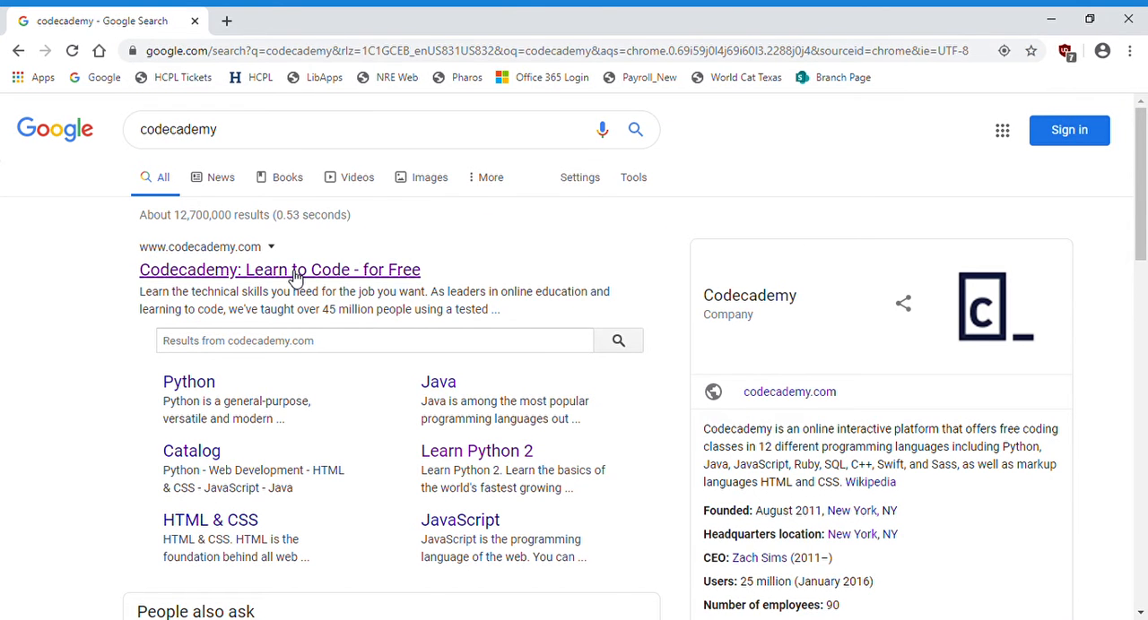
# - Go to the Codecademy site from the results and begin signing up
pyautogui.click(279, 269)
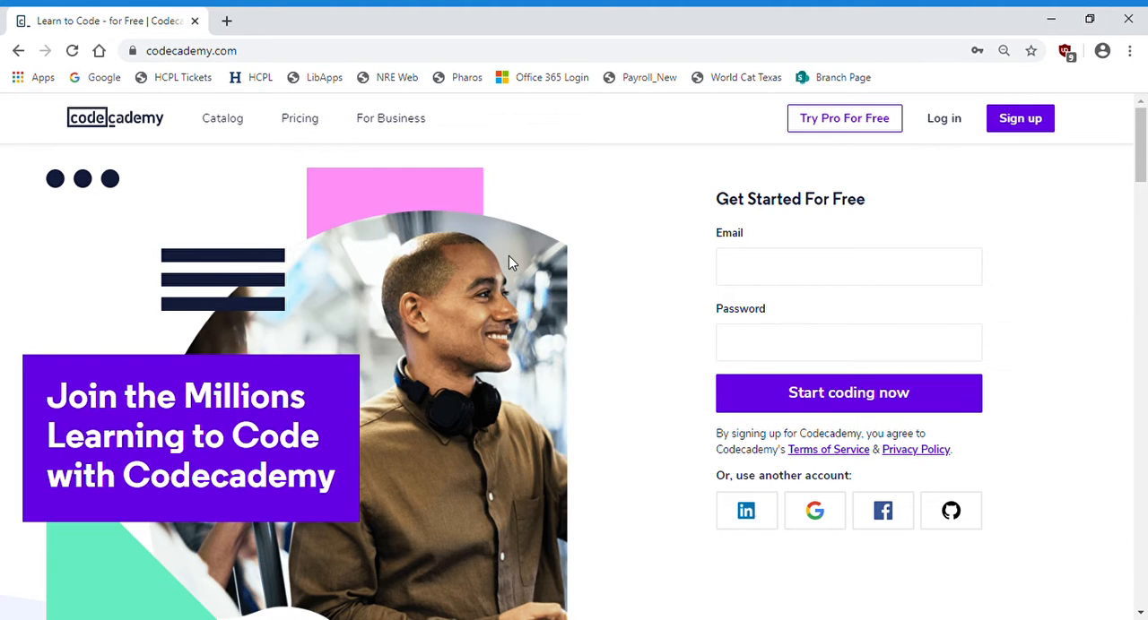
pyautogui.scroll(-3)
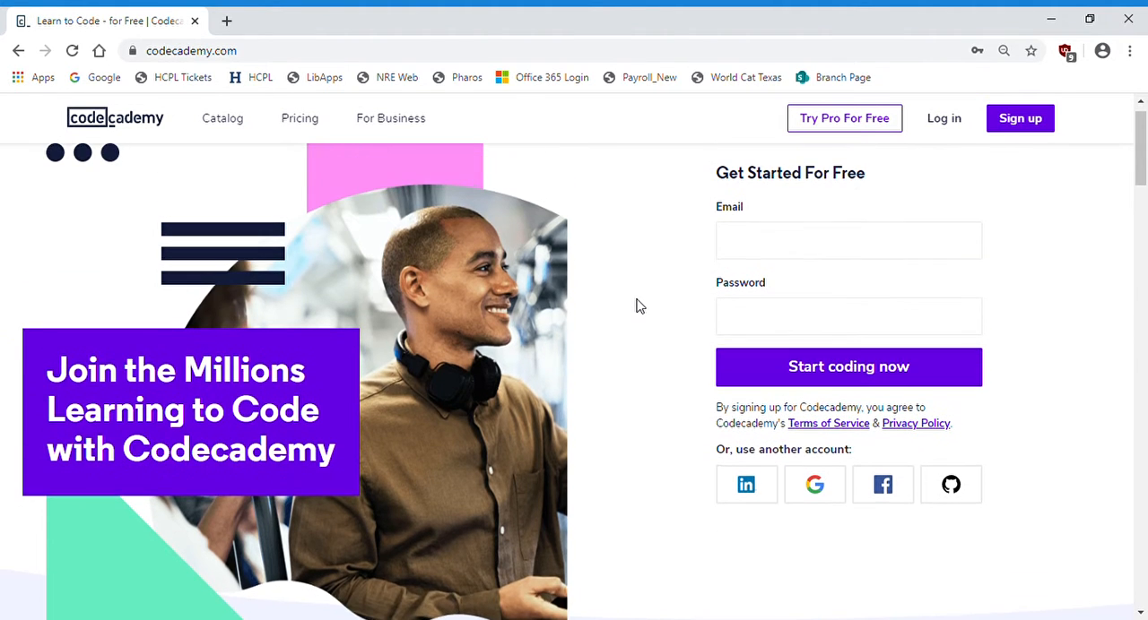
pyautogui.click(1018, 118)
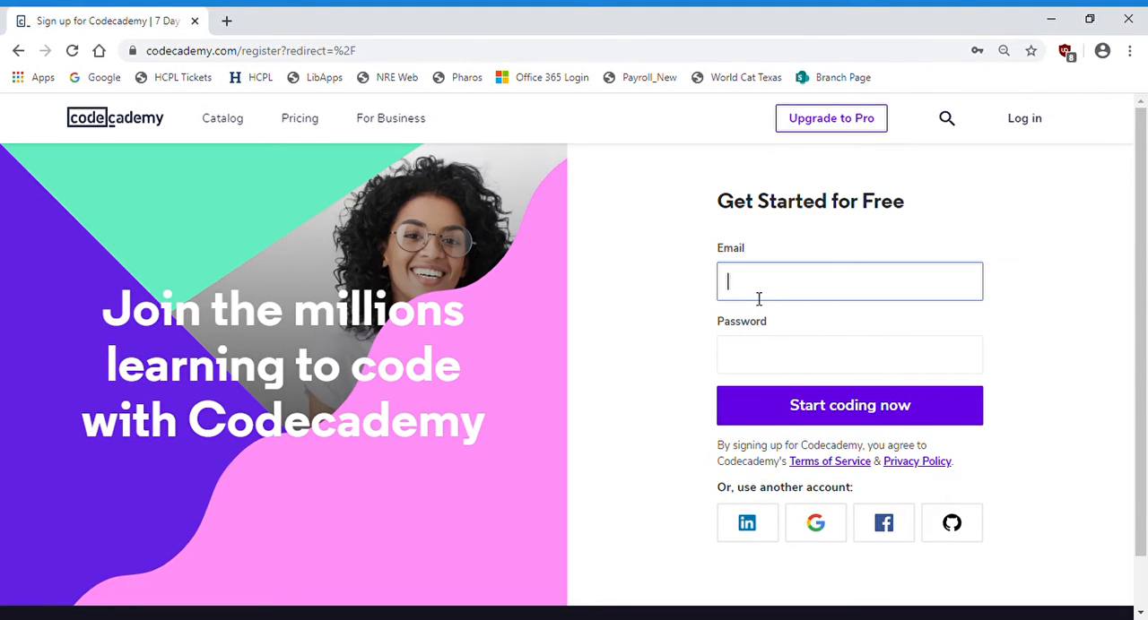
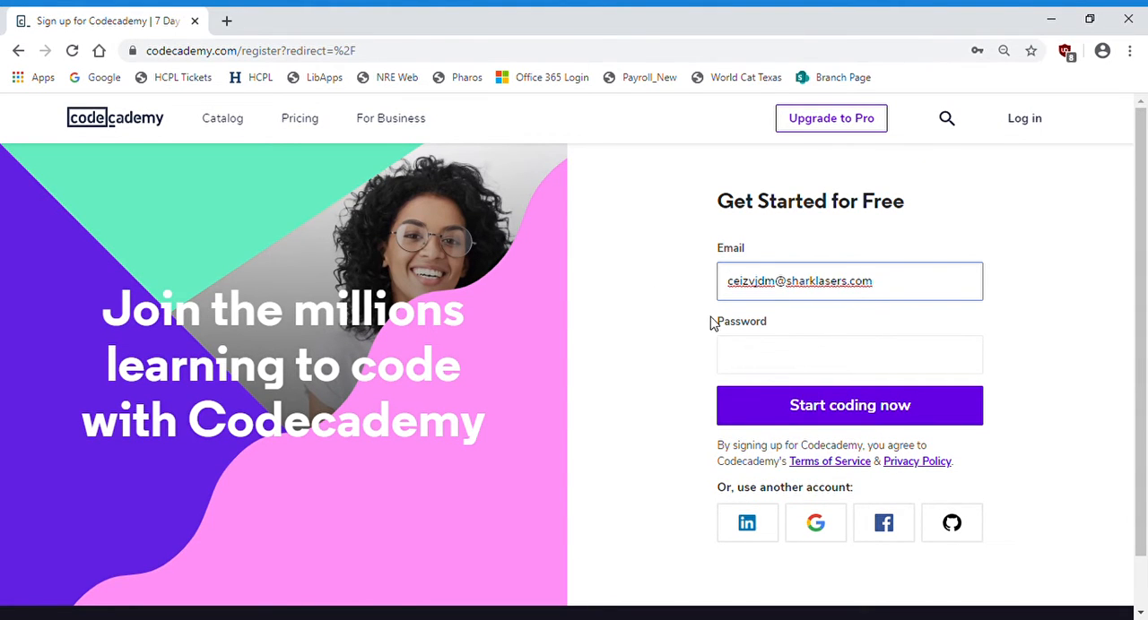
pyautogui.click(850, 353)
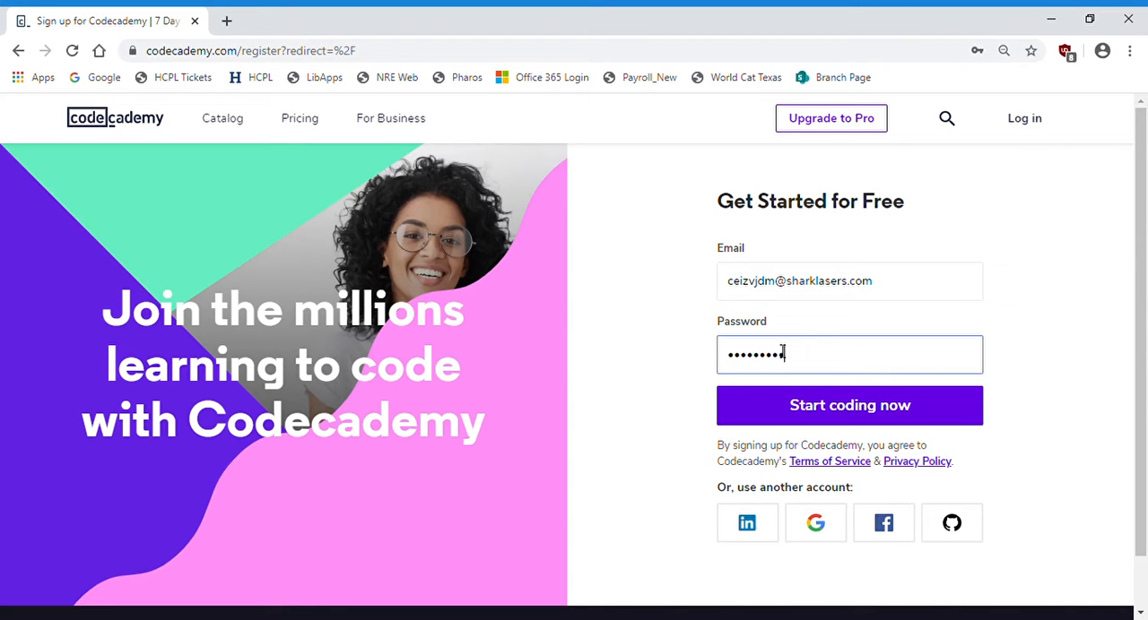
pyautogui.click(848, 405)
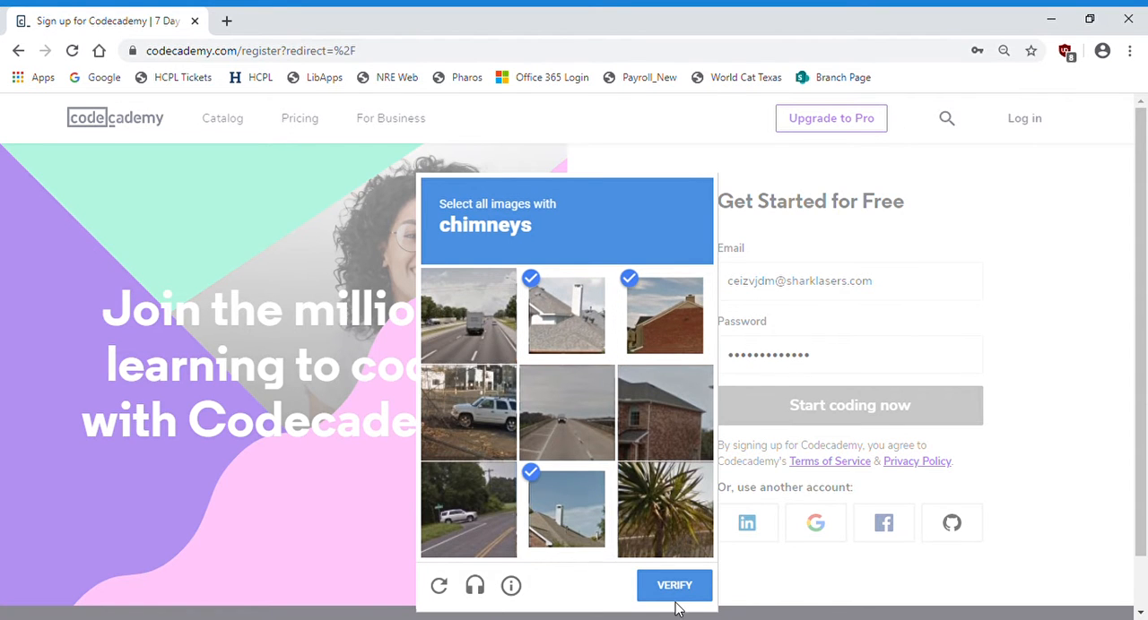
pyautogui.click(674, 584)
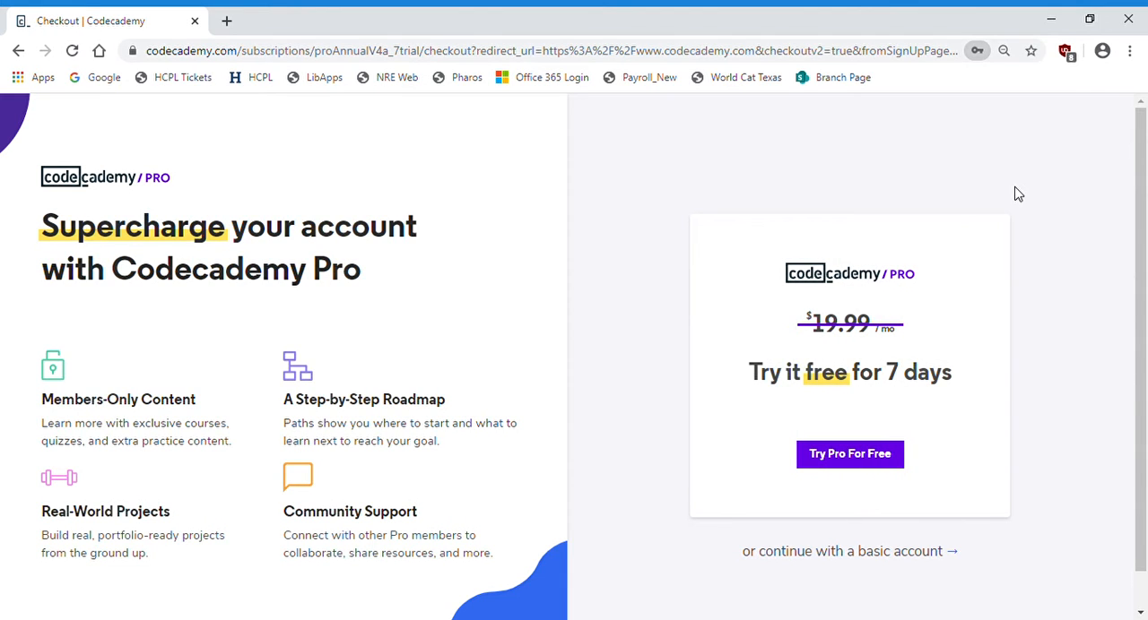
# - Skip the Pro free trial by continuing with a basic account
pyautogui.scroll(-3)
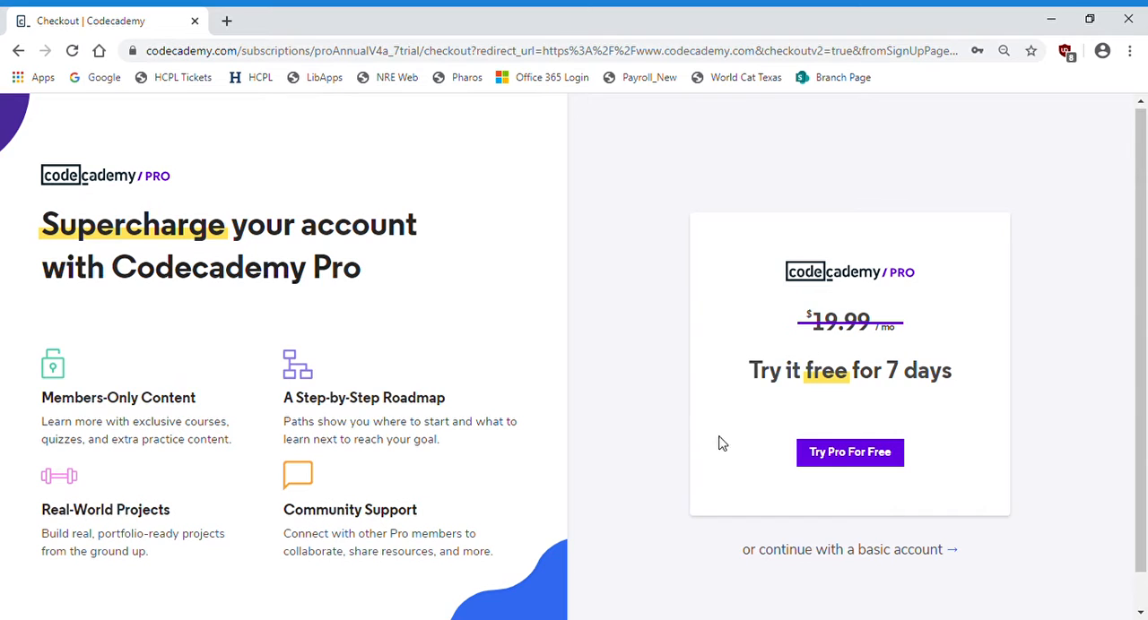
pyautogui.moveTo(893, 549)
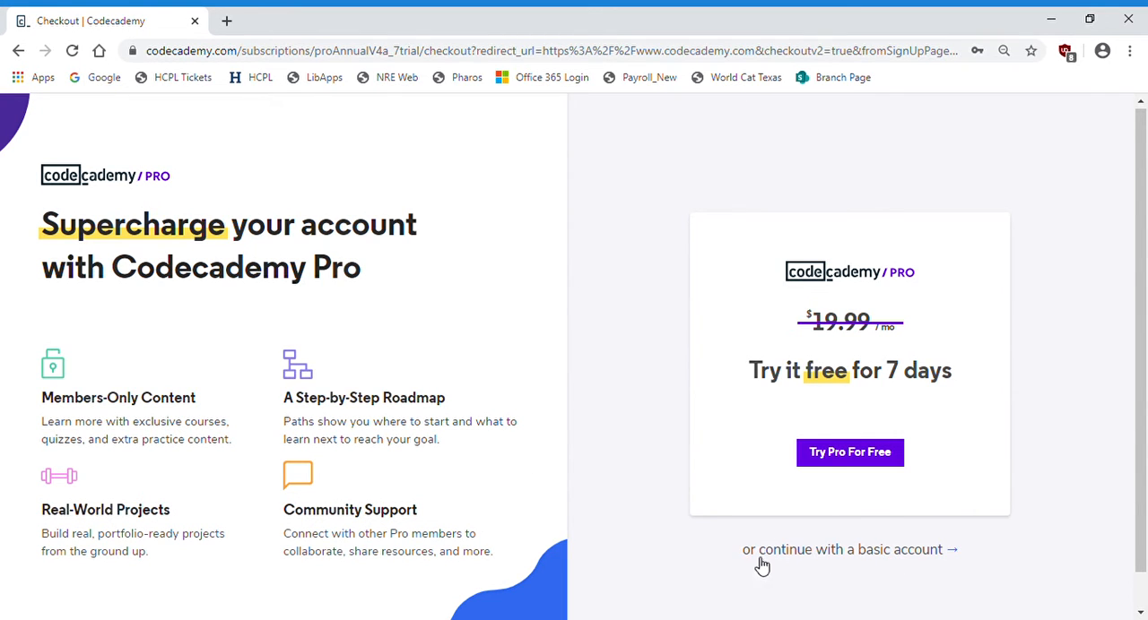
pyautogui.click(850, 548)
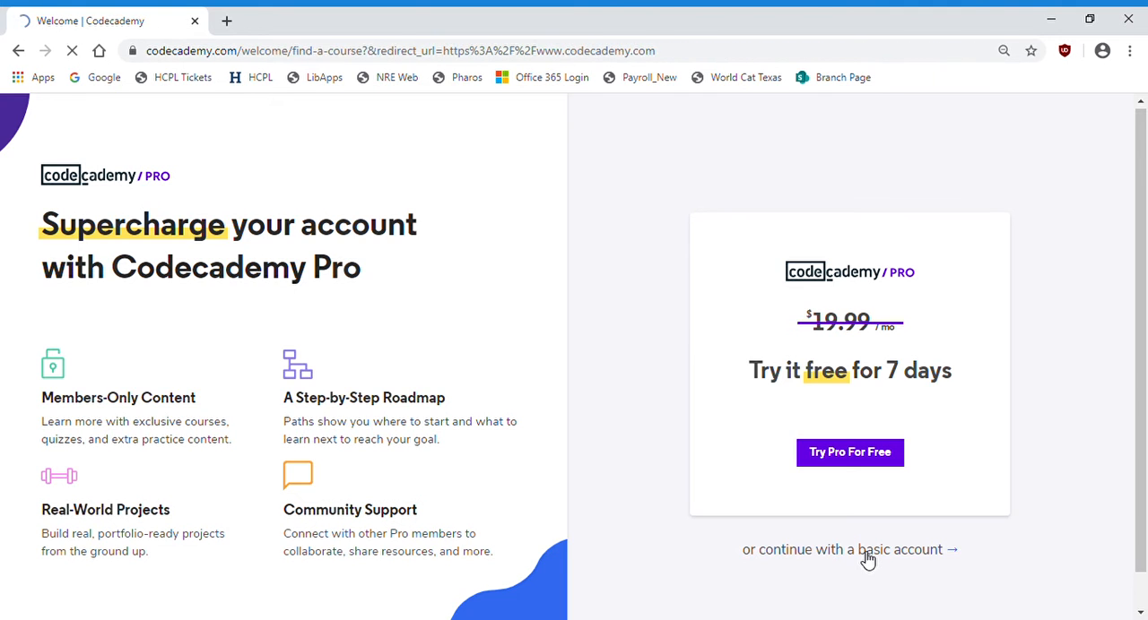
pyautogui.click(850, 548)
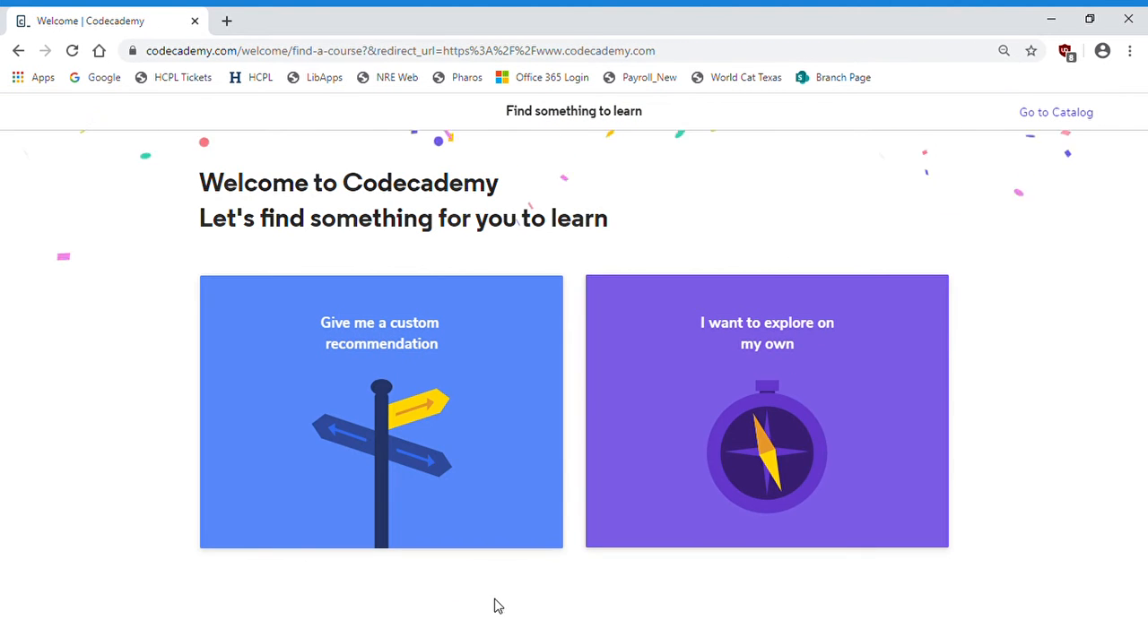
pyautogui.moveTo(449, 486)
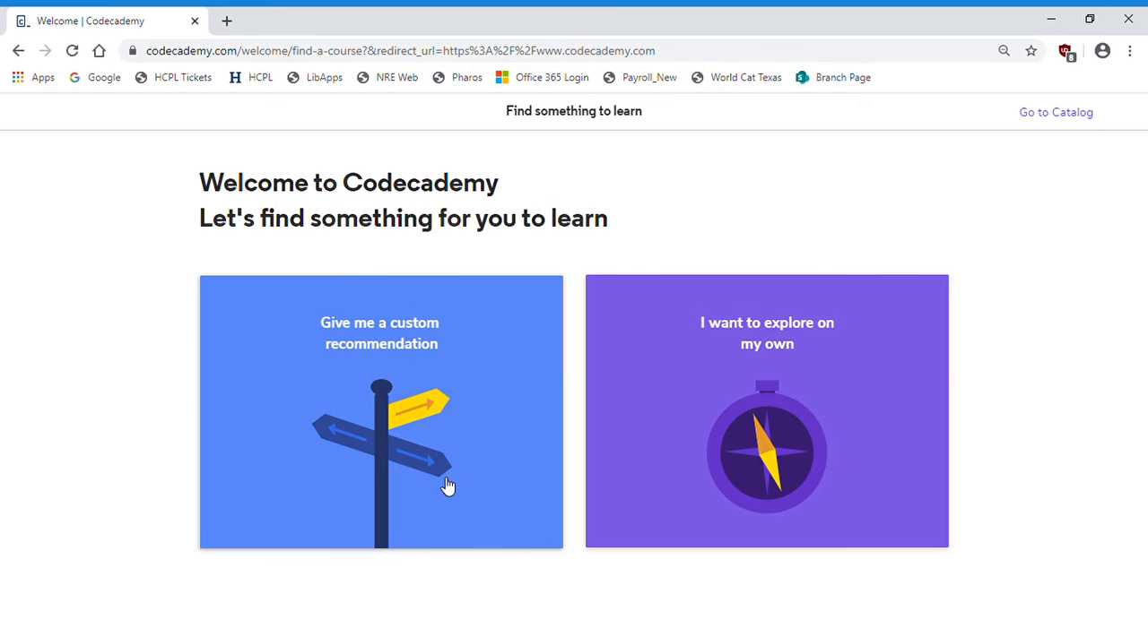
pyautogui.moveTo(356, 402)
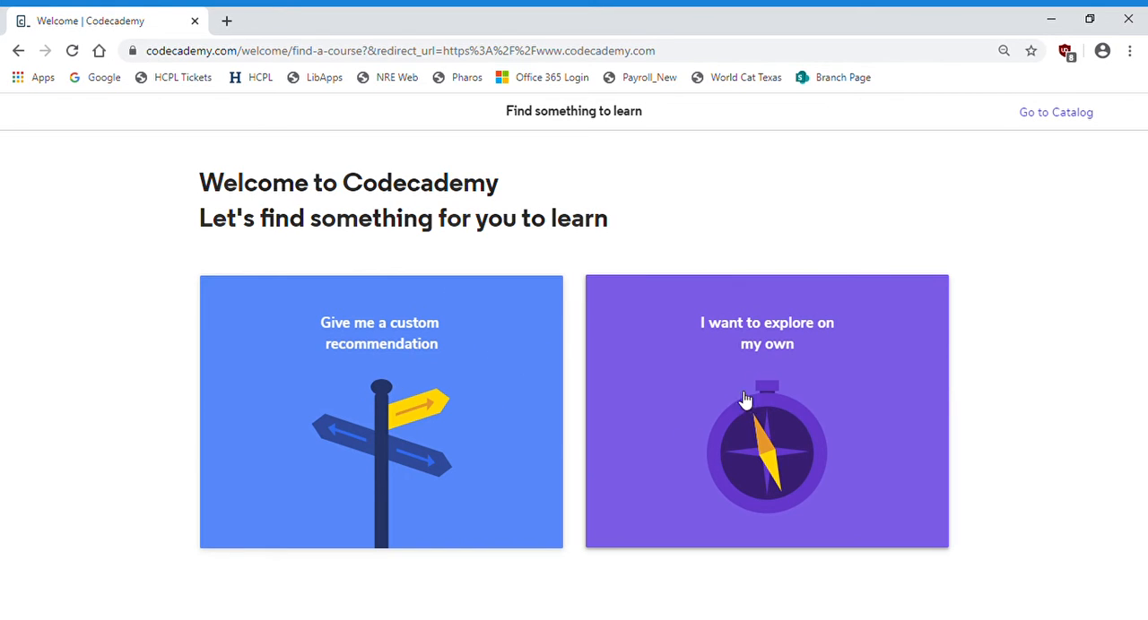
pyautogui.moveTo(731, 391)
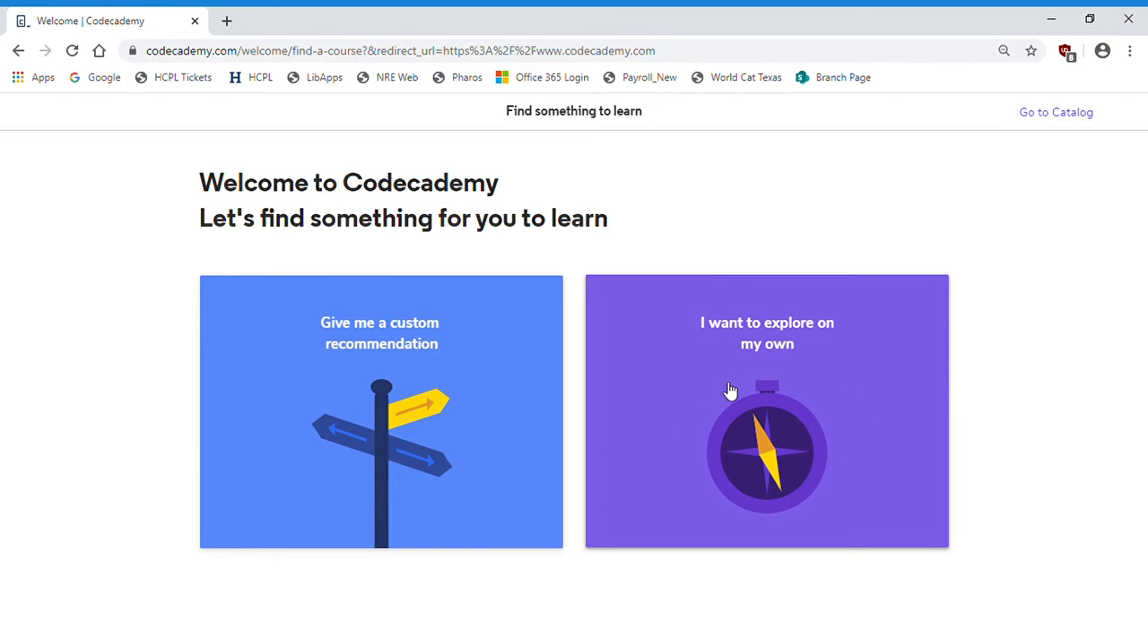
# - Choose 'I want to explore on my own' on the welcome page
pyautogui.click(767, 413)
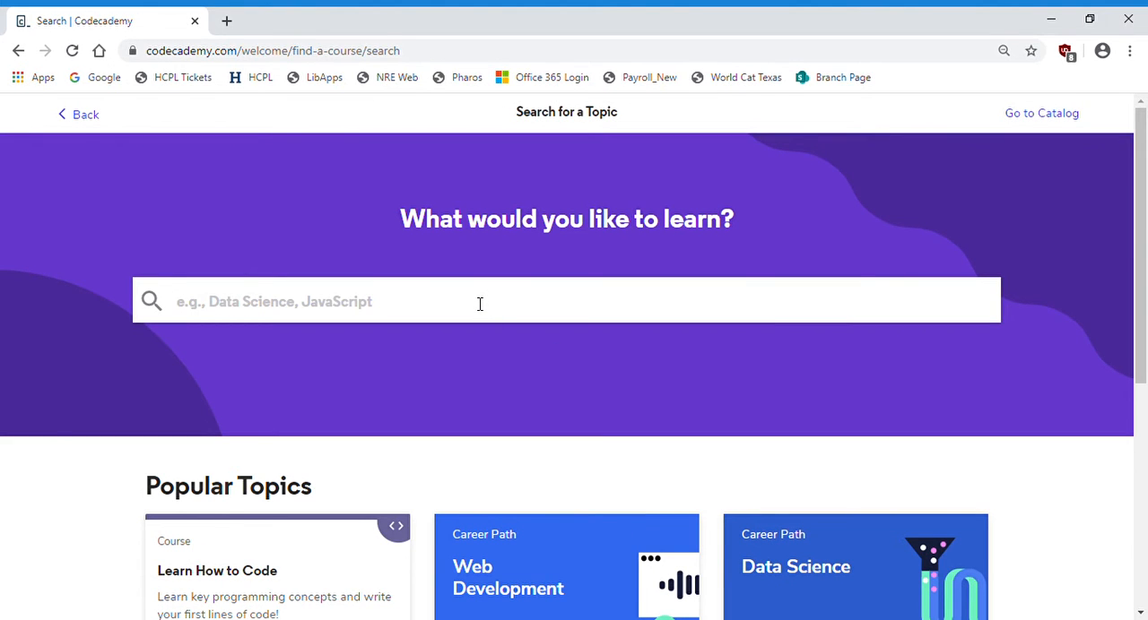
pyautogui.scroll(-3)
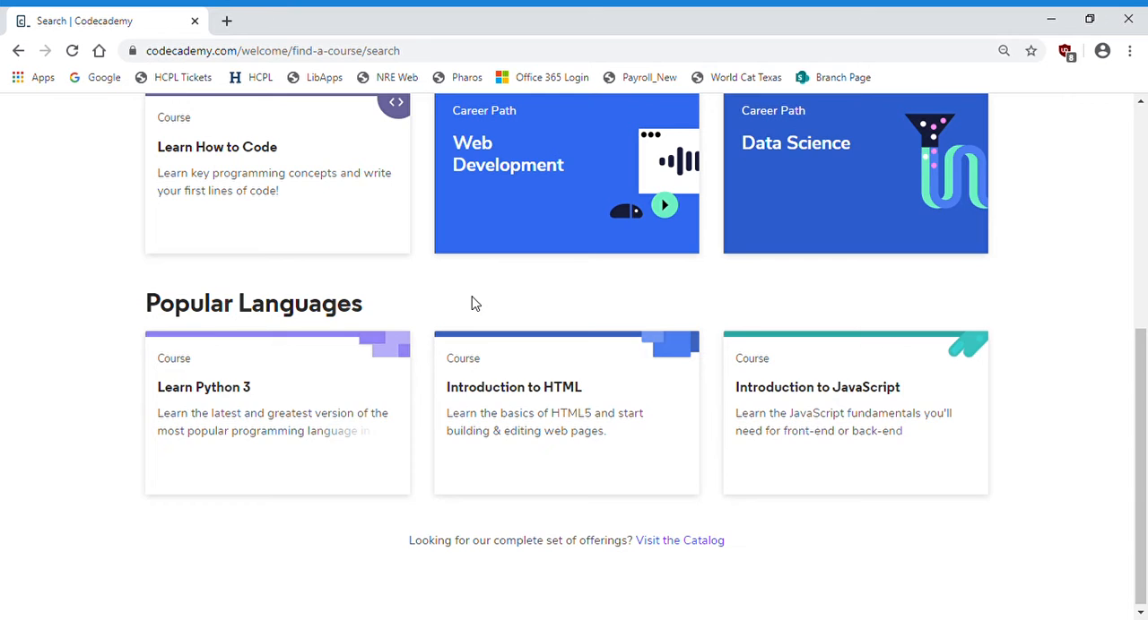
pyautogui.scroll(3)
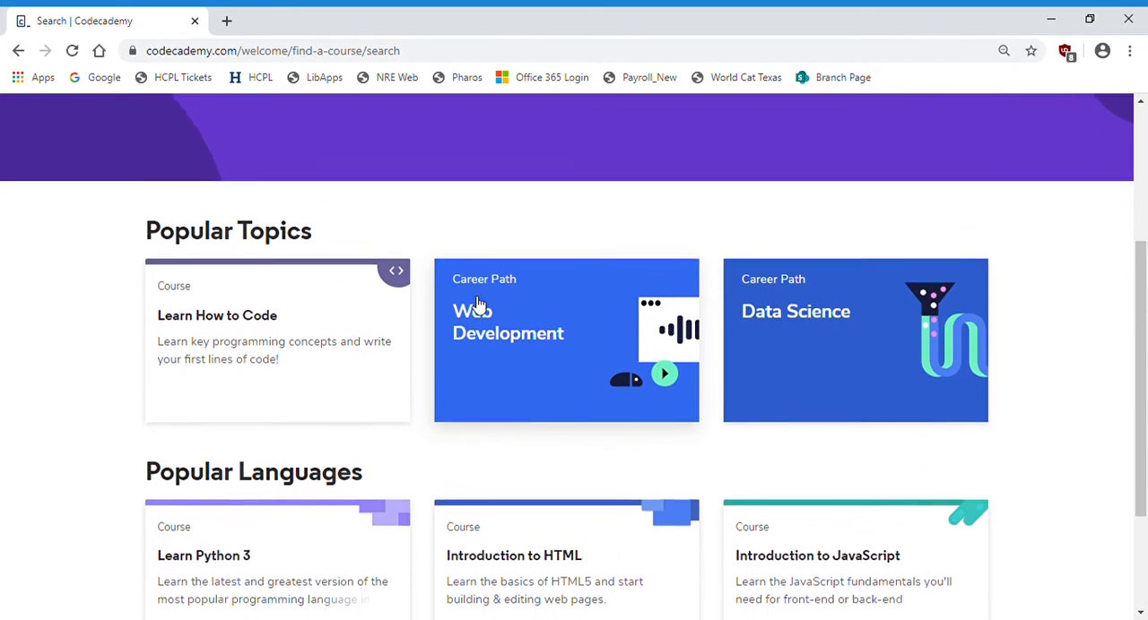
pyautogui.scroll(-3)
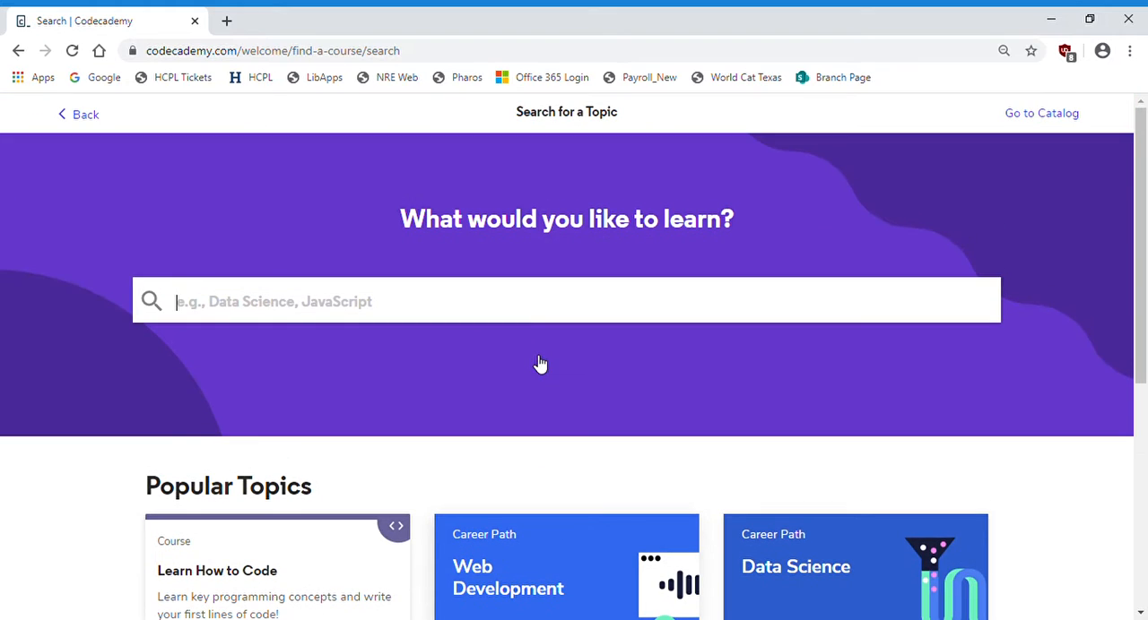
# - Search the course catalog for 'python 2', finding the Learn Python 2 course
pyautogui.write('p')
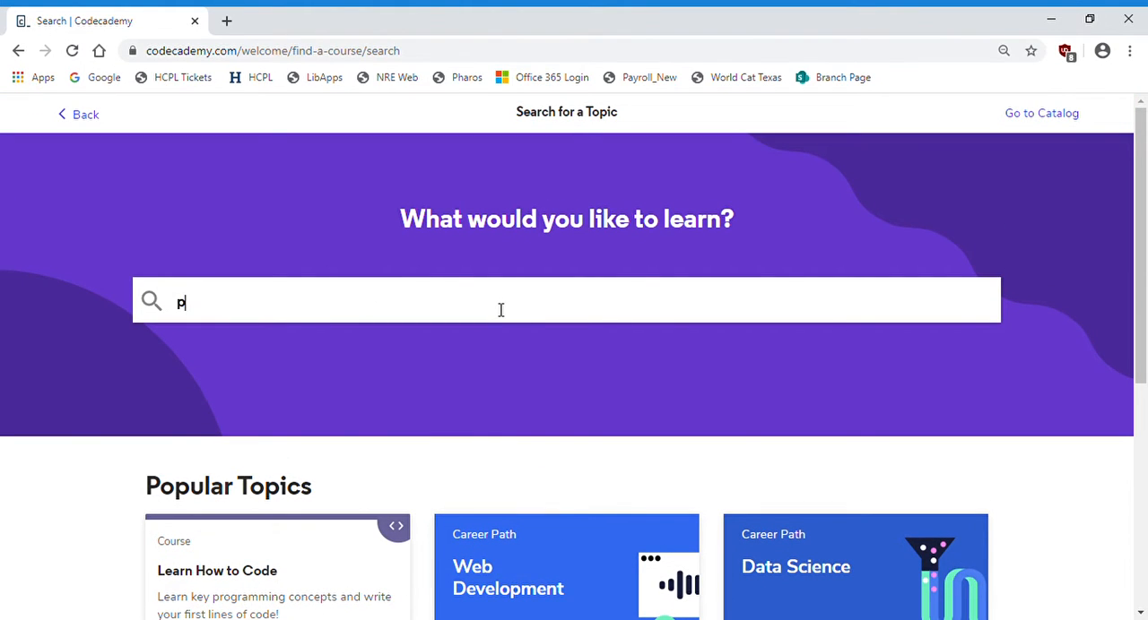
pyautogui.write('ython 2')
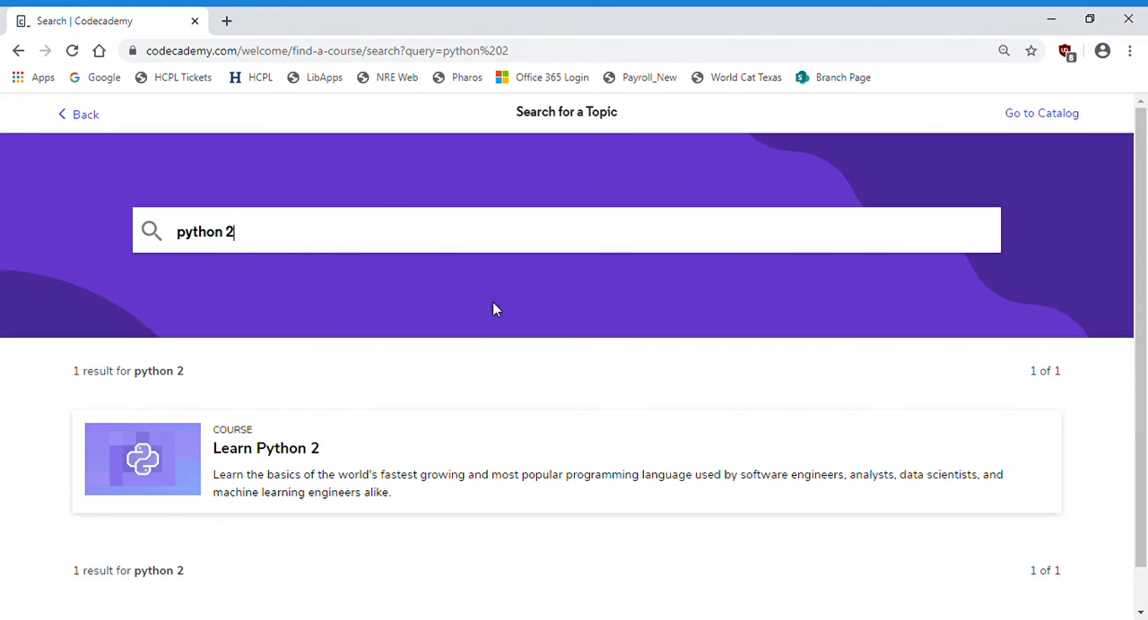
pyautogui.scroll(-3)
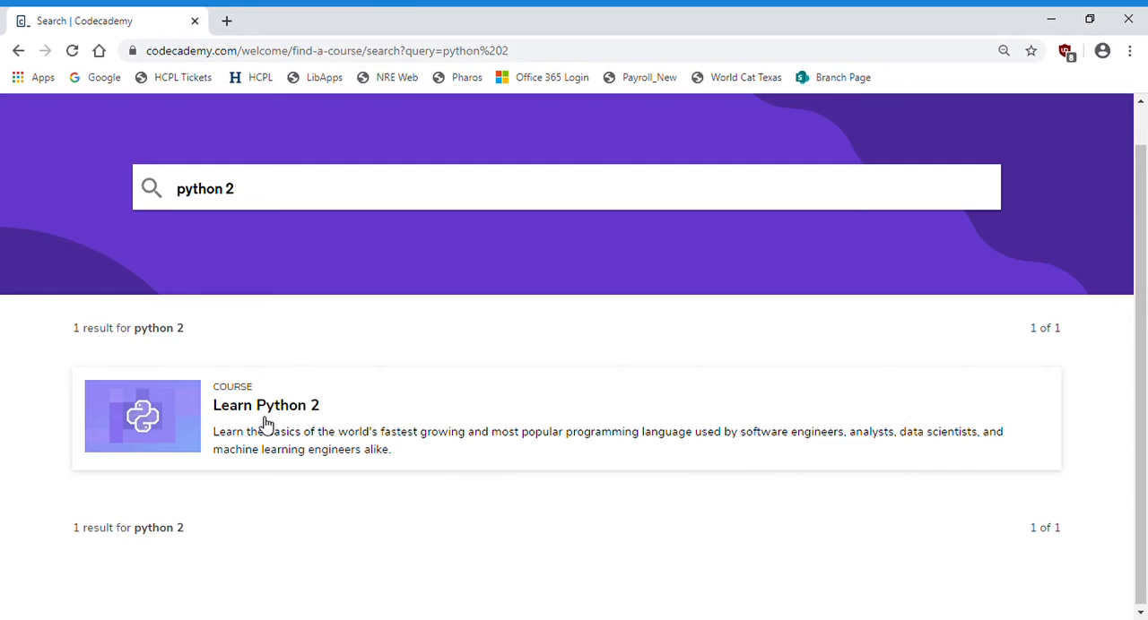
# - Review the Learn Python 2 course overview and start the course
pyautogui.click(266, 405)
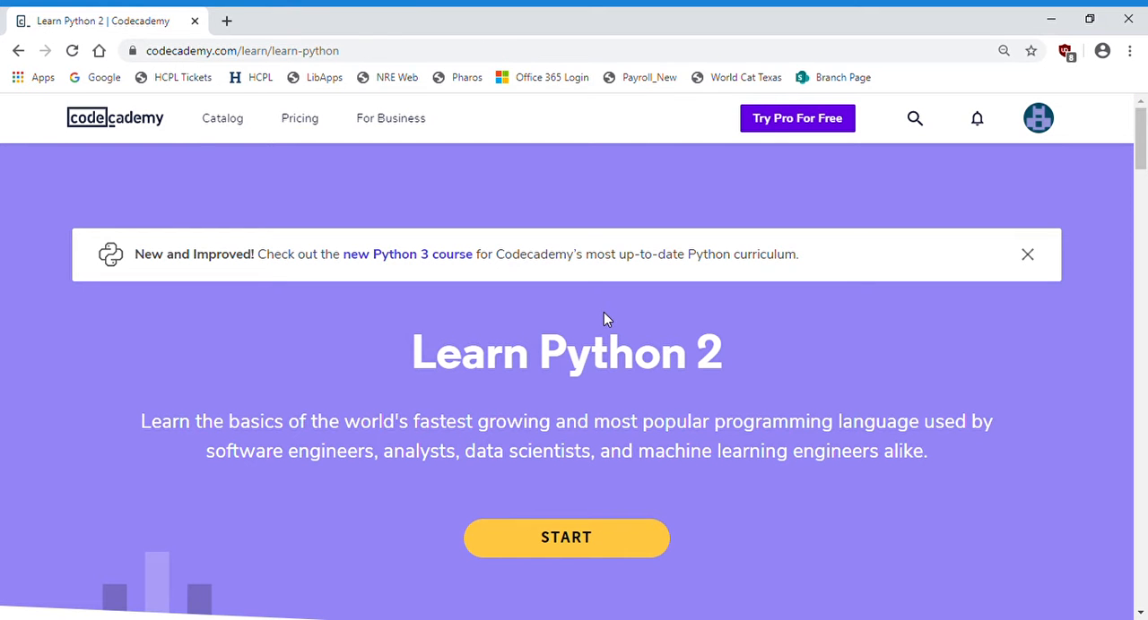
pyautogui.scroll(-3)
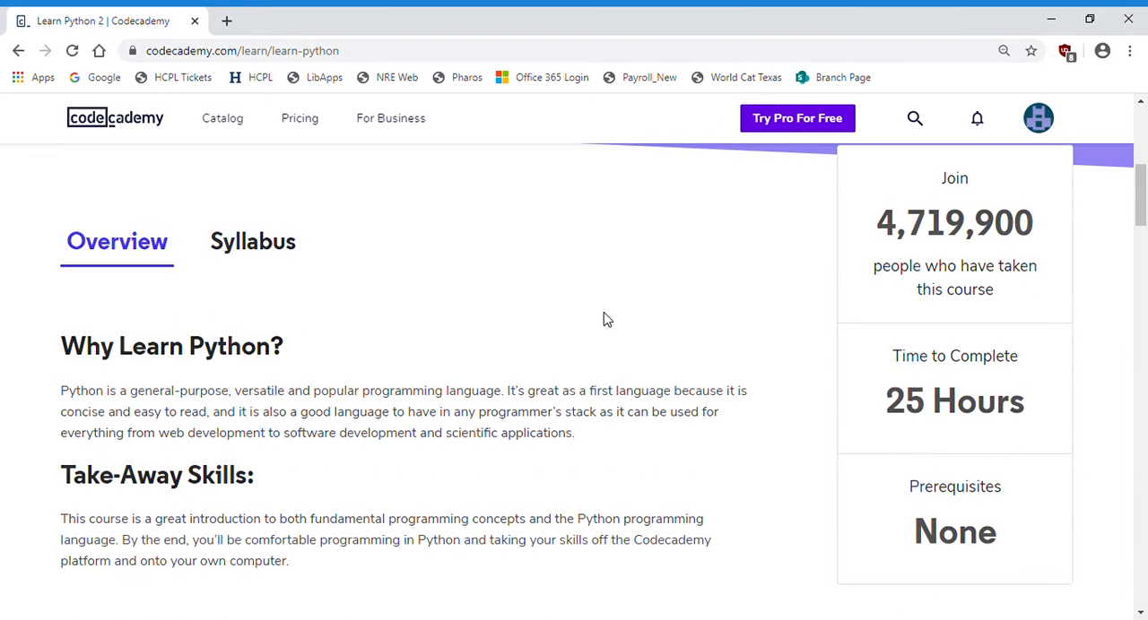
pyautogui.moveTo(859, 240)
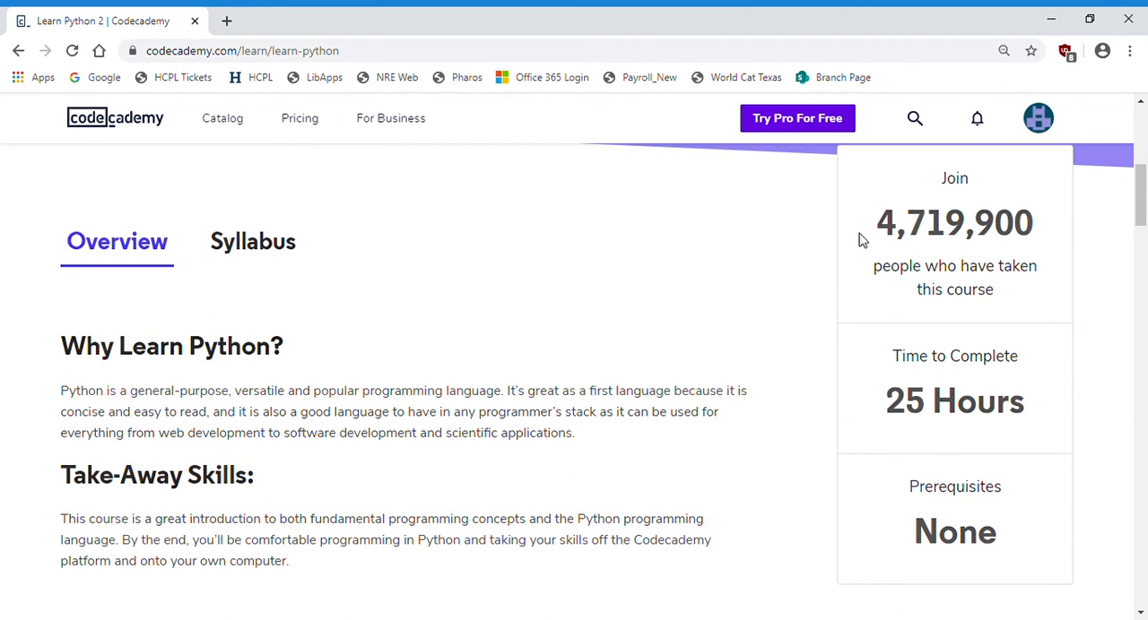
pyautogui.scroll(-3)
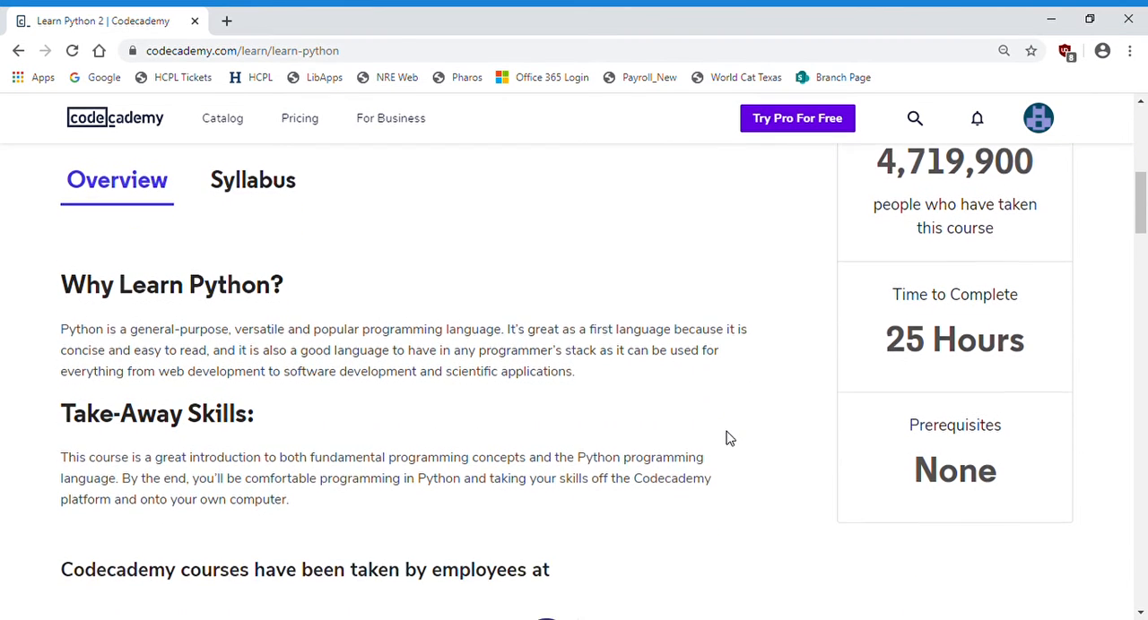
pyautogui.scroll(-3)
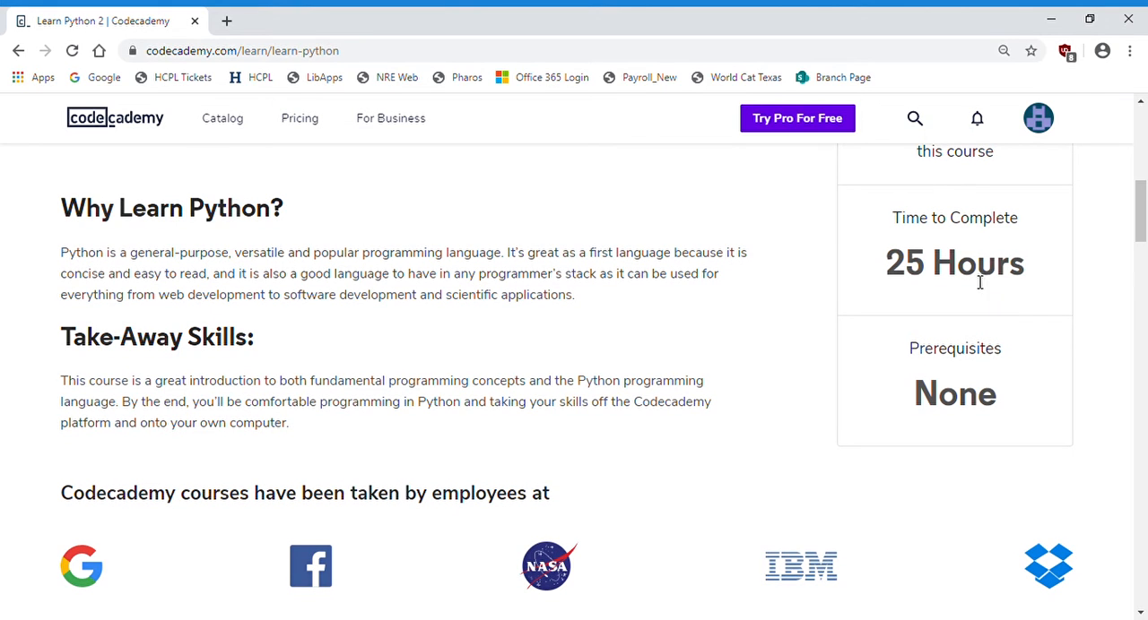
pyautogui.moveTo(936, 240)
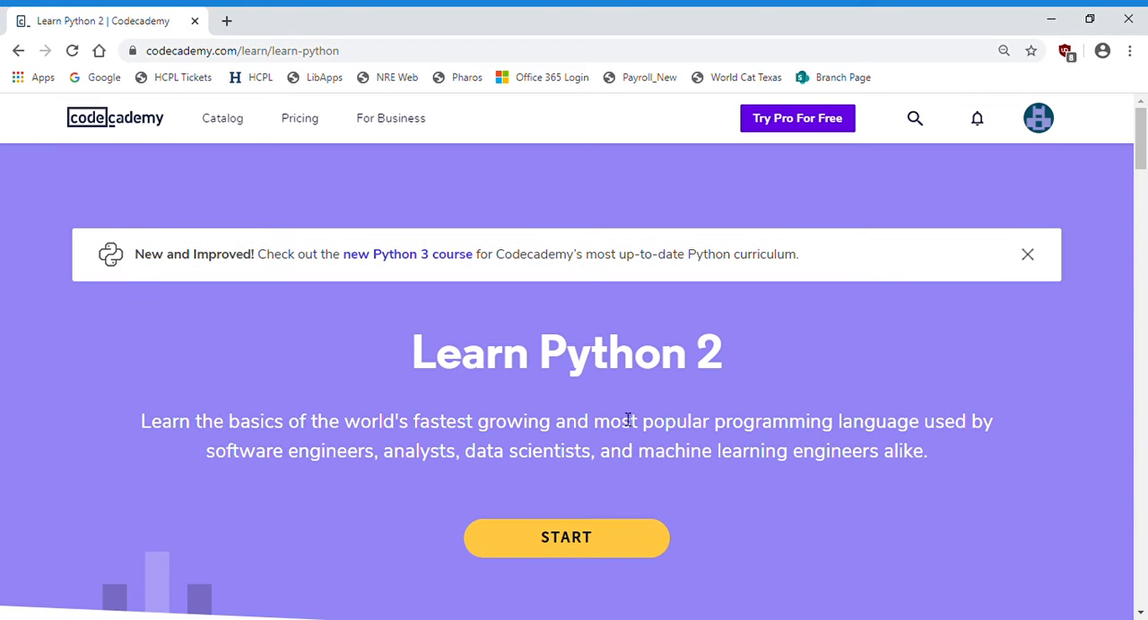
pyautogui.click(566, 538)
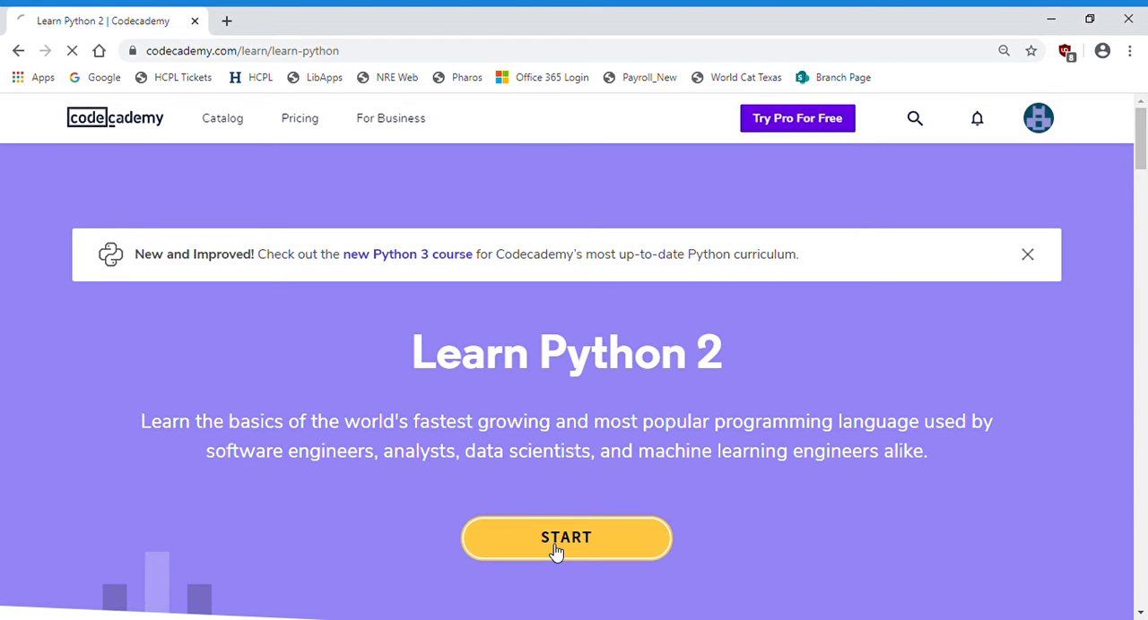
# - Load the first lesson and read the Hello World! instructions in the Learn panel
pyautogui.click(566, 538)
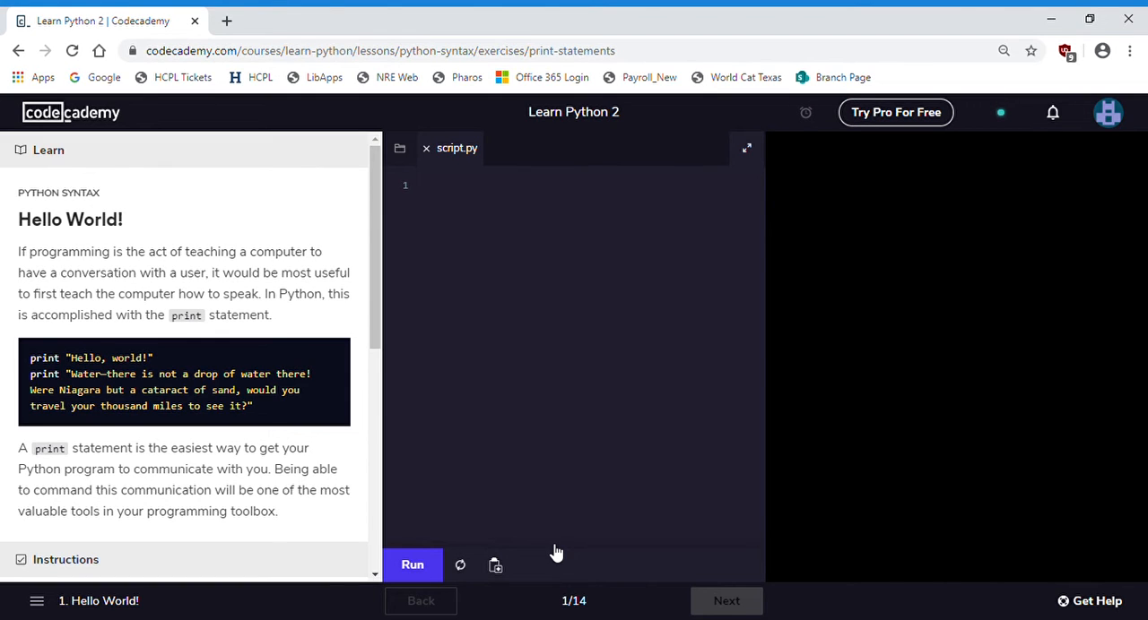
pyautogui.moveTo(21, 161)
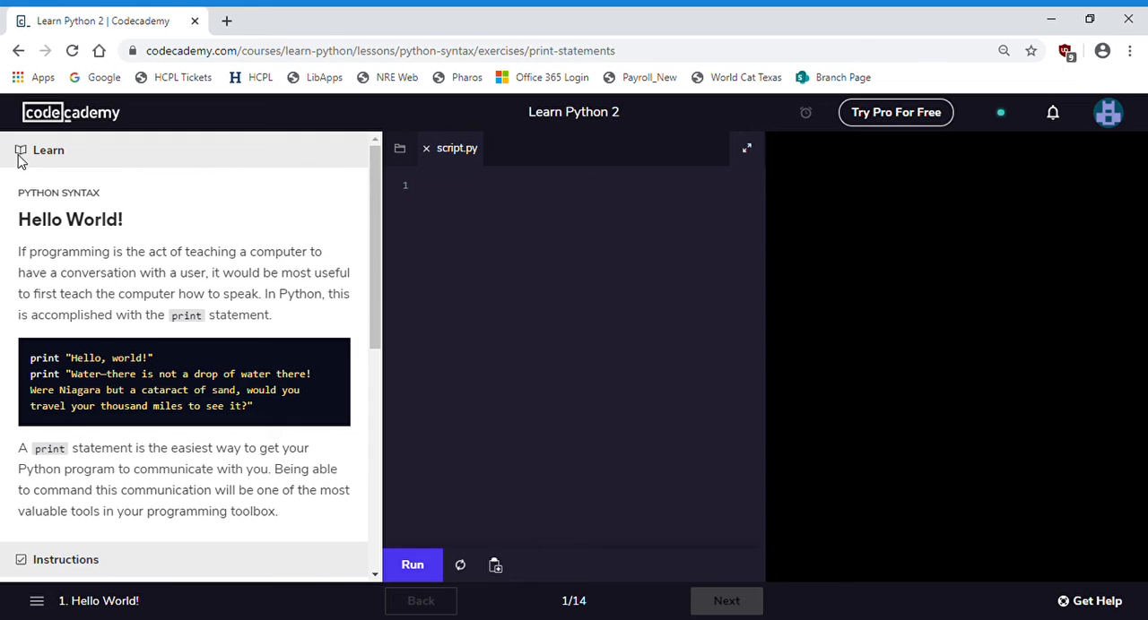
pyautogui.moveTo(13, 235)
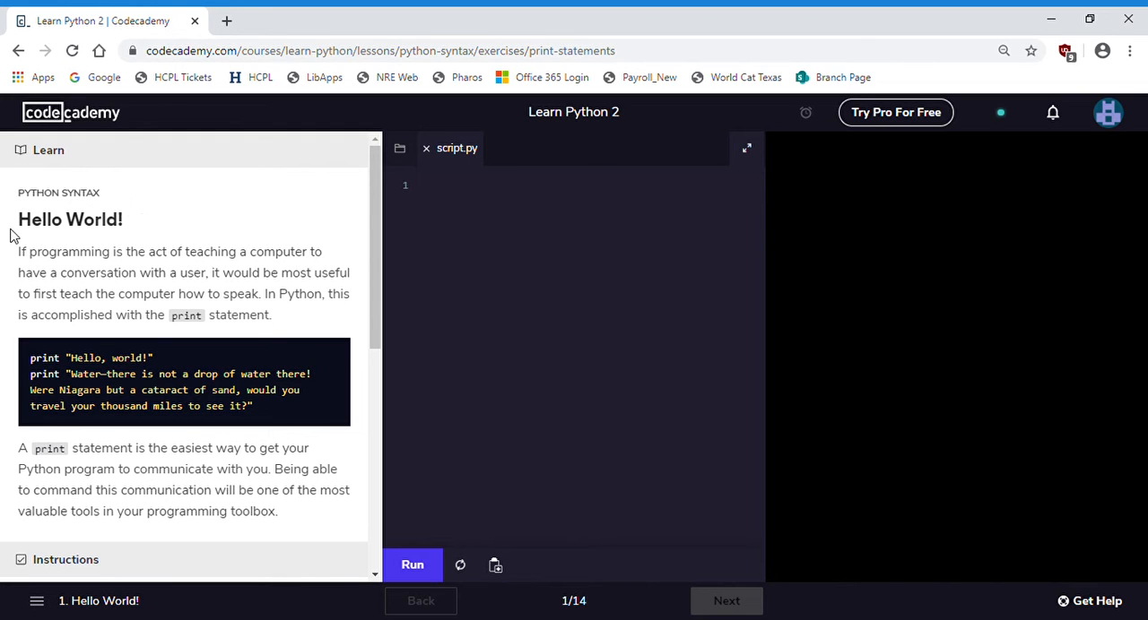
pyautogui.scroll(-3)
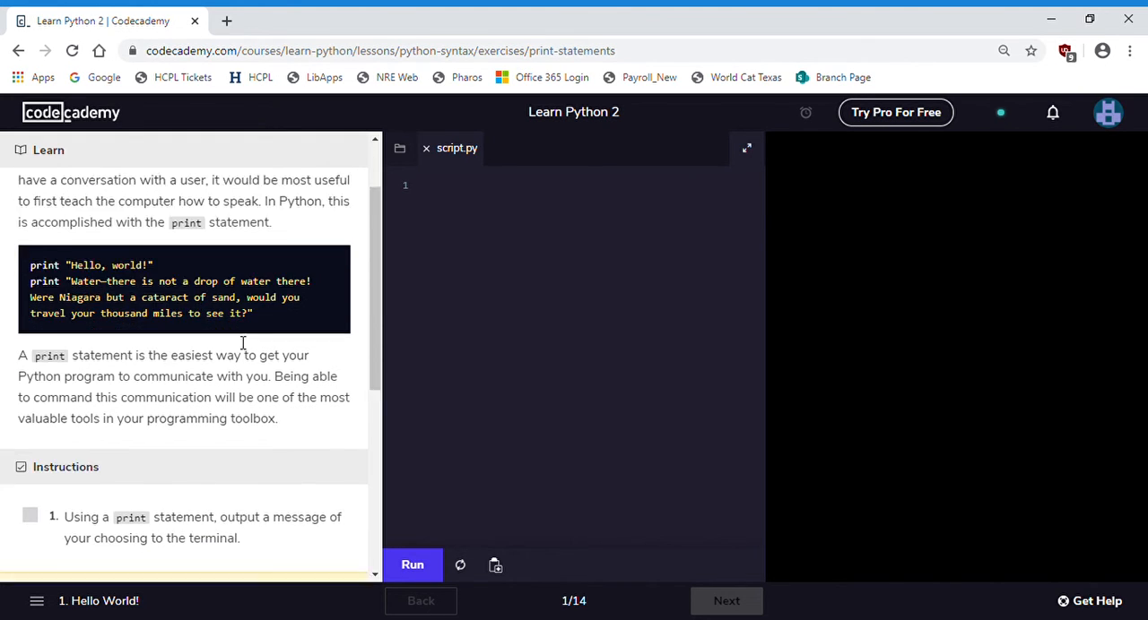
pyautogui.scroll(-3)
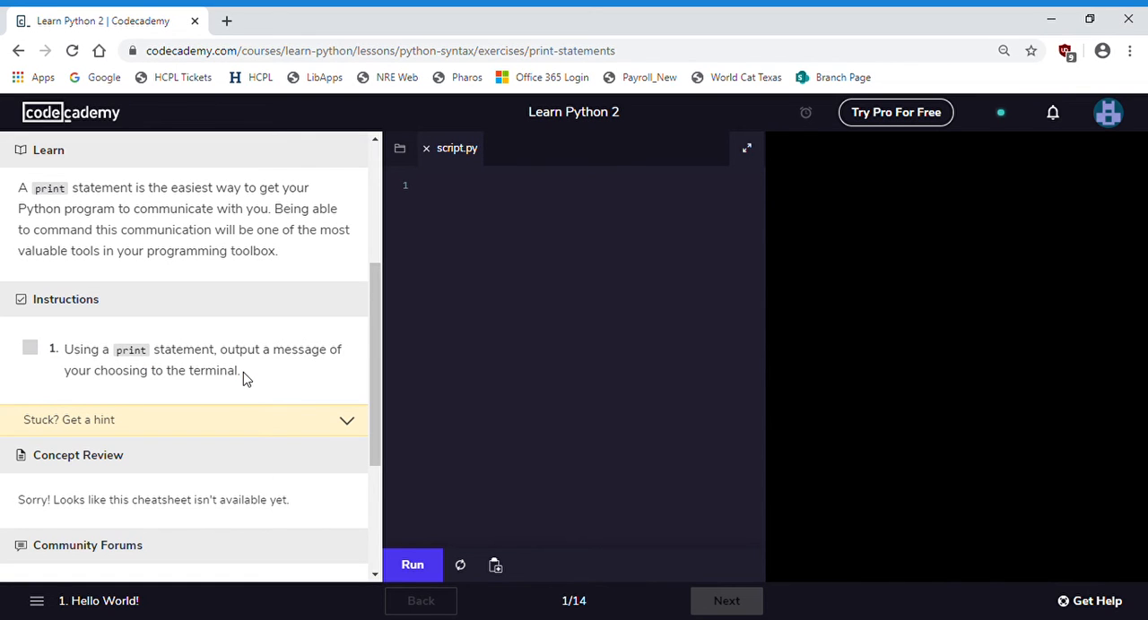
pyautogui.moveTo(622, 151)
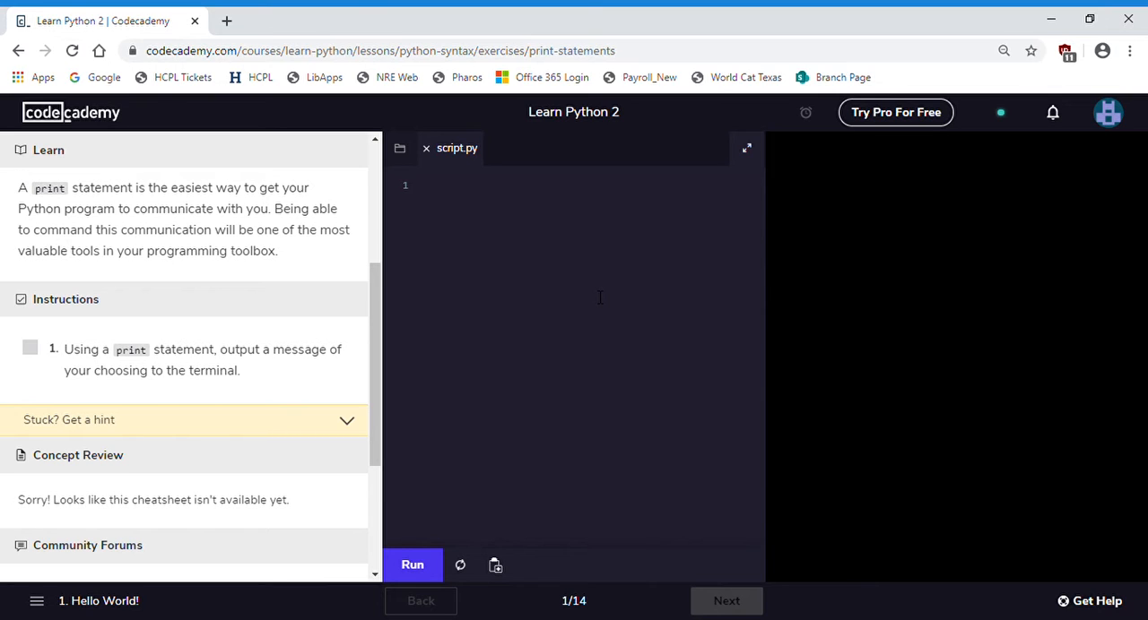
pyautogui.moveTo(455, 217)
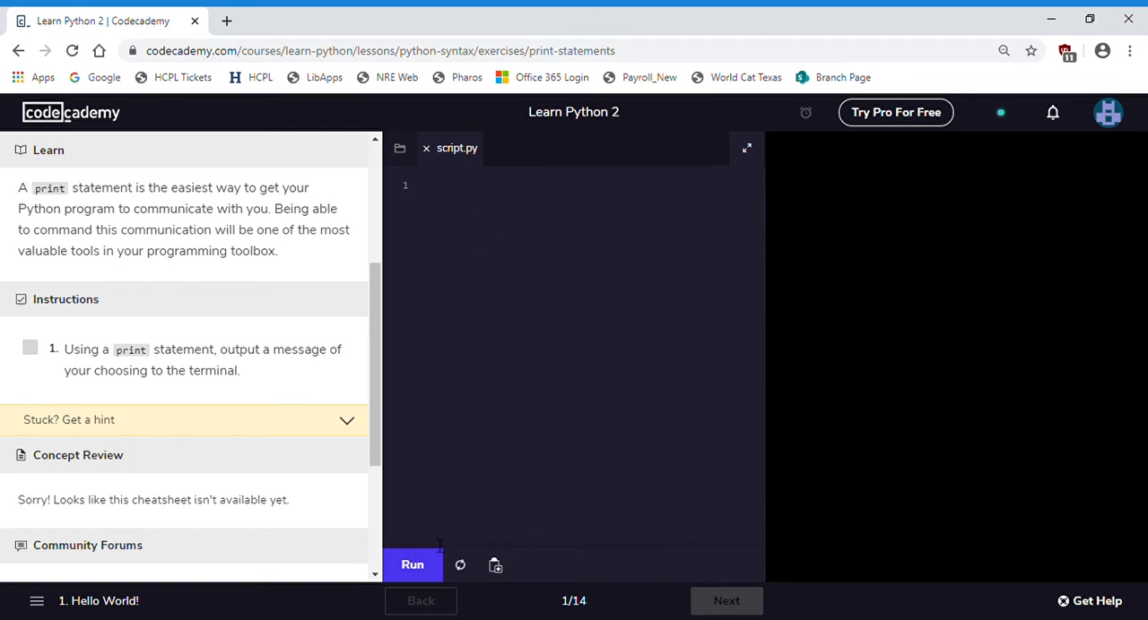
pyautogui.moveTo(908, 246)
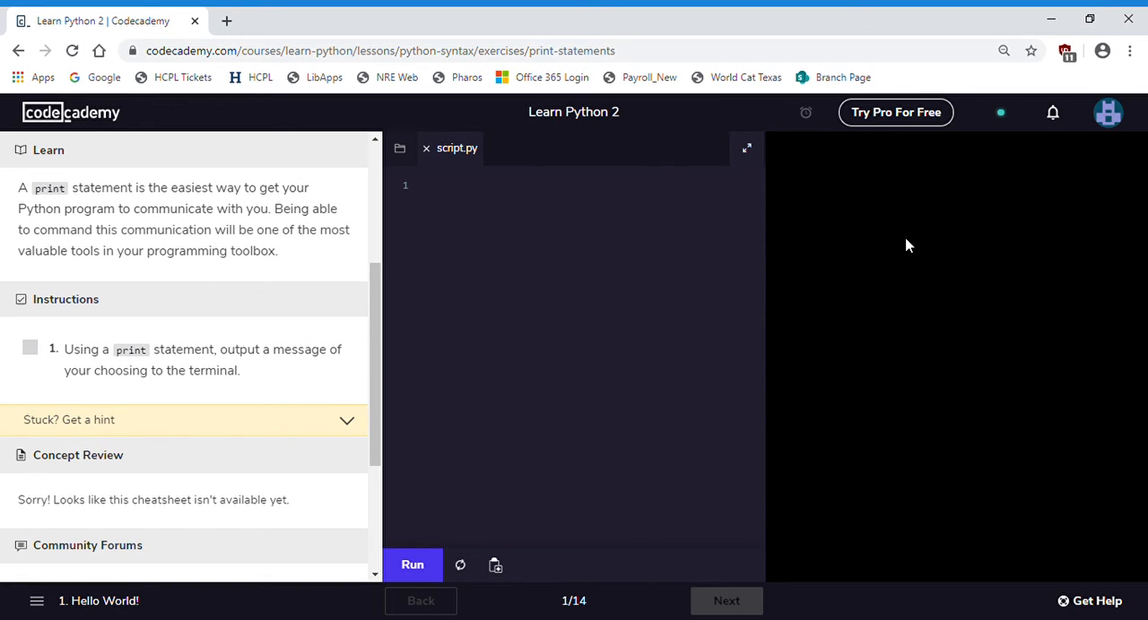
pyautogui.moveTo(877, 324)
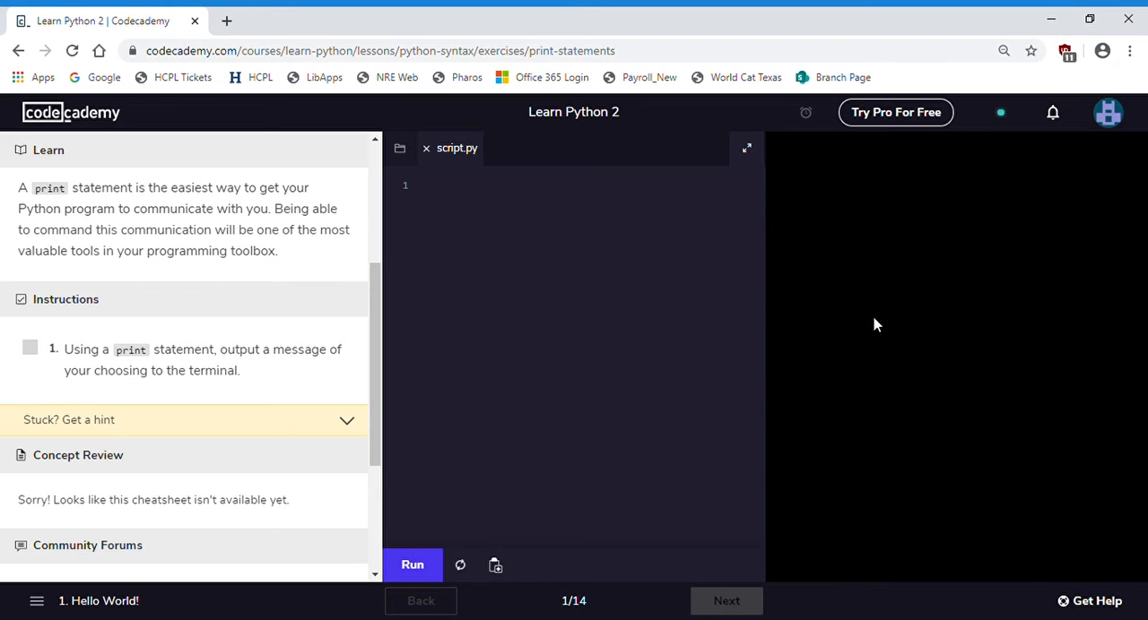
pyautogui.moveTo(152, 303)
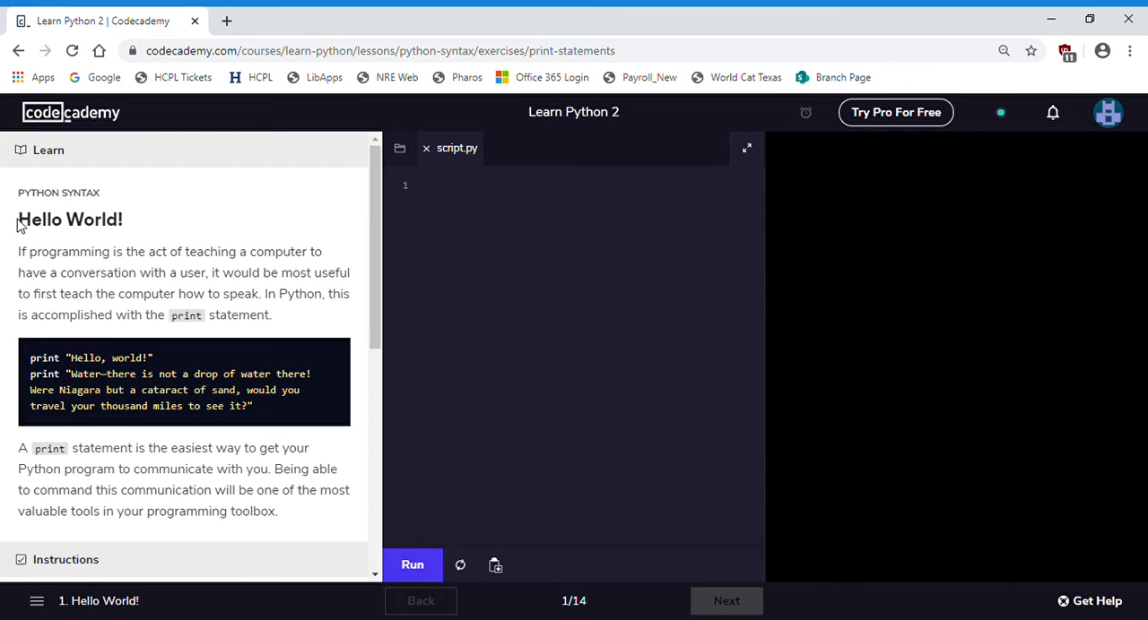
pyautogui.moveTo(174, 230)
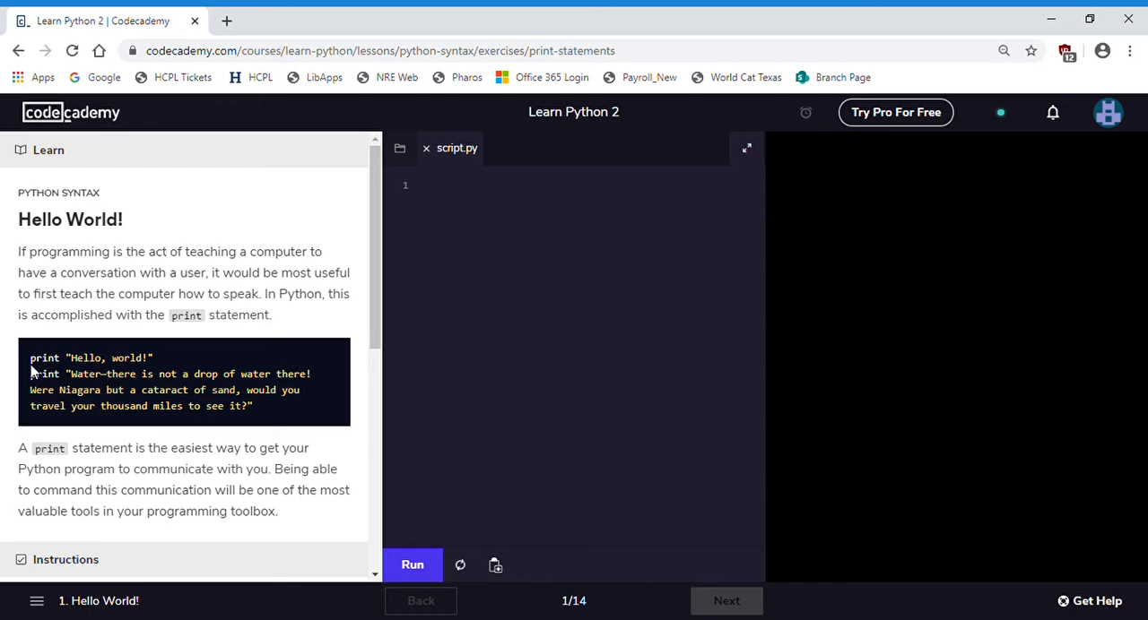
# - Write print "Hello, World!" on line 1 of script.py
pyautogui.moveTo(28, 358); pyautogui.dragTo(154, 373)
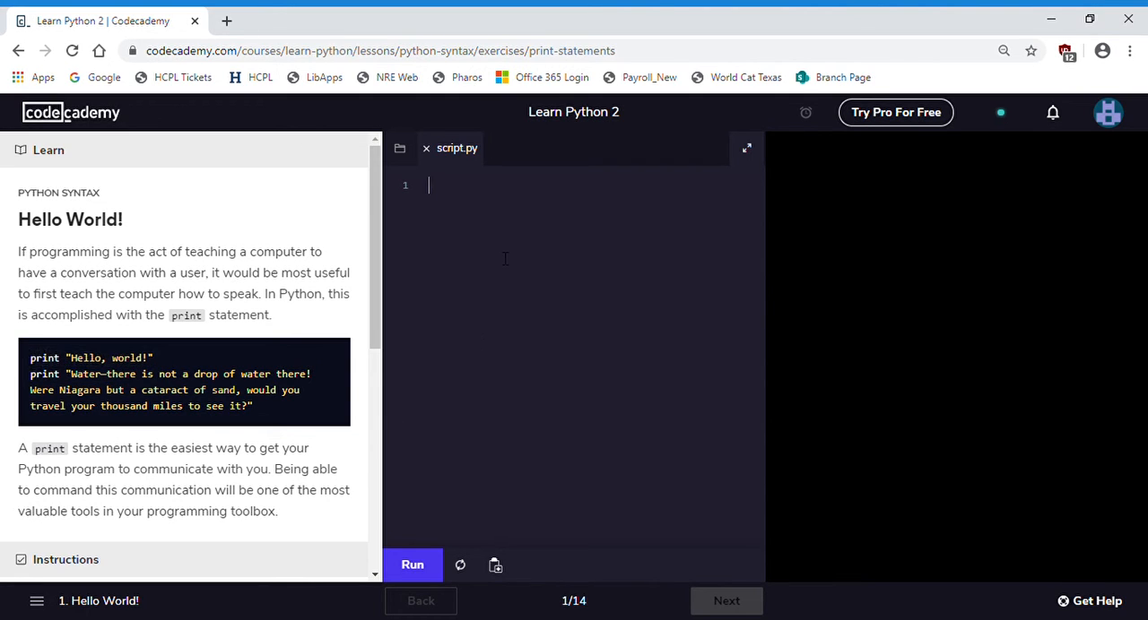
pyautogui.write('print "')
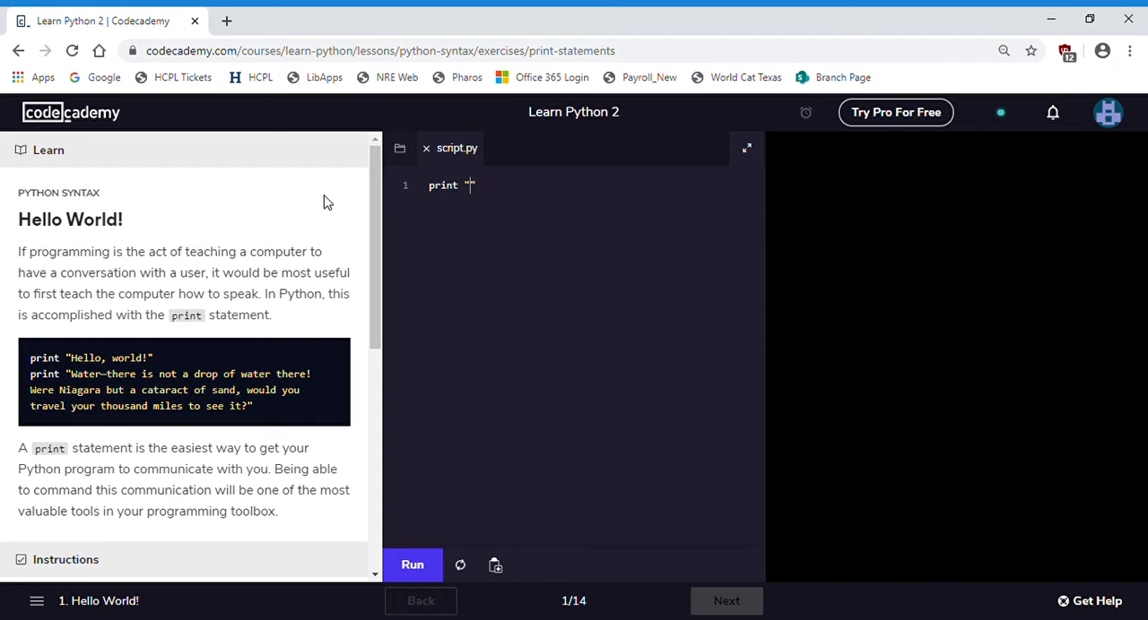
pyautogui.write('Hello, Wor')
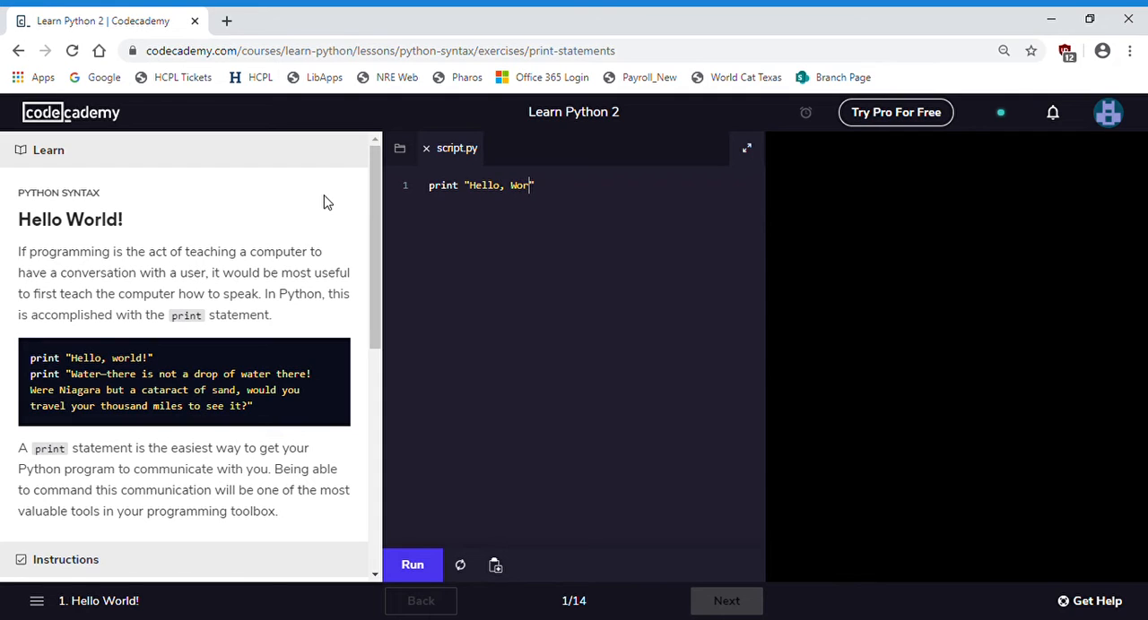
pyautogui.write('ld!"')
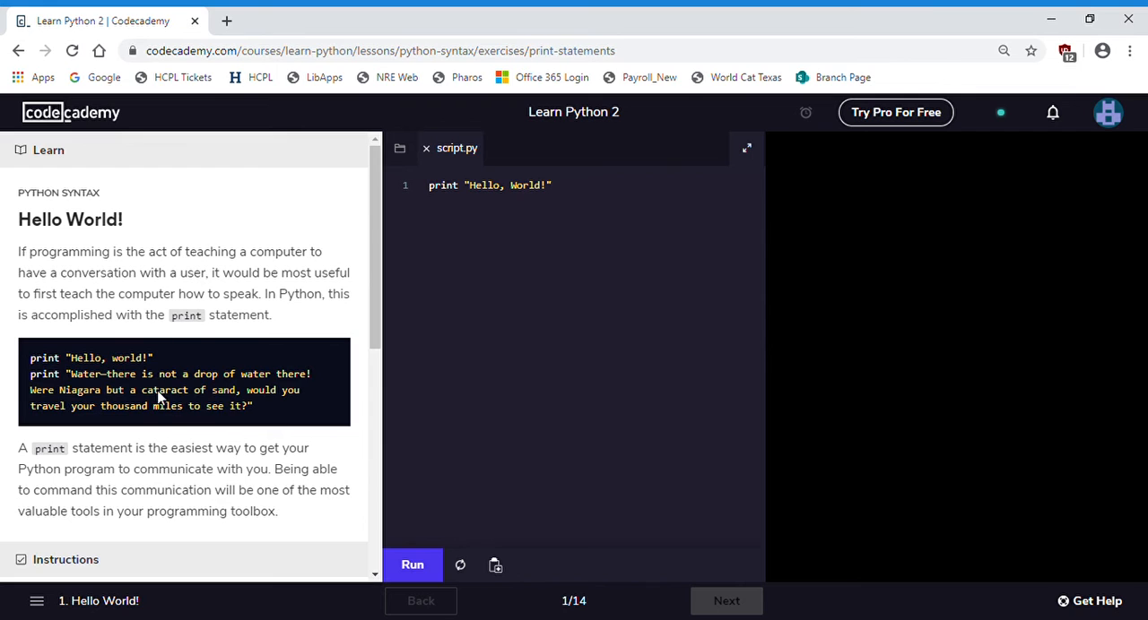
pyautogui.scroll(-3)
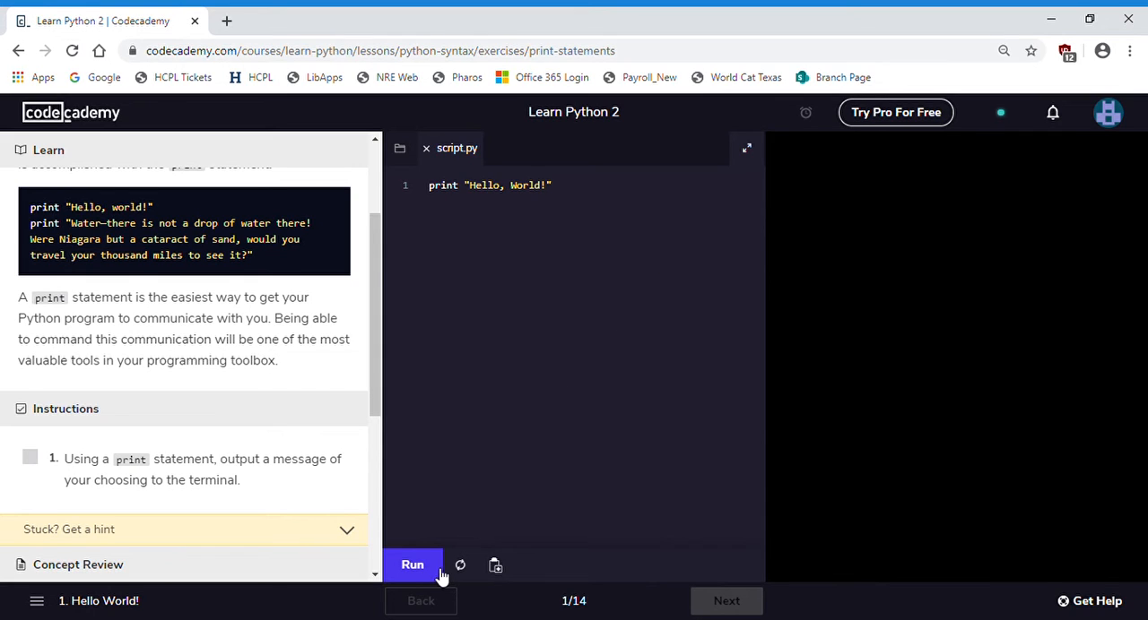
# - Run the script to output Hello, World! and advance to exercise 2, Print Statements
pyautogui.click(413, 565)
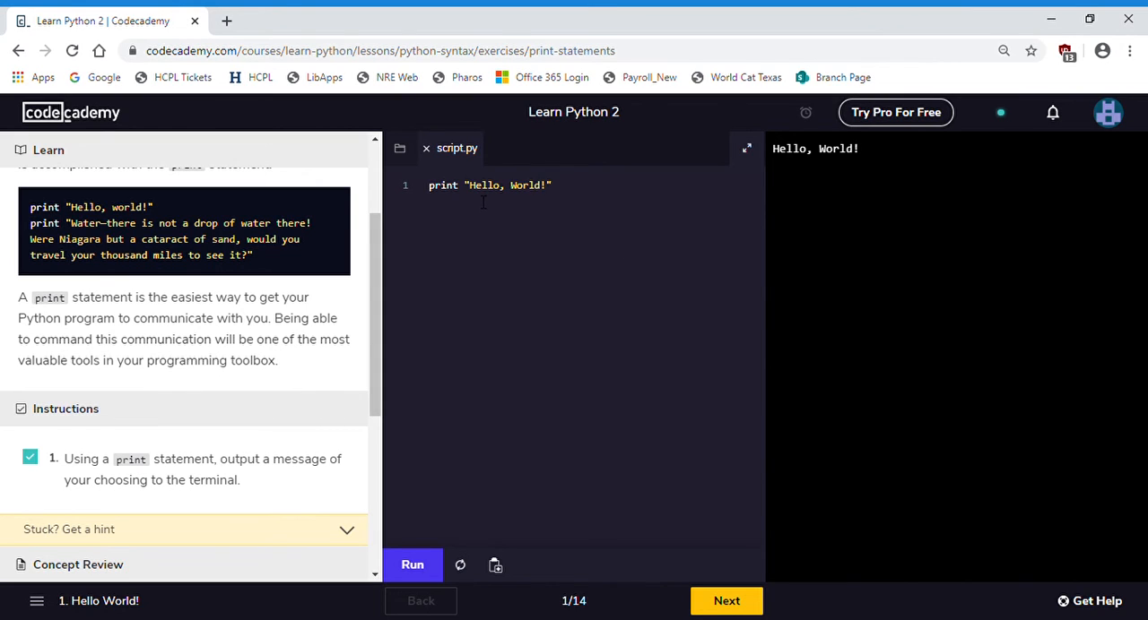
pyautogui.moveTo(535, 223)
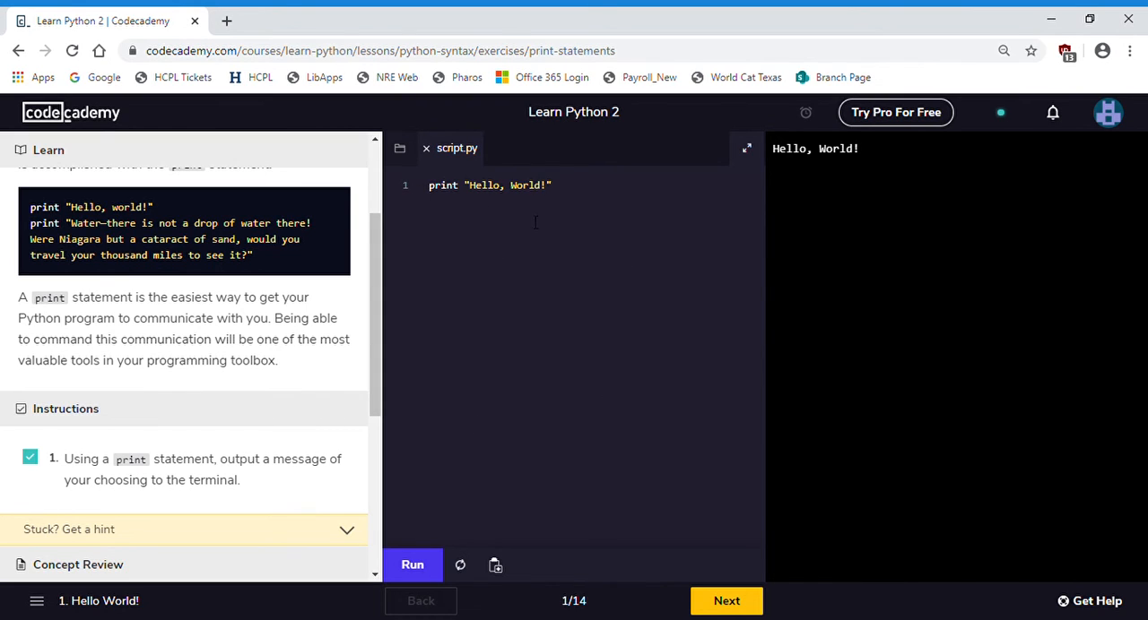
pyautogui.moveTo(423, 549)
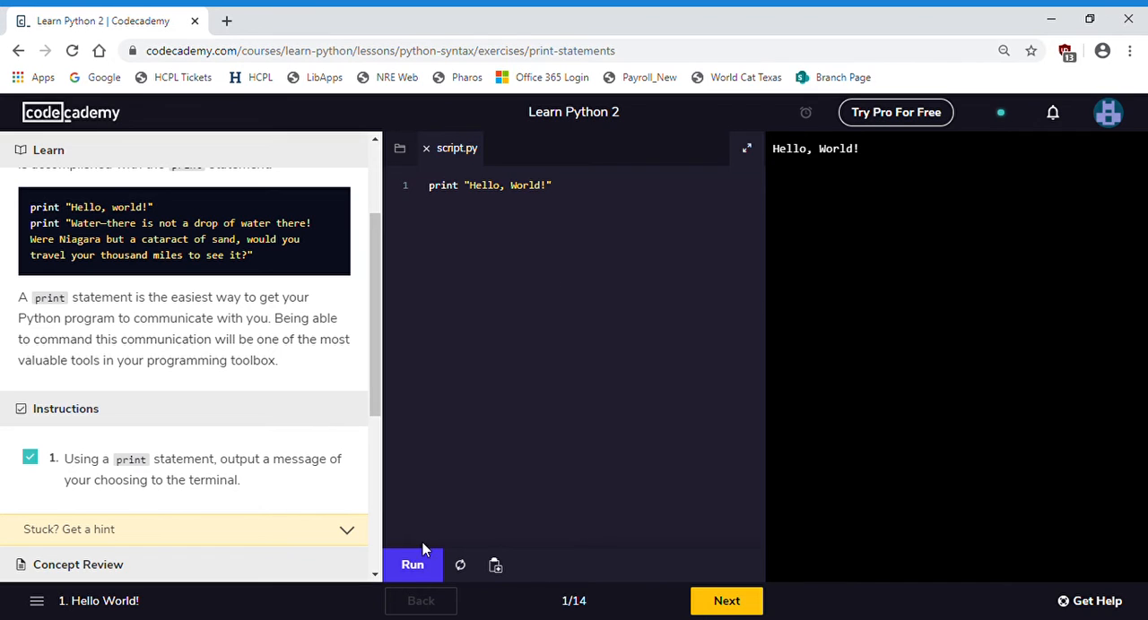
pyautogui.moveTo(798, 183)
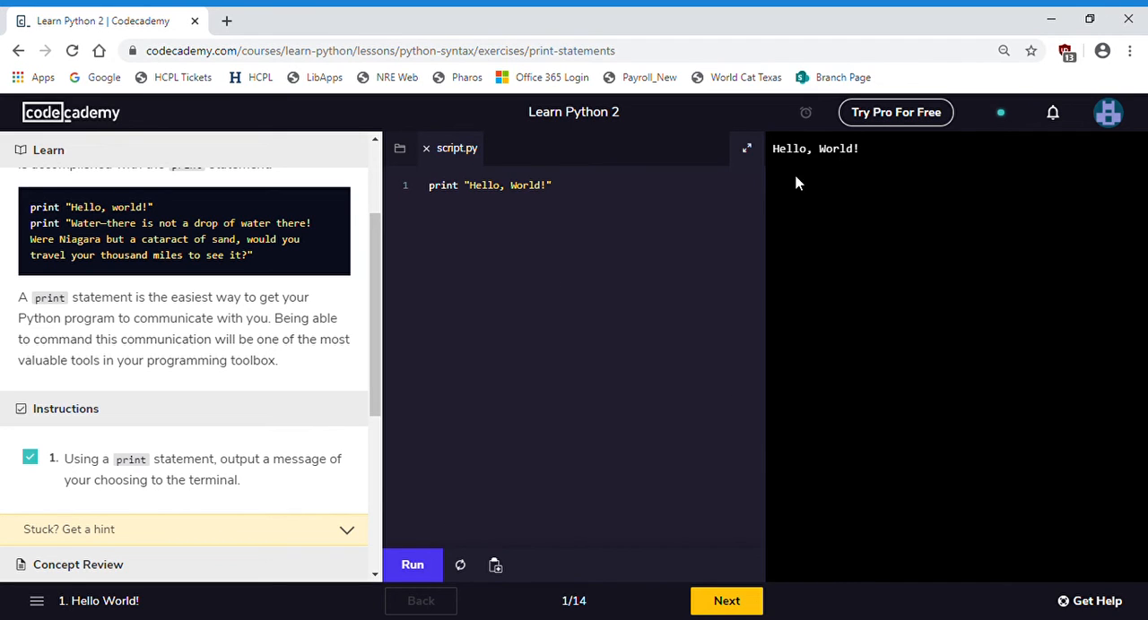
pyautogui.moveTo(727, 600)
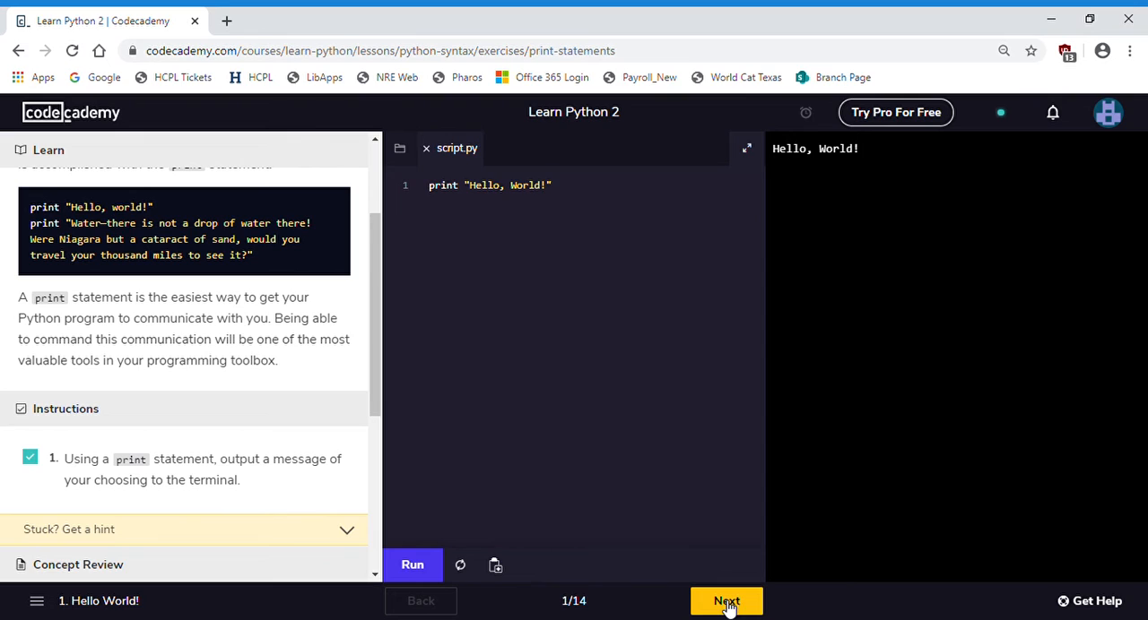
pyautogui.moveTo(690, 559)
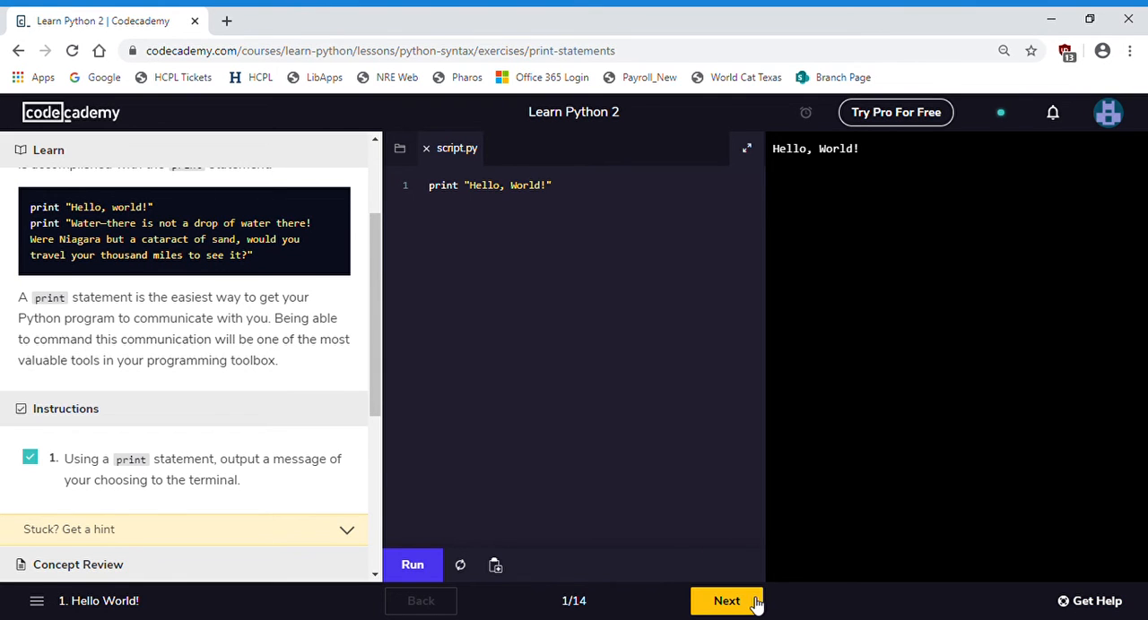
pyautogui.click(726, 600)
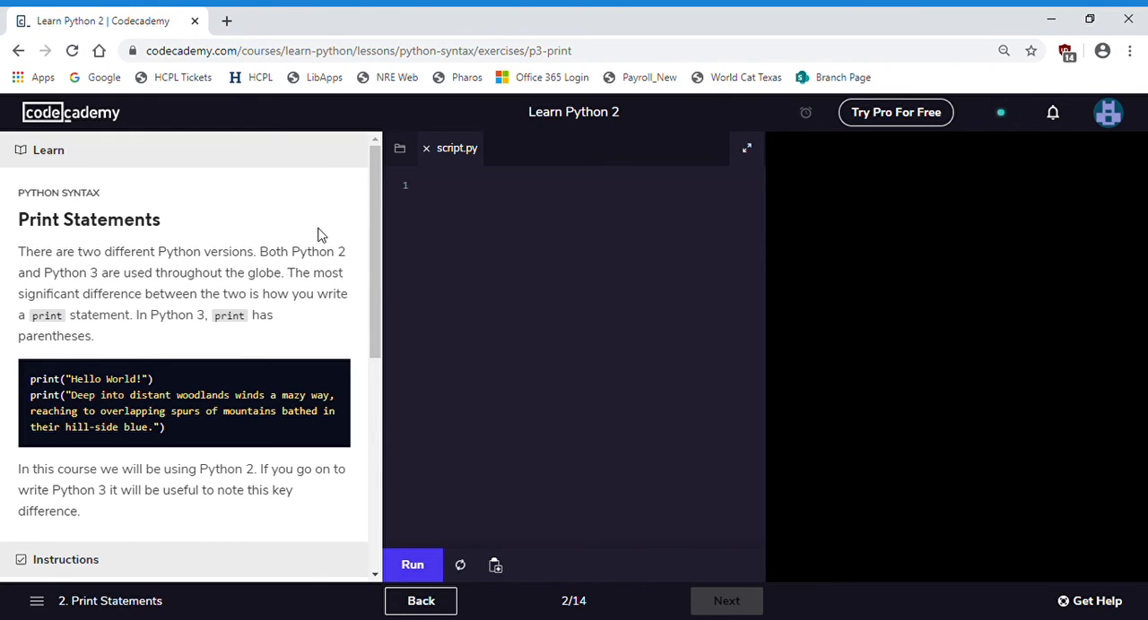
pyautogui.moveTo(300, 310)
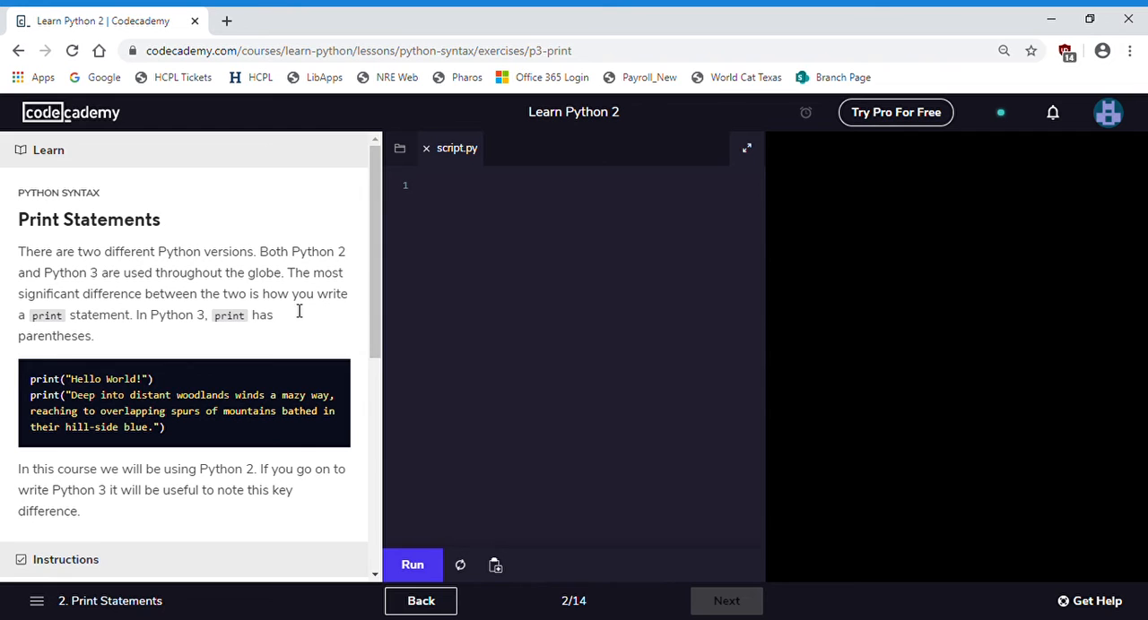
# - Write print("Hello World!") in Python 3 syntax in the Print Statements script
pyautogui.scroll(-3)
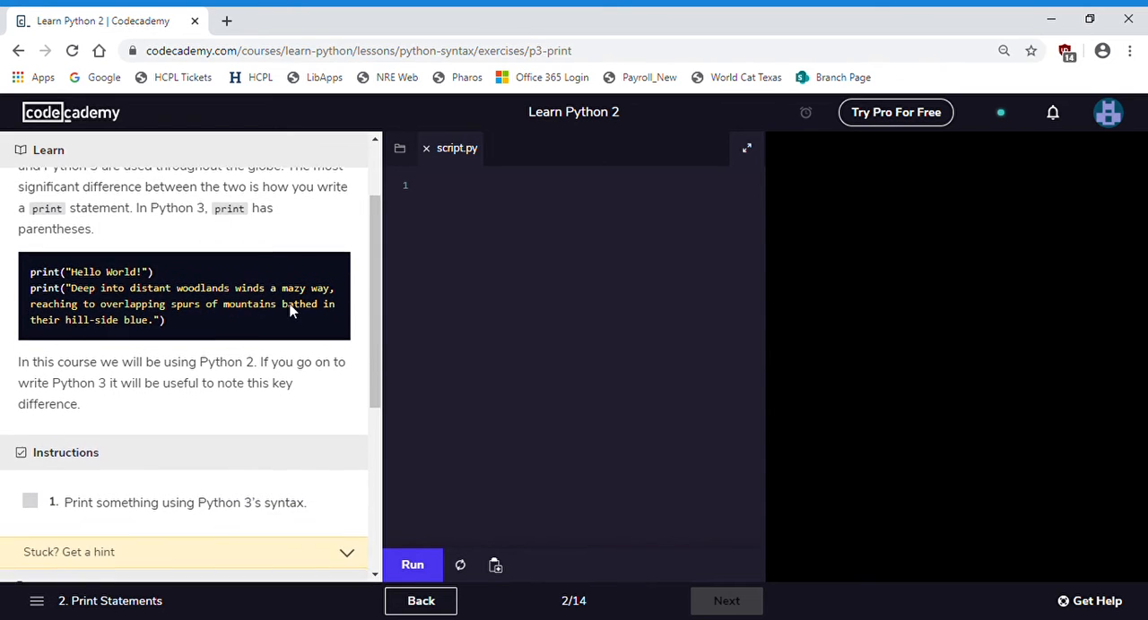
pyautogui.scroll(-3)
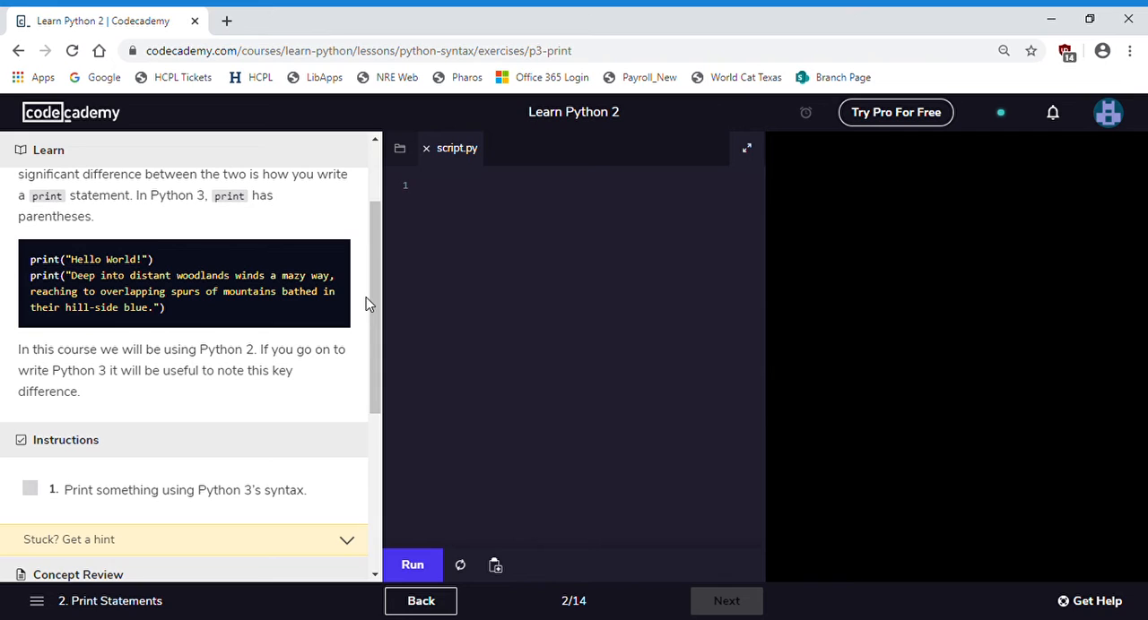
pyautogui.click(430, 187)
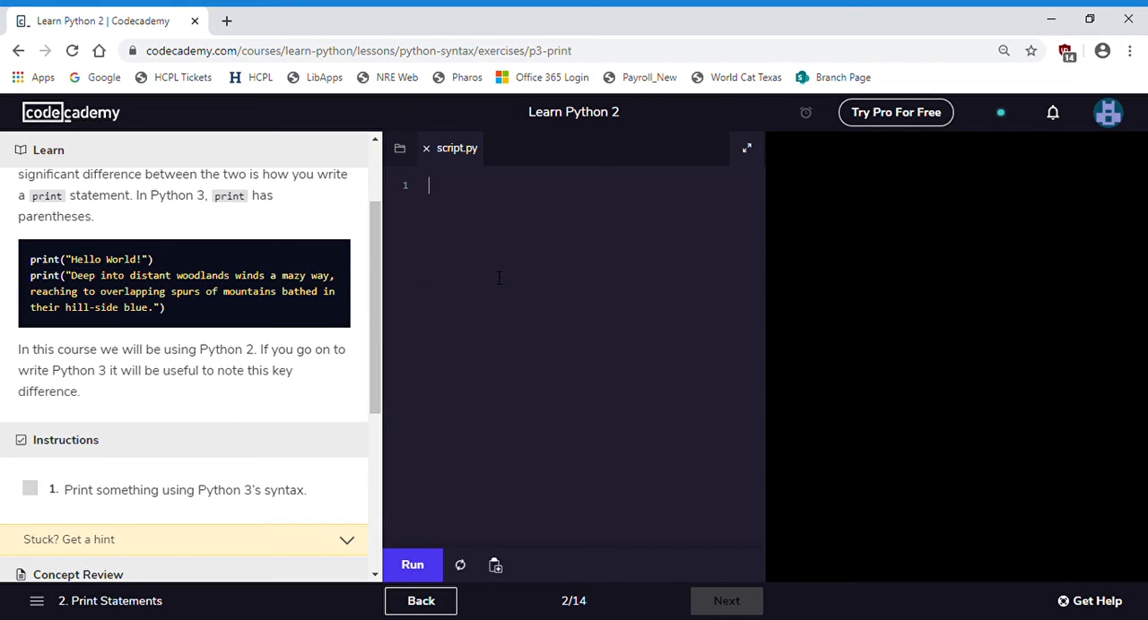
pyautogui.write('print')
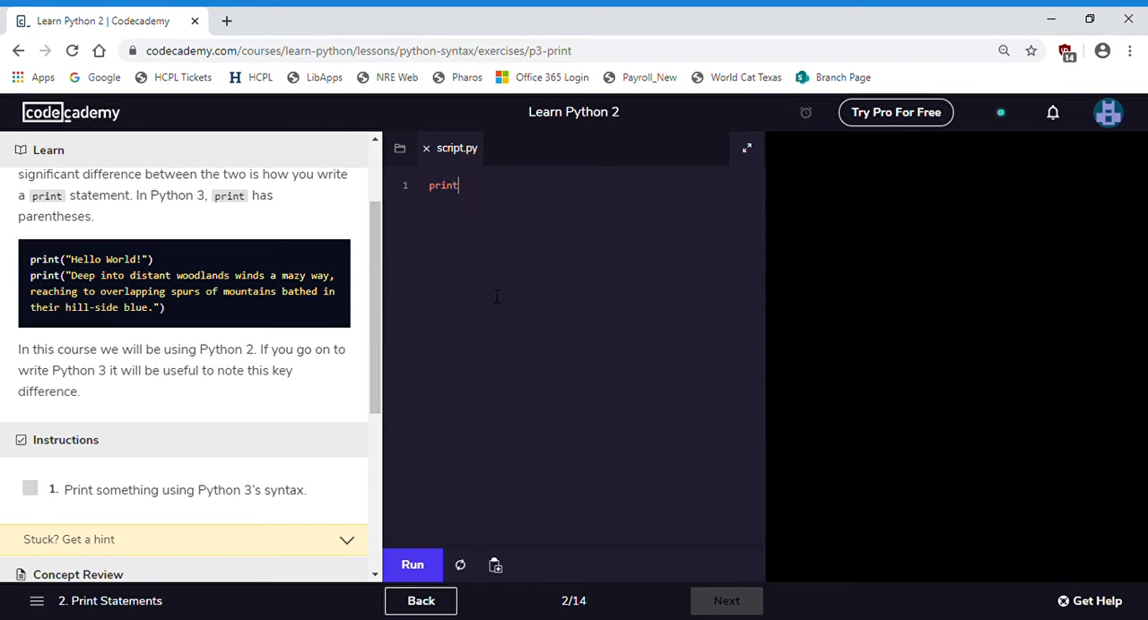
pyautogui.write('()')
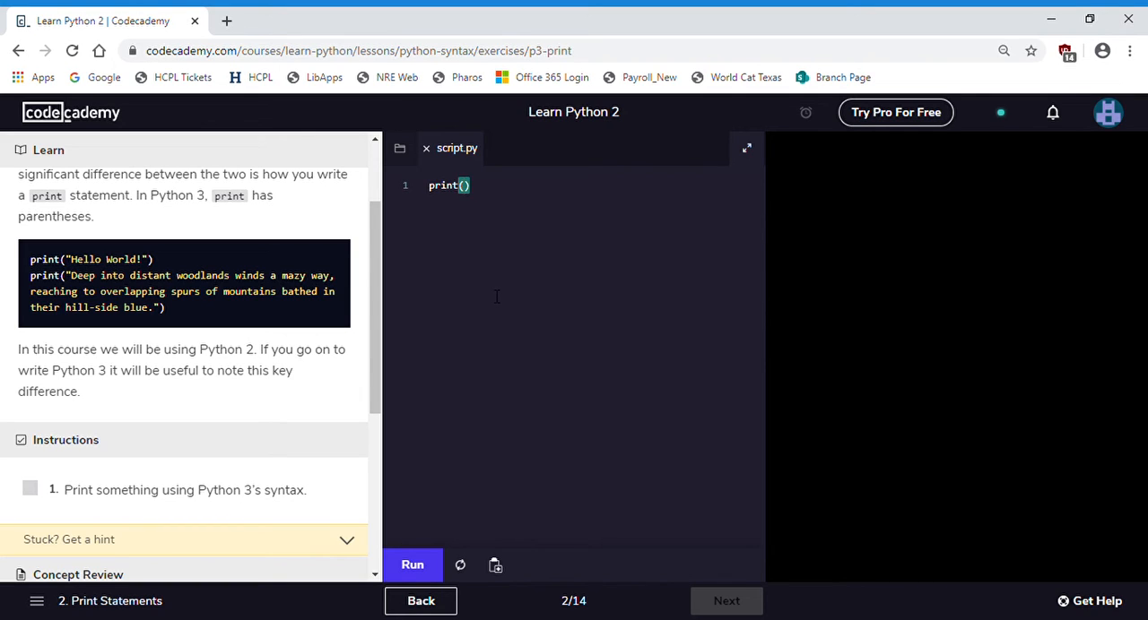
pyautogui.write('"H')
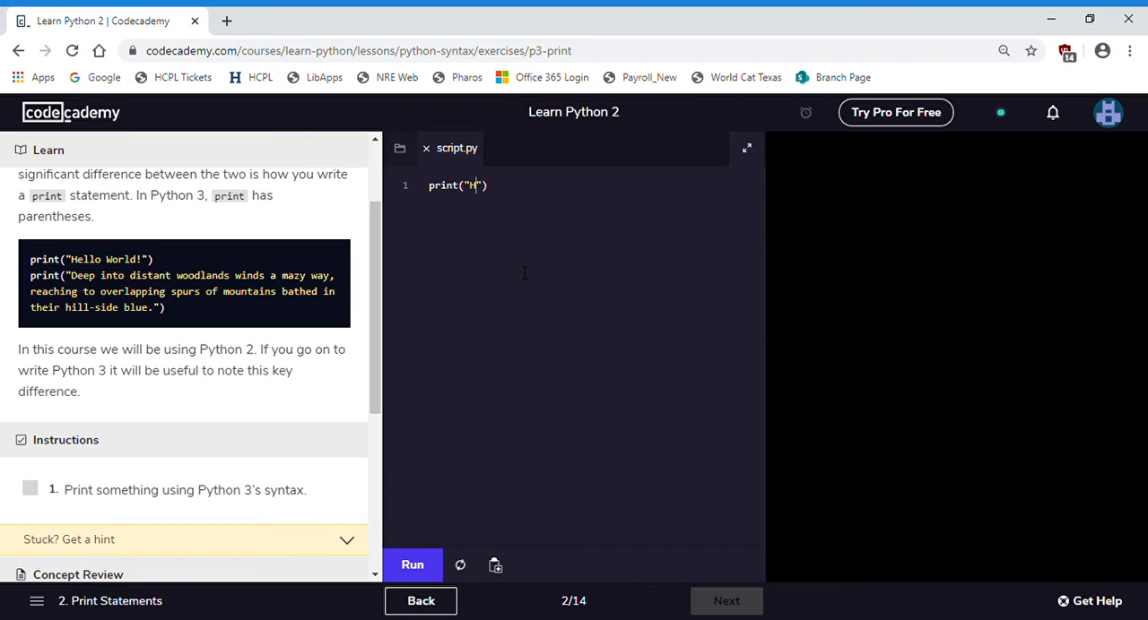
pyautogui.write('ello World!')
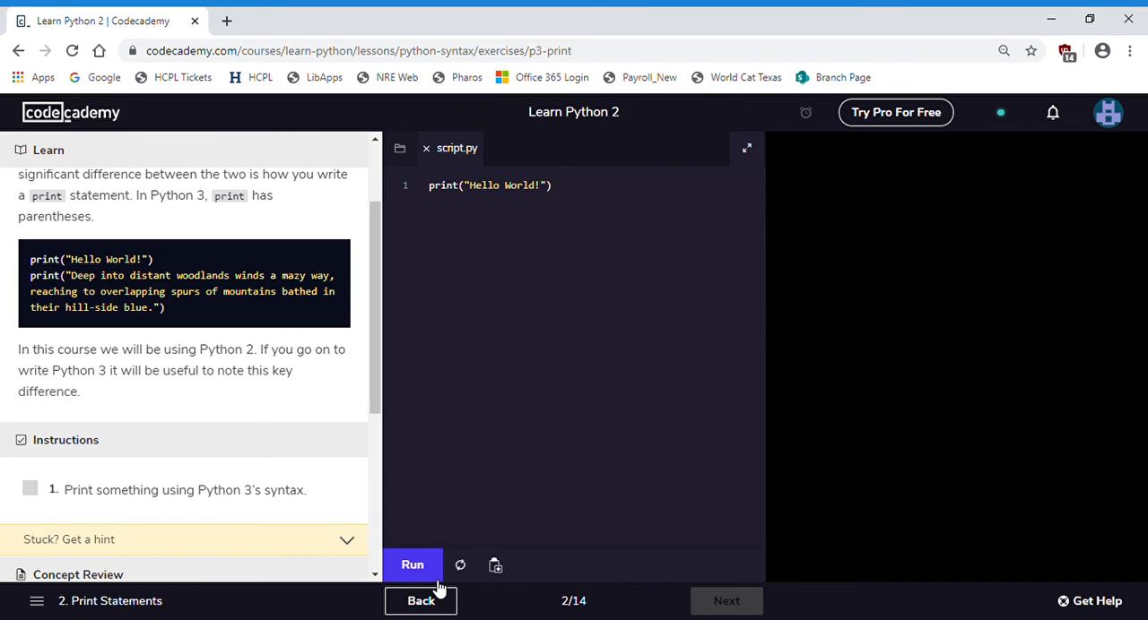
# - Run the script to output Hello World! and advance to exercise 3, Strings
pyautogui.click(412, 565)
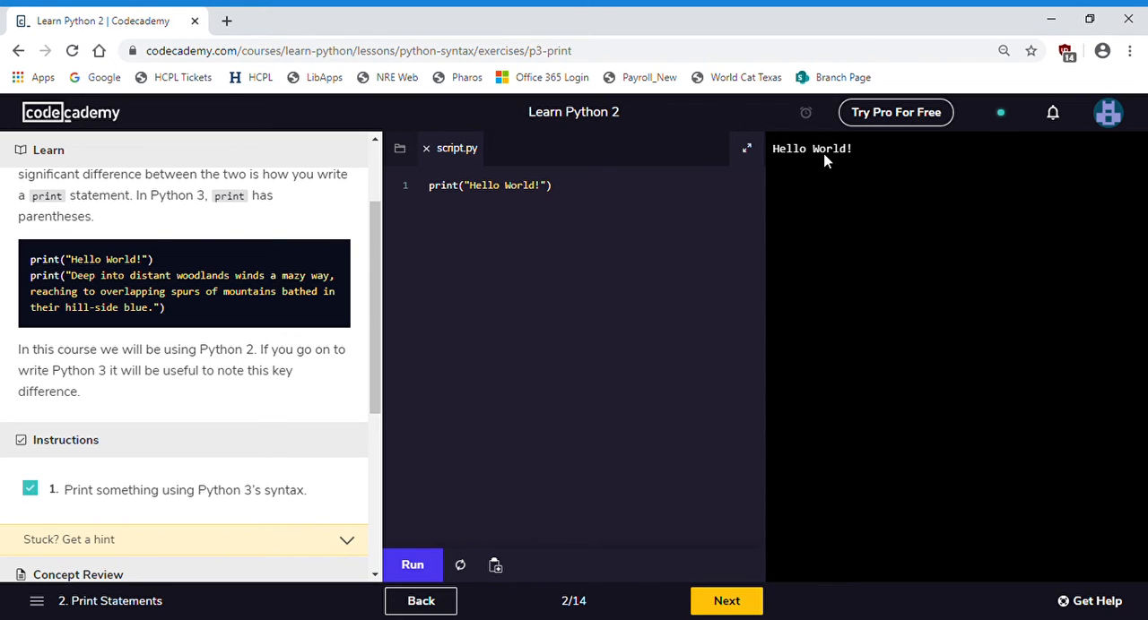
pyautogui.scroll(-3)
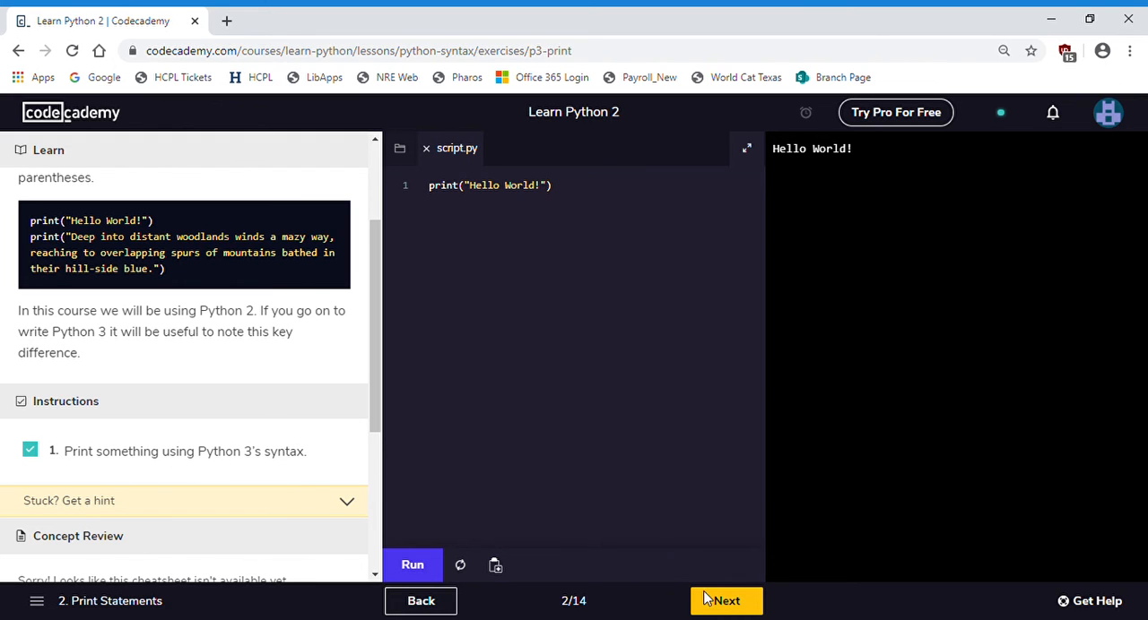
pyautogui.click(727, 601)
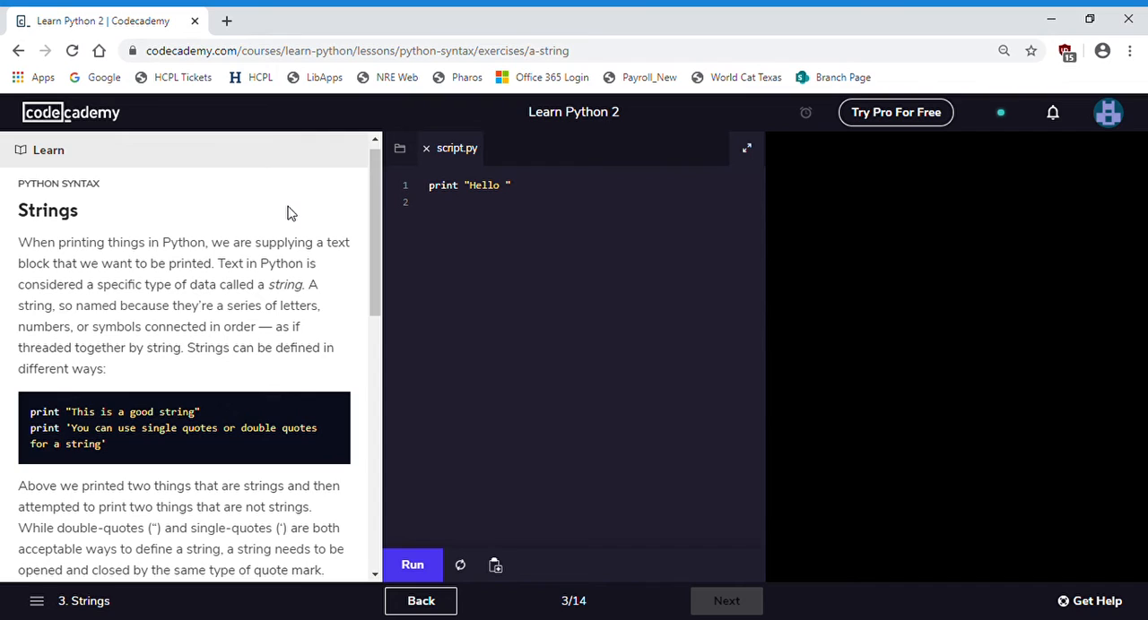
pyautogui.moveTo(327, 233)
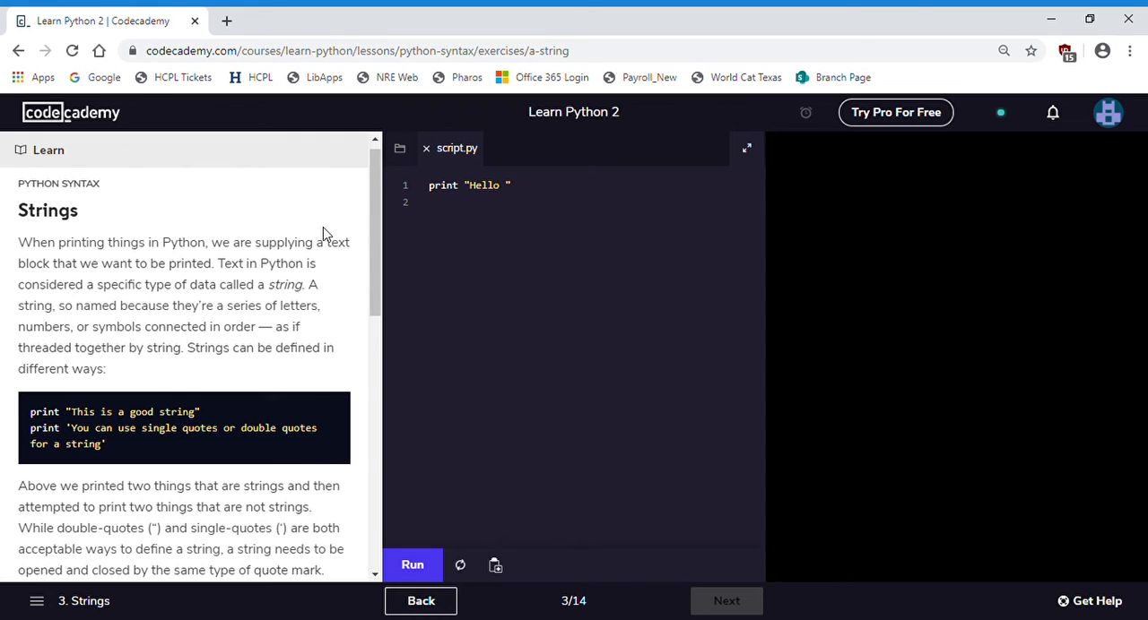
# - Concatenate "Hello " + "Eric" in the print statement and run it to output Hello Eric
pyautogui.scroll(-3)
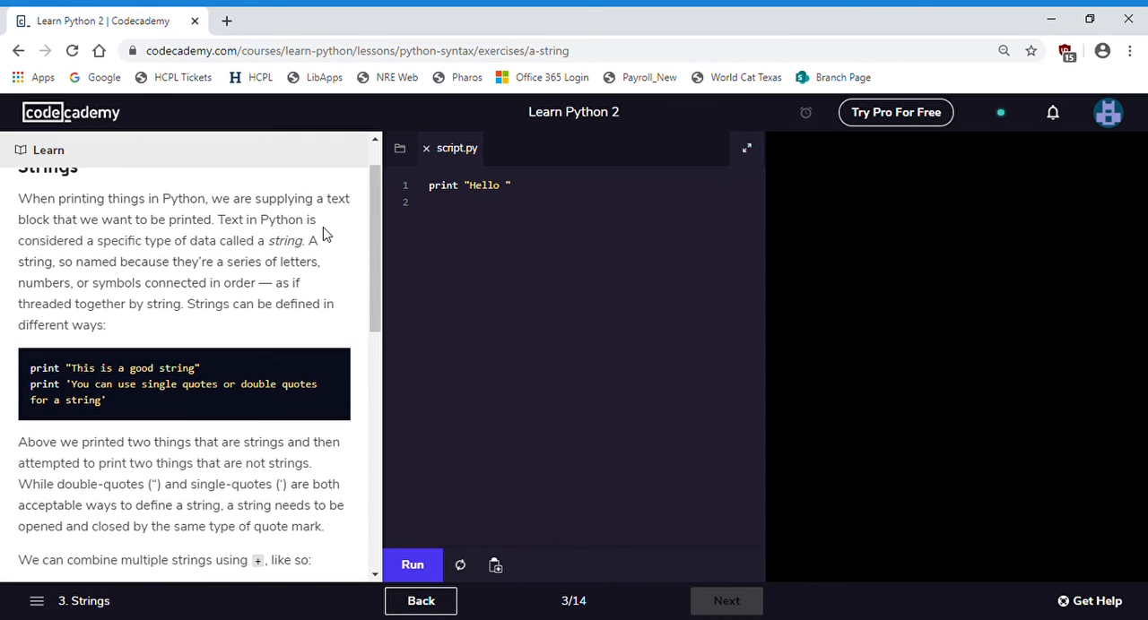
pyautogui.moveTo(369, 305)
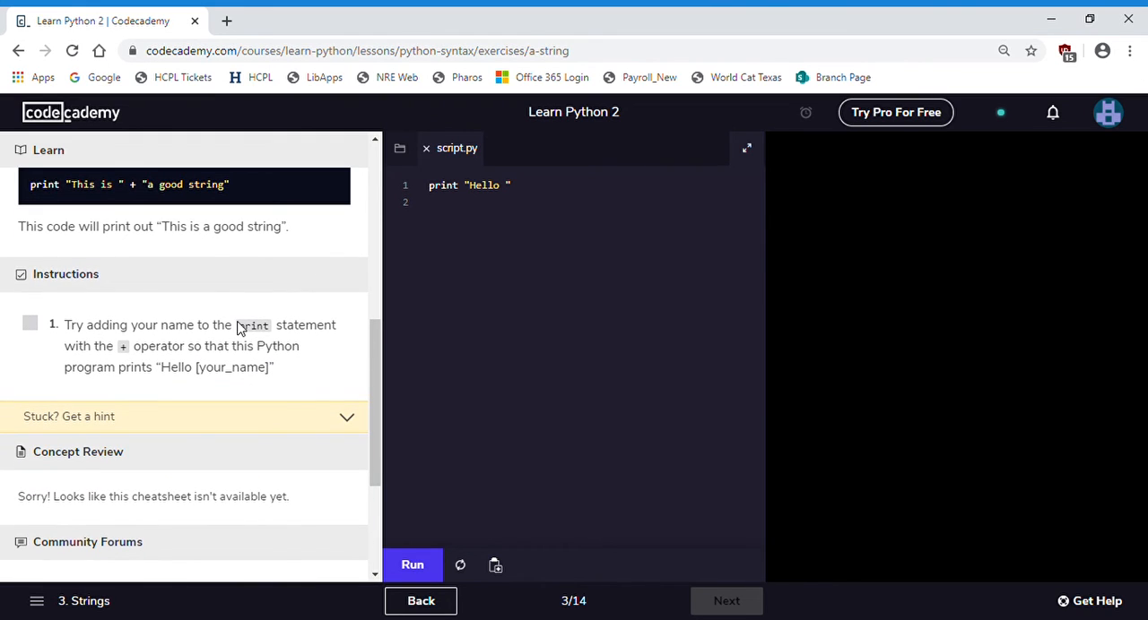
pyautogui.moveTo(133, 357)
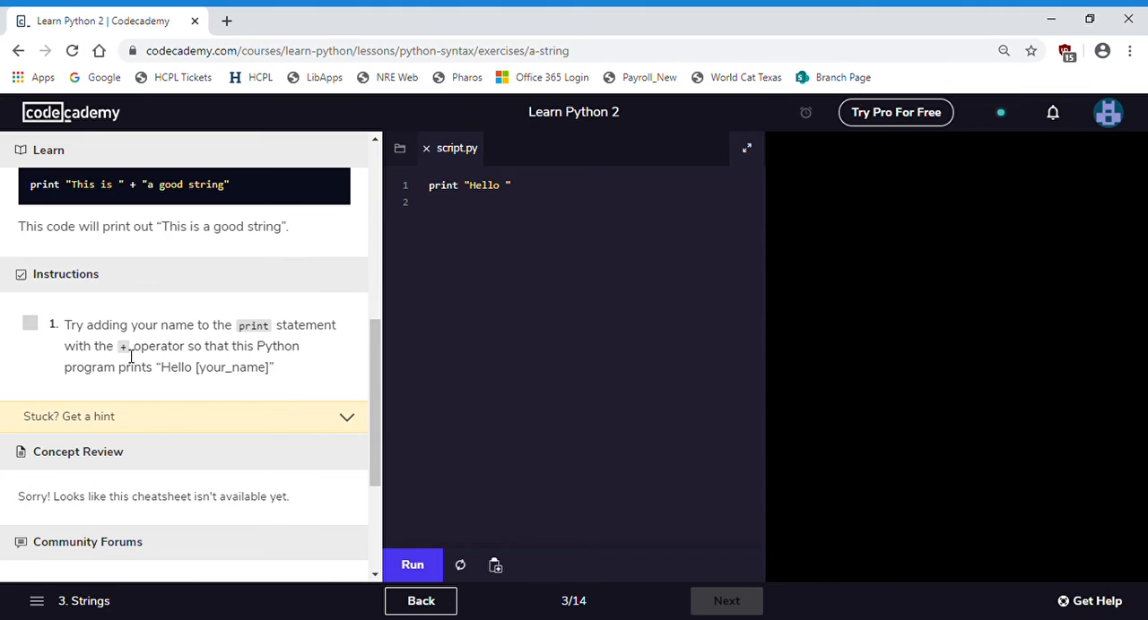
pyautogui.moveTo(101, 394)
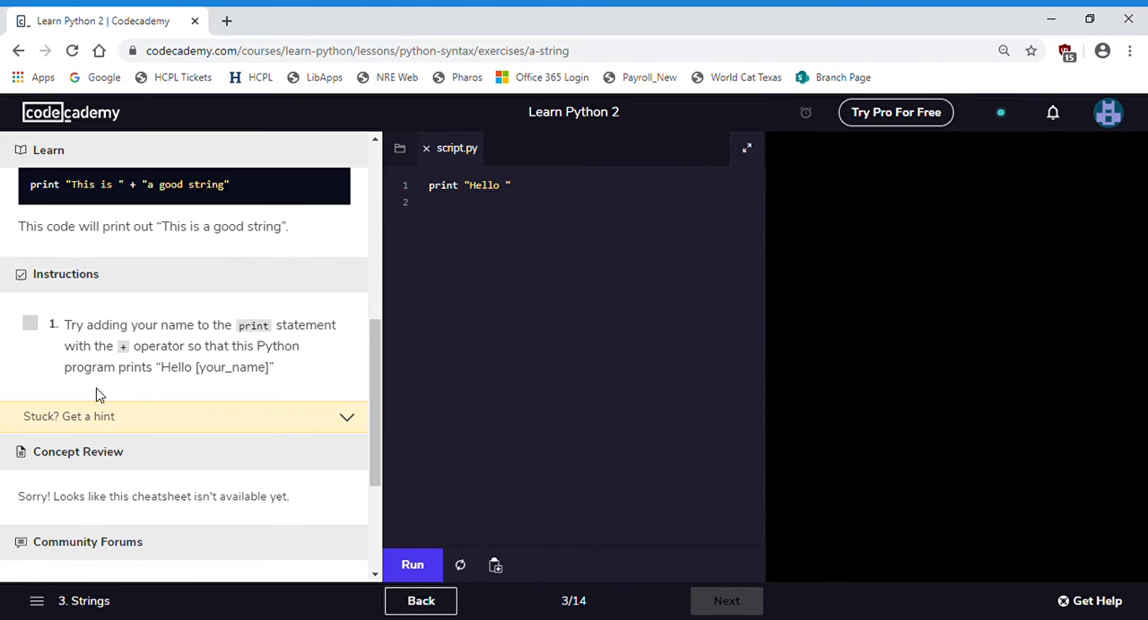
pyautogui.moveTo(237, 373)
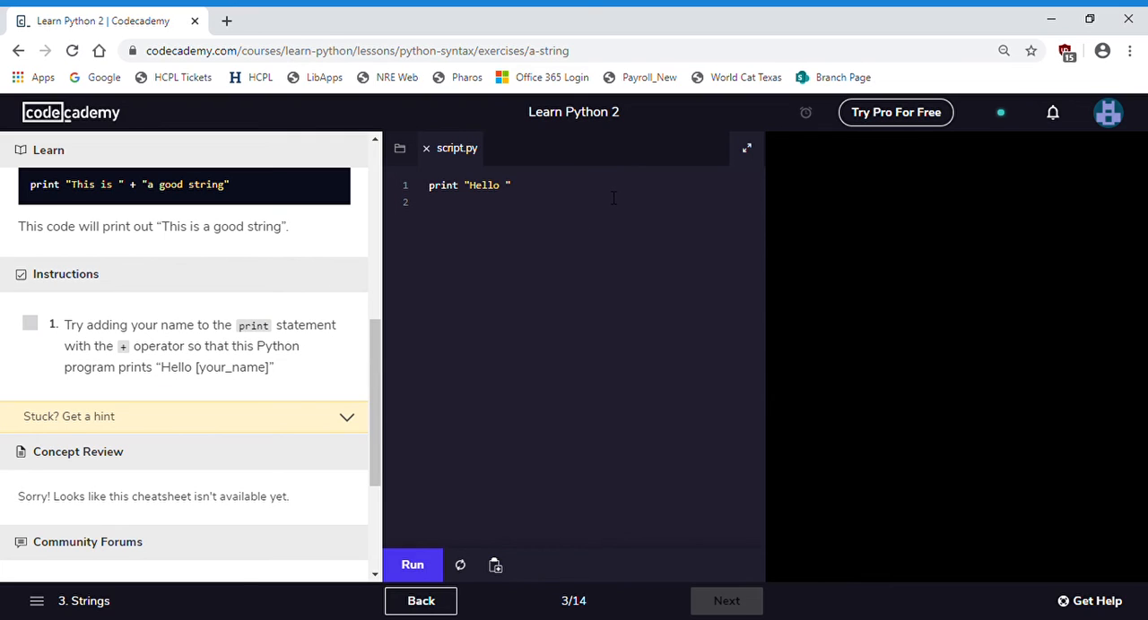
pyautogui.write('+')
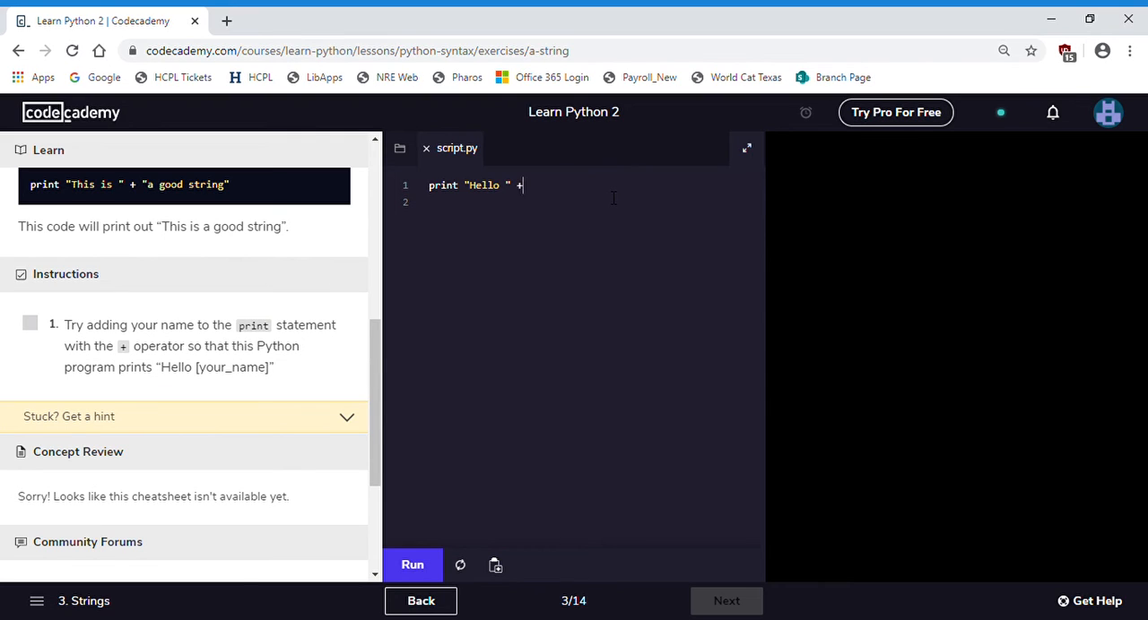
pyautogui.write('""')
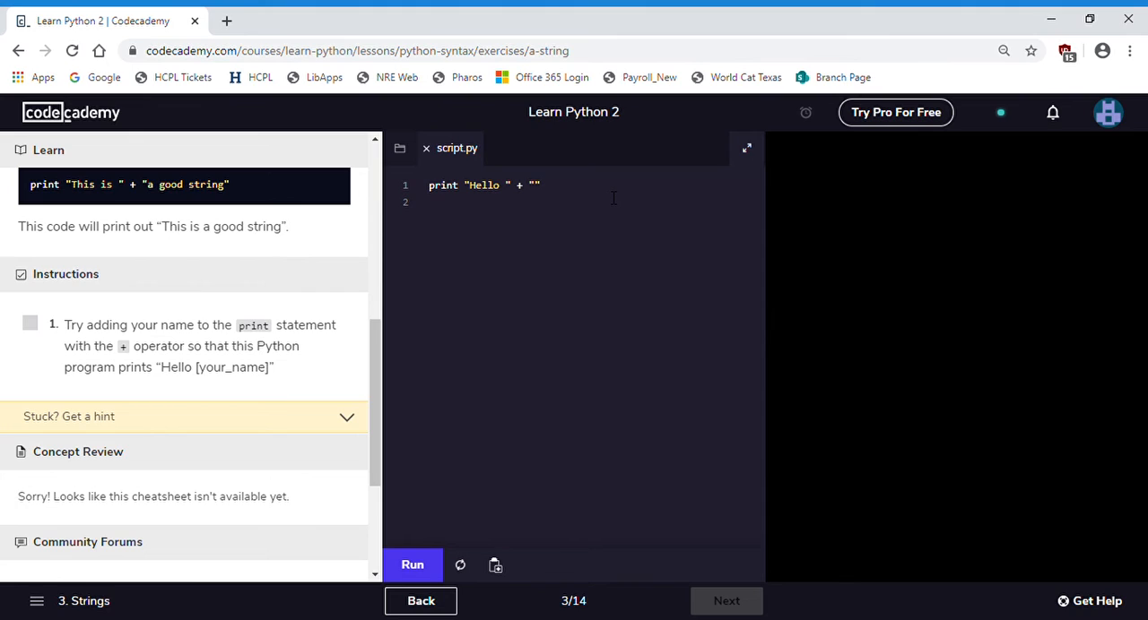
pyautogui.write('Er')
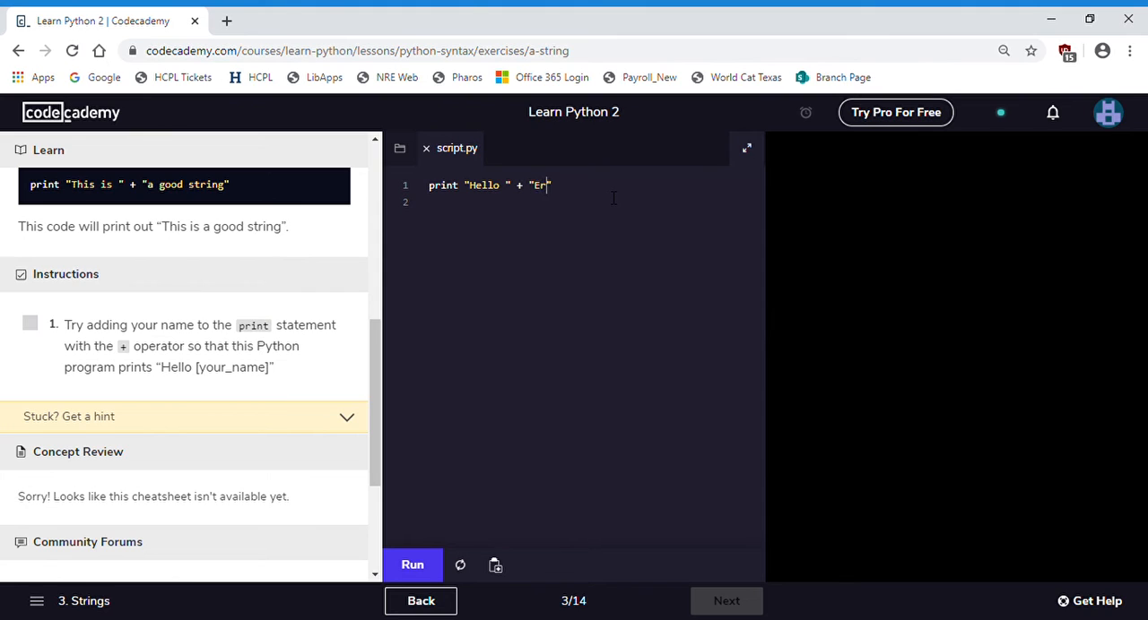
pyautogui.write('ic')
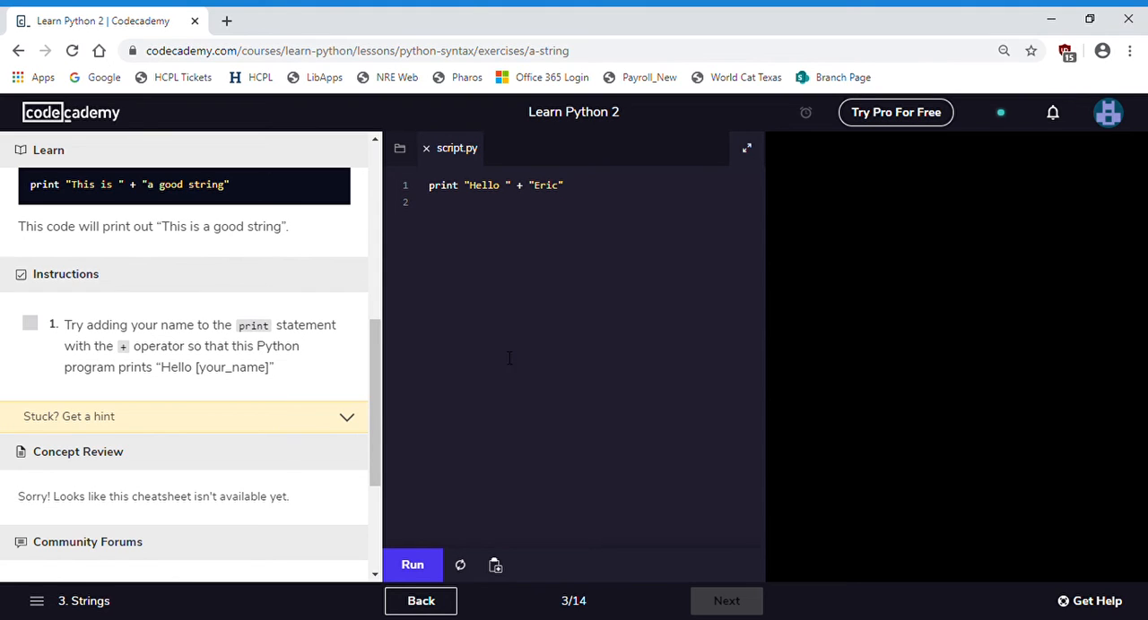
pyautogui.click(412, 564)
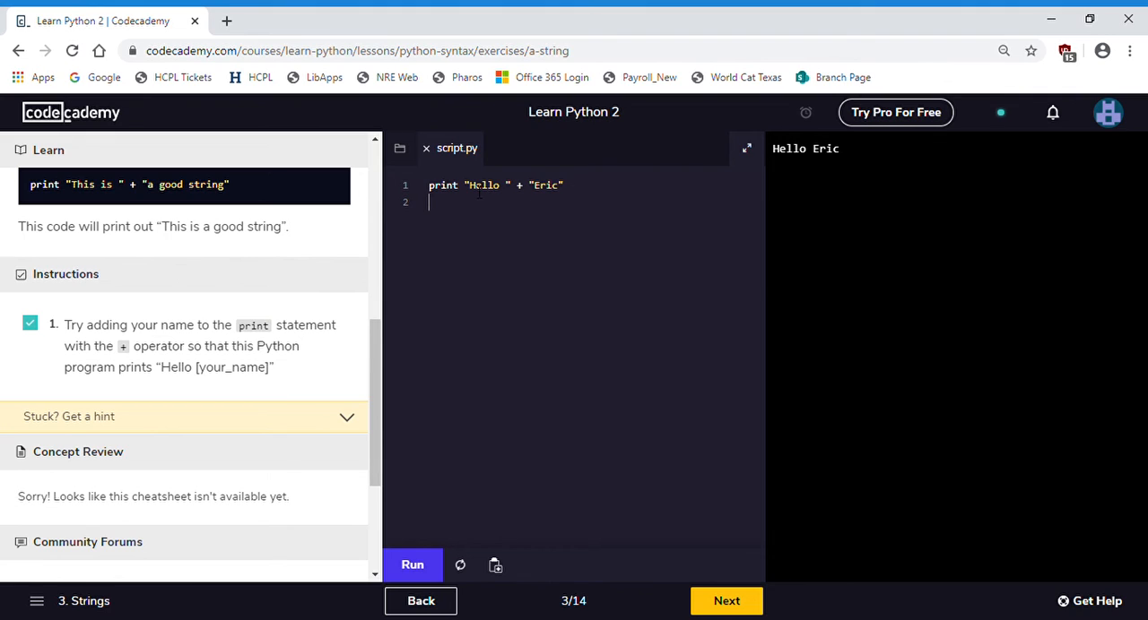
# - Advance from the completed Strings exercise to exercise 4, Handling Errors
pyautogui.doubleClick(484, 184)
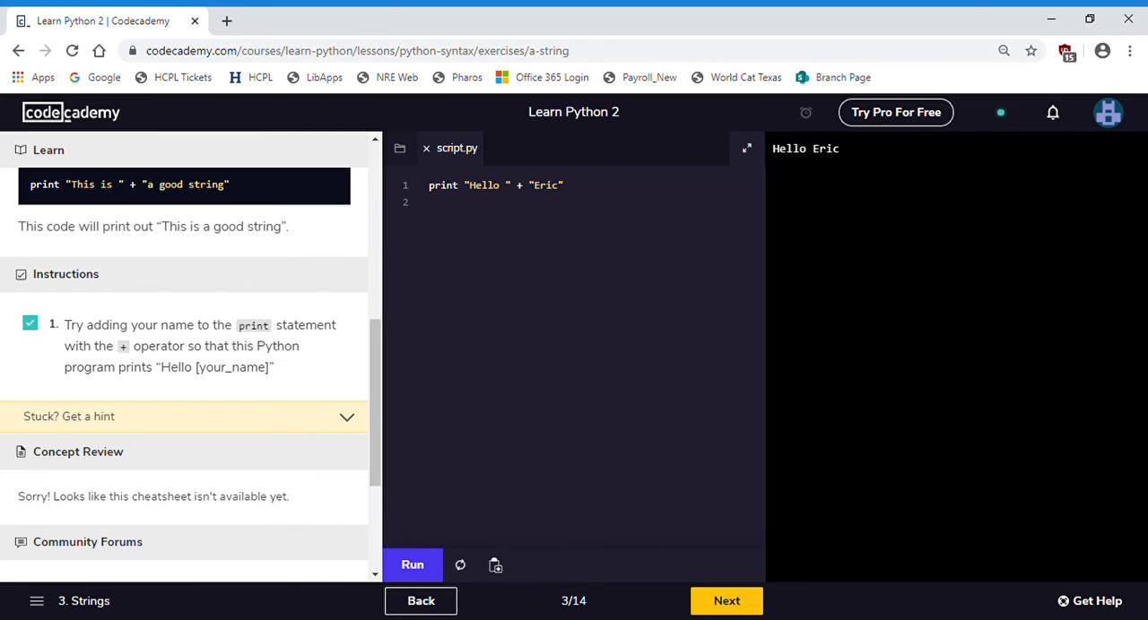
pyautogui.click(726, 601)
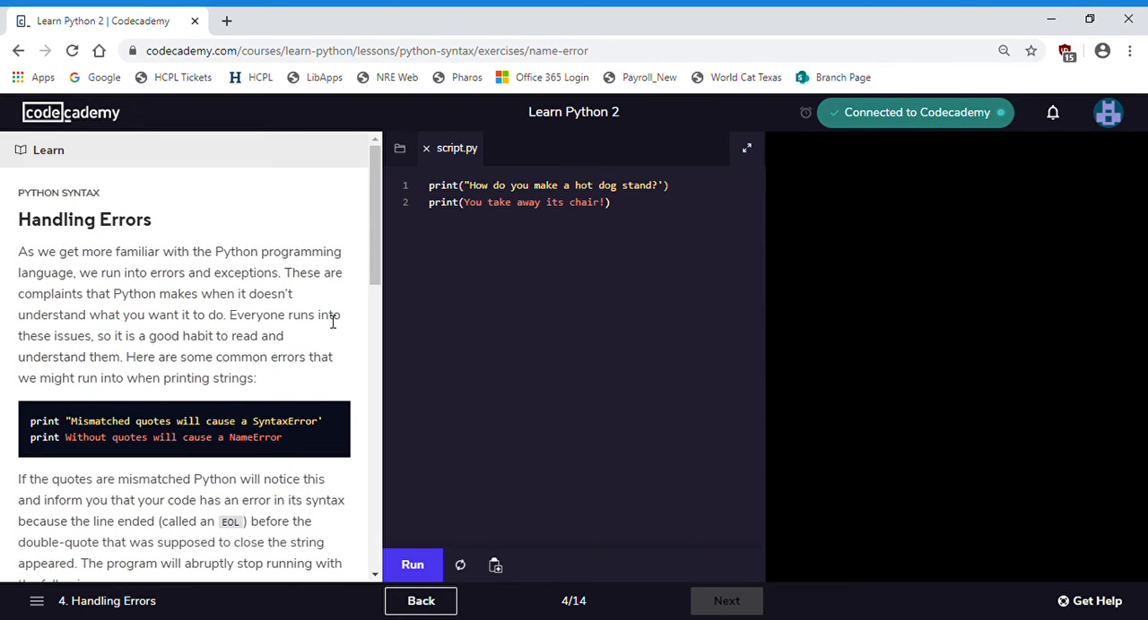
pyautogui.scroll(-3)
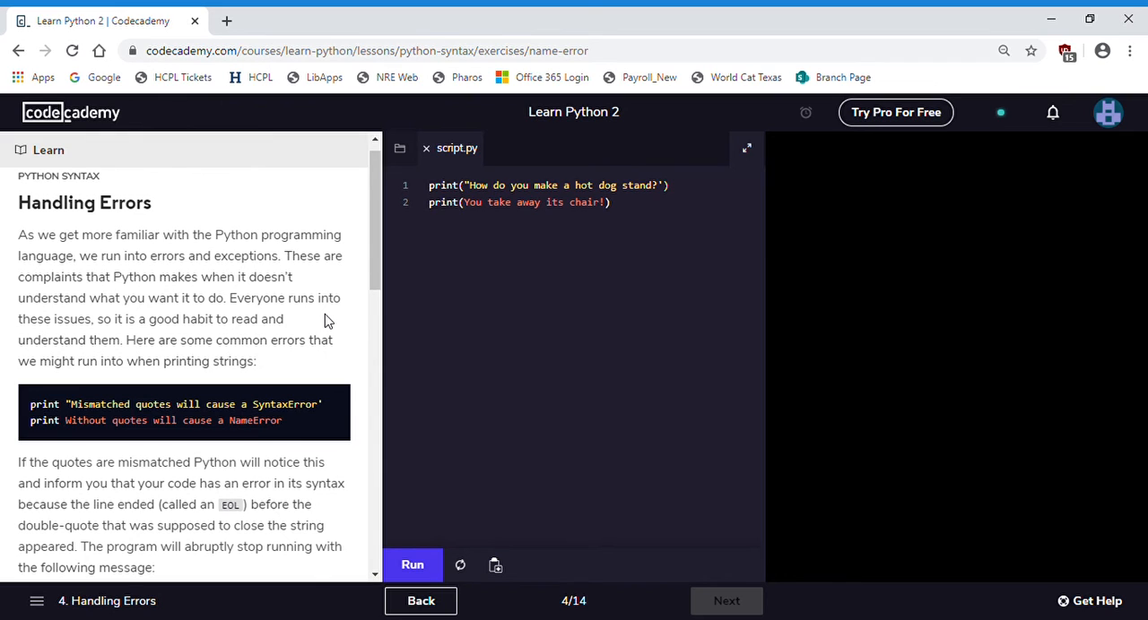
pyautogui.moveTo(414, 335)
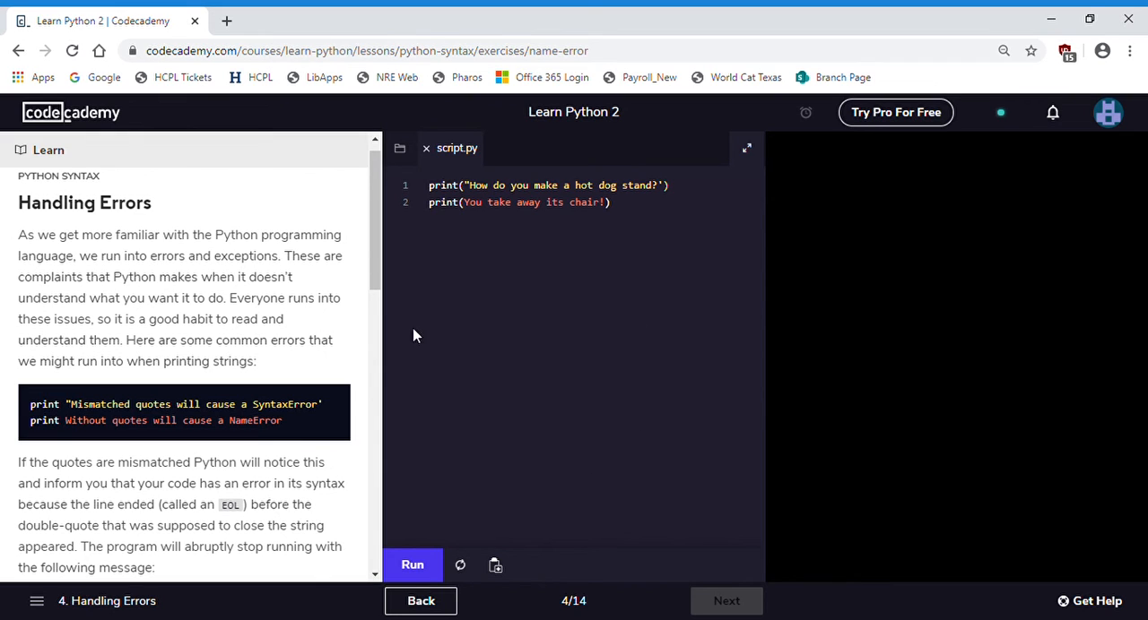
pyautogui.moveTo(413, 565)
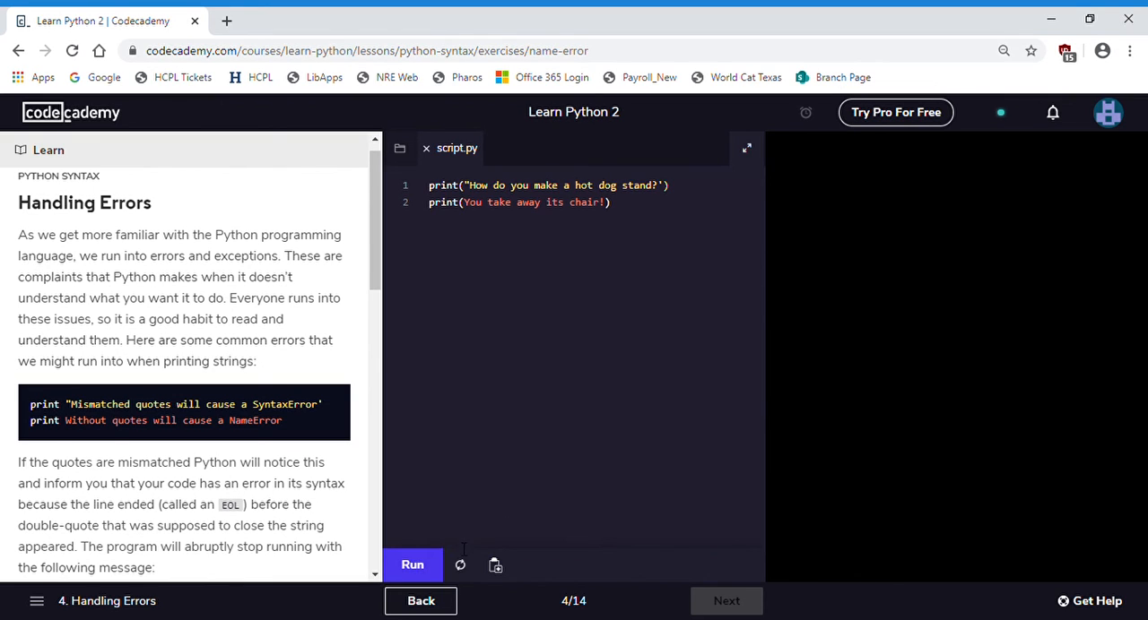
# - Run to see the error, close the second print line properly, and rerun cleanly printing both hot dog stand lines
pyautogui.click(413, 565)
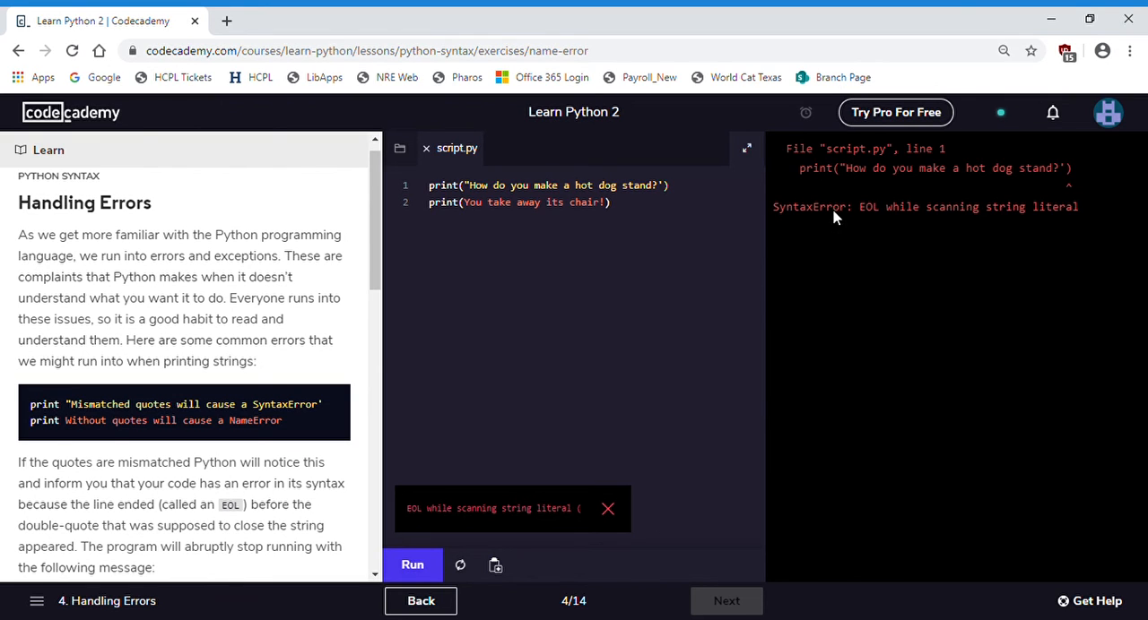
pyautogui.moveTo(878, 216)
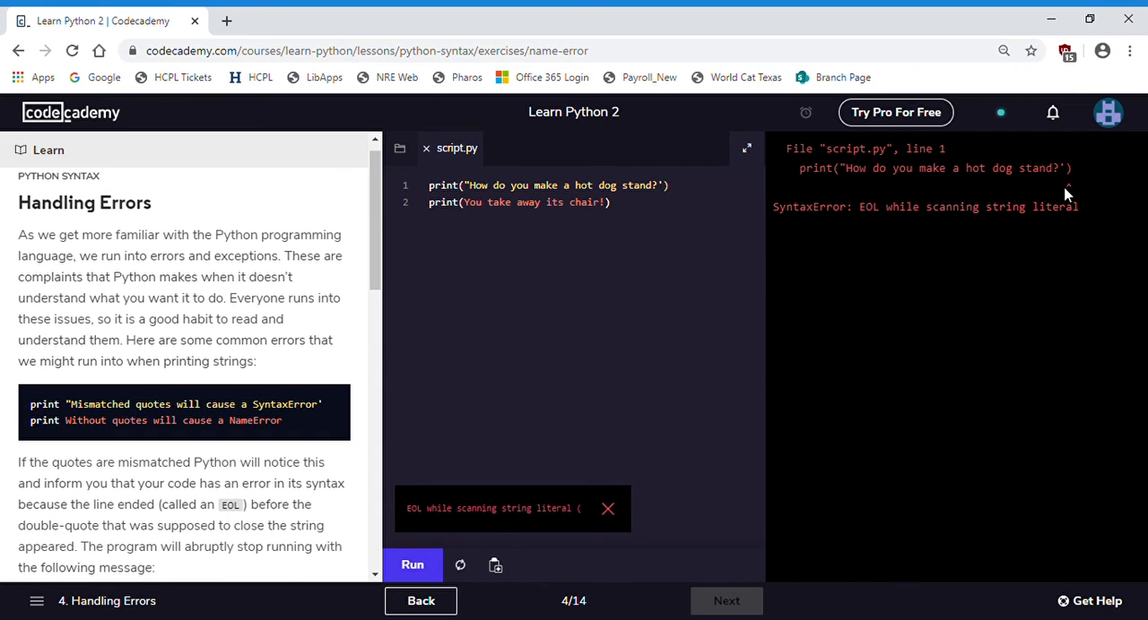
pyautogui.moveTo(936, 157)
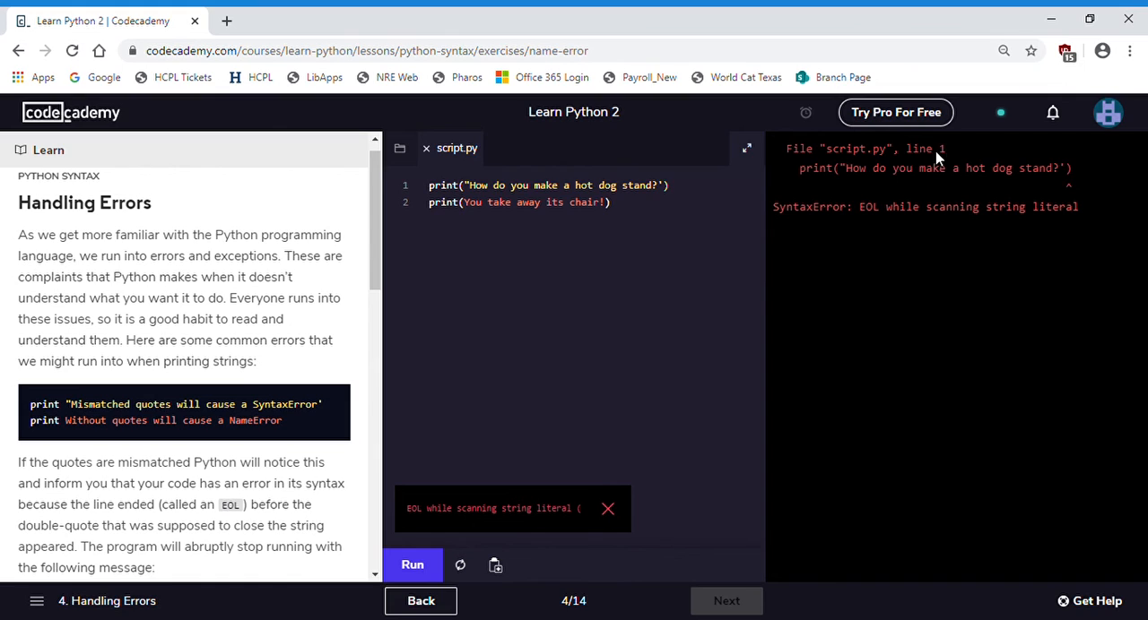
pyautogui.moveTo(1018, 174)
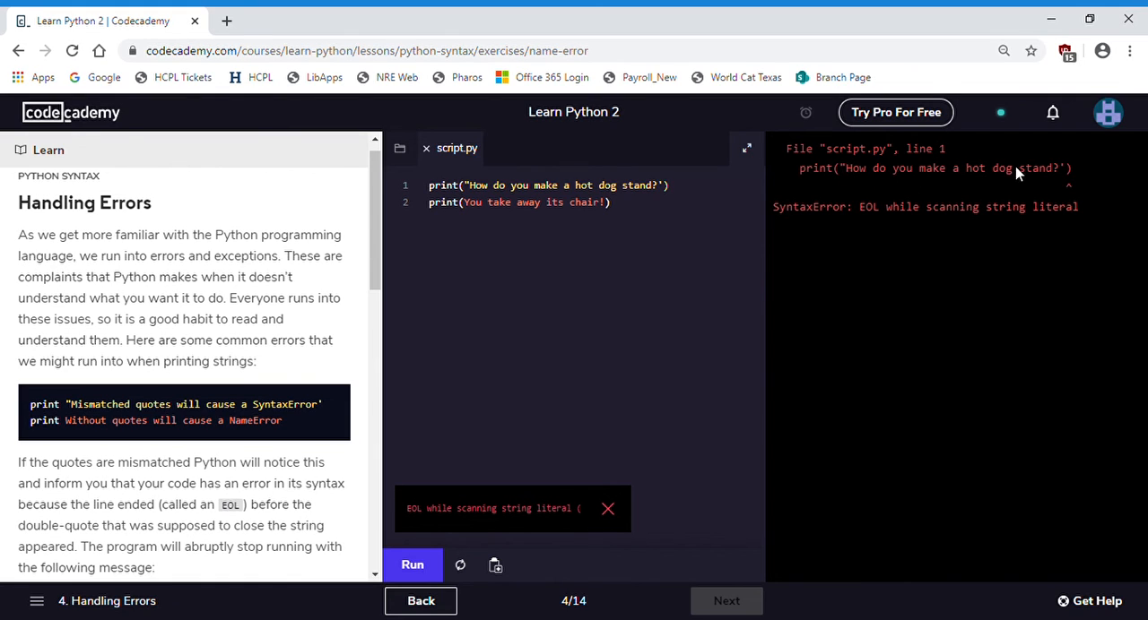
pyautogui.moveTo(843, 172)
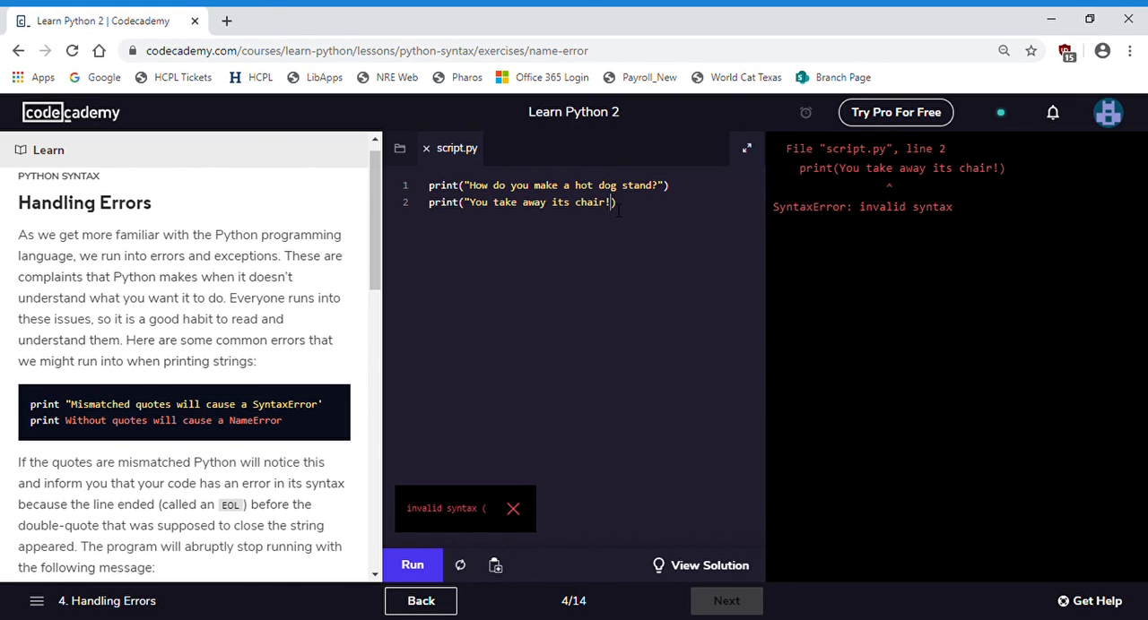
pyautogui.write(')')
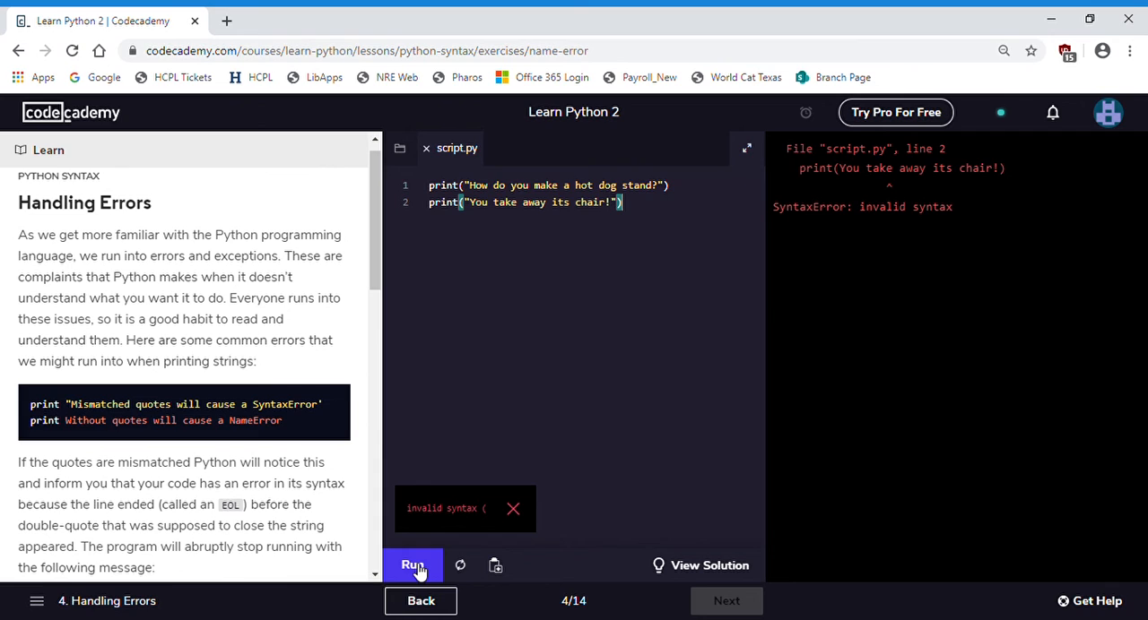
pyautogui.click(413, 567)
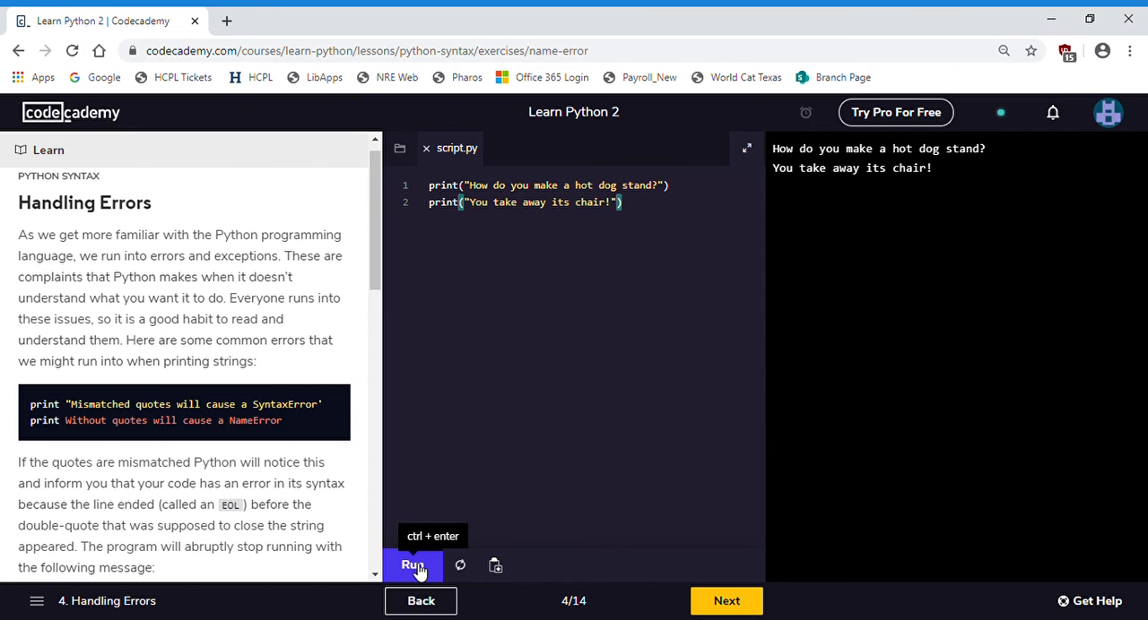
# - Advance from exercise 4 to the Variables exercise, 5 of 14, with an empty script
pyautogui.scroll(-3)
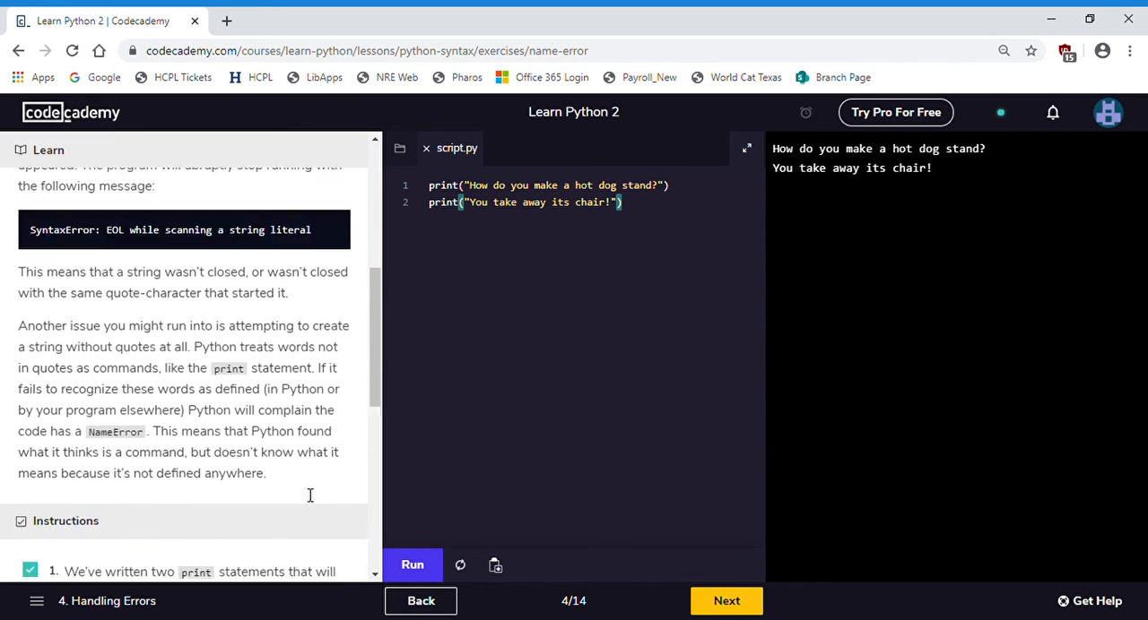
pyautogui.scroll(-3)
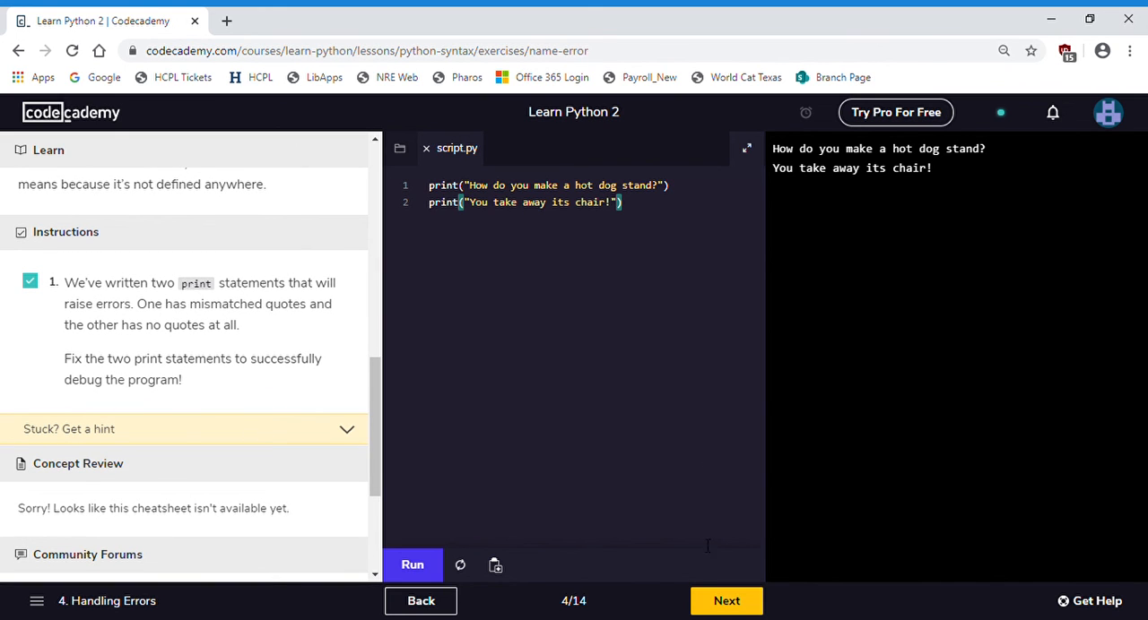
pyautogui.click(726, 601)
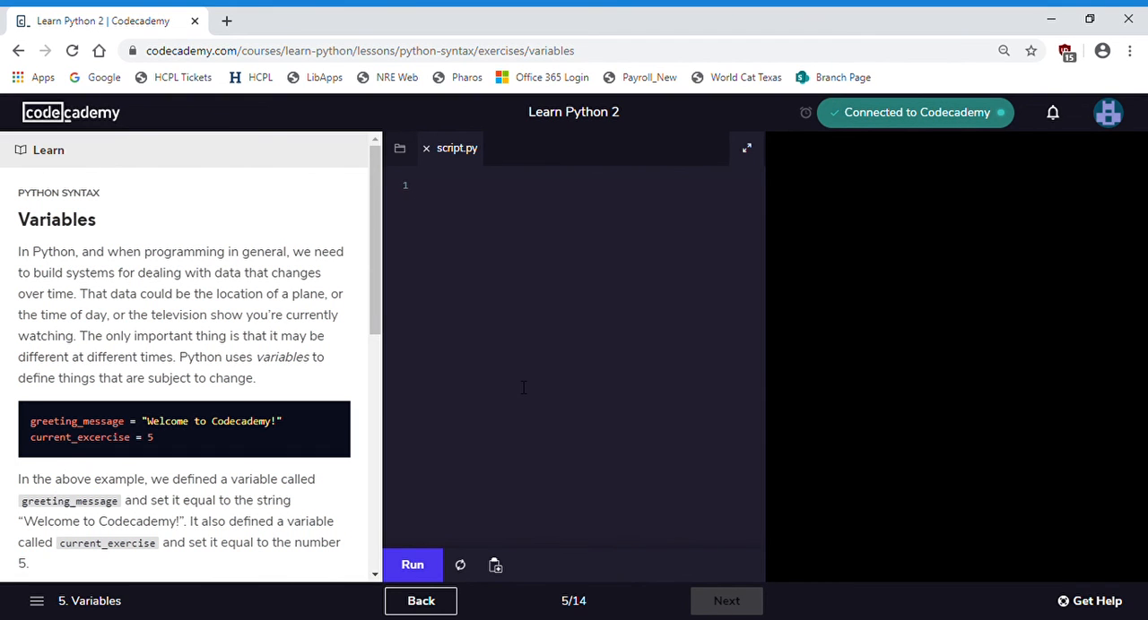
# - Write todays_date = "March 18" on line 1 of script.py
pyautogui.scroll(-3)
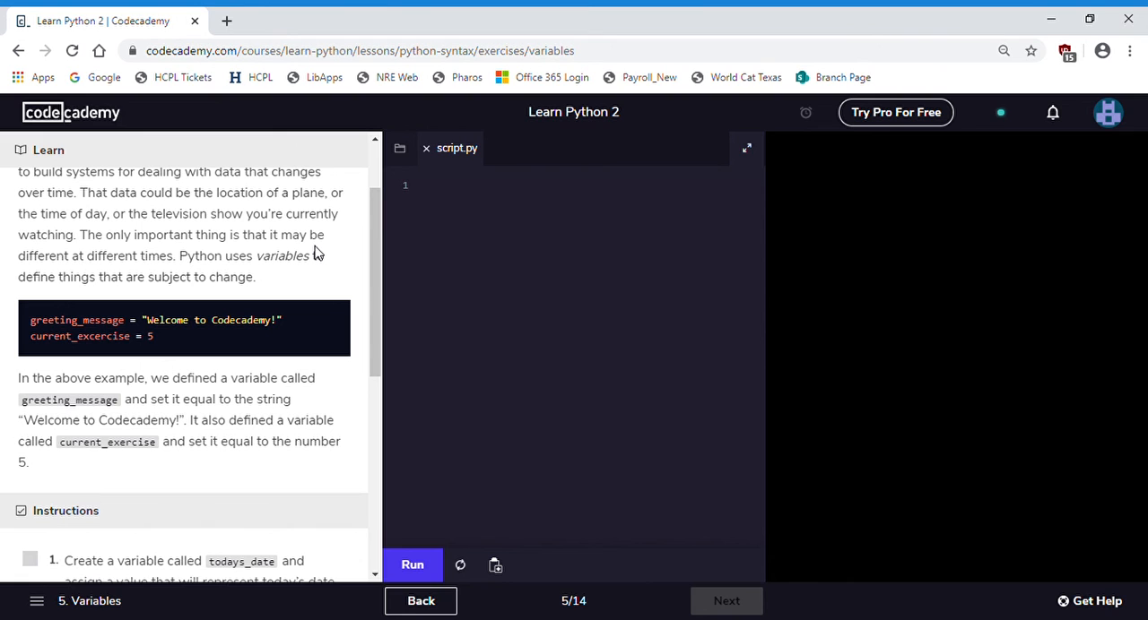
pyautogui.scroll(-3)
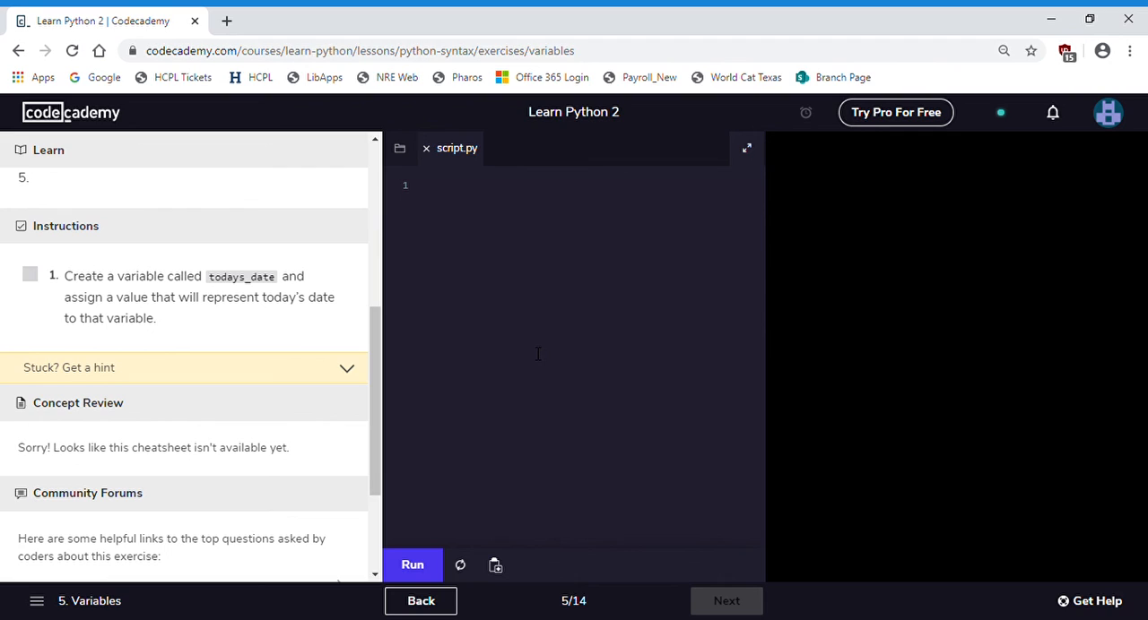
pyautogui.write('toda')
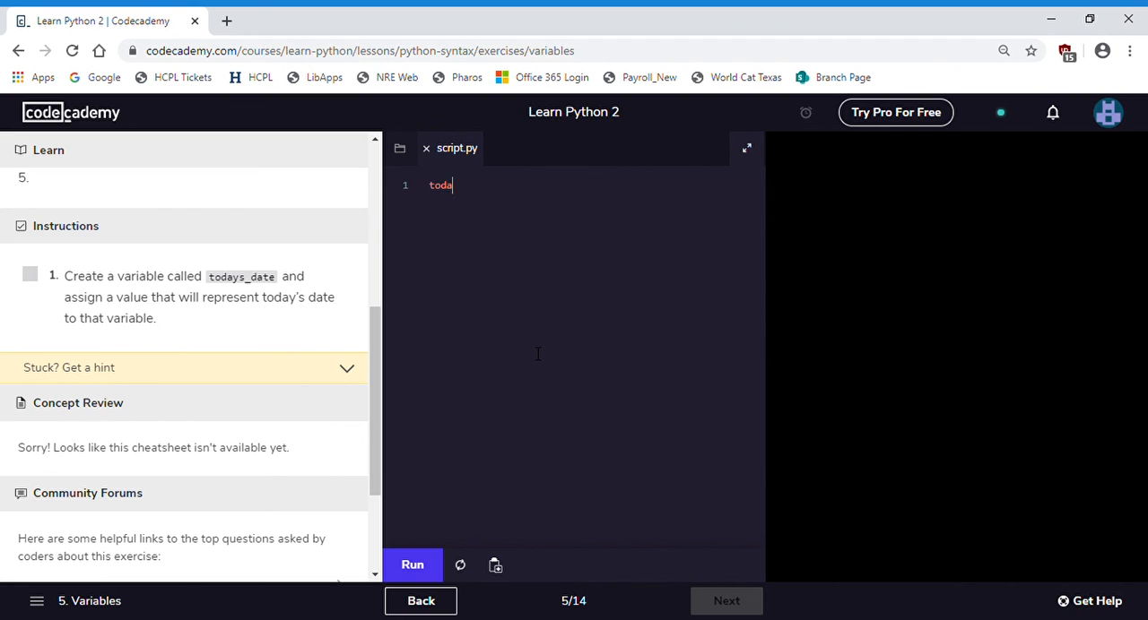
pyautogui.write('ys_da')
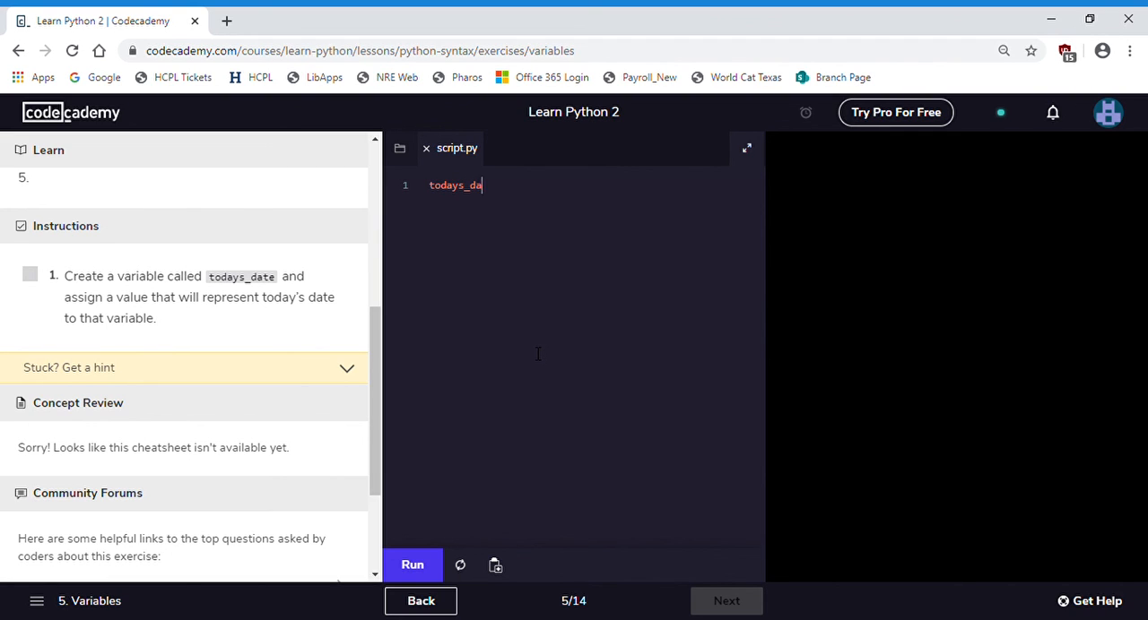
pyautogui.write('te')
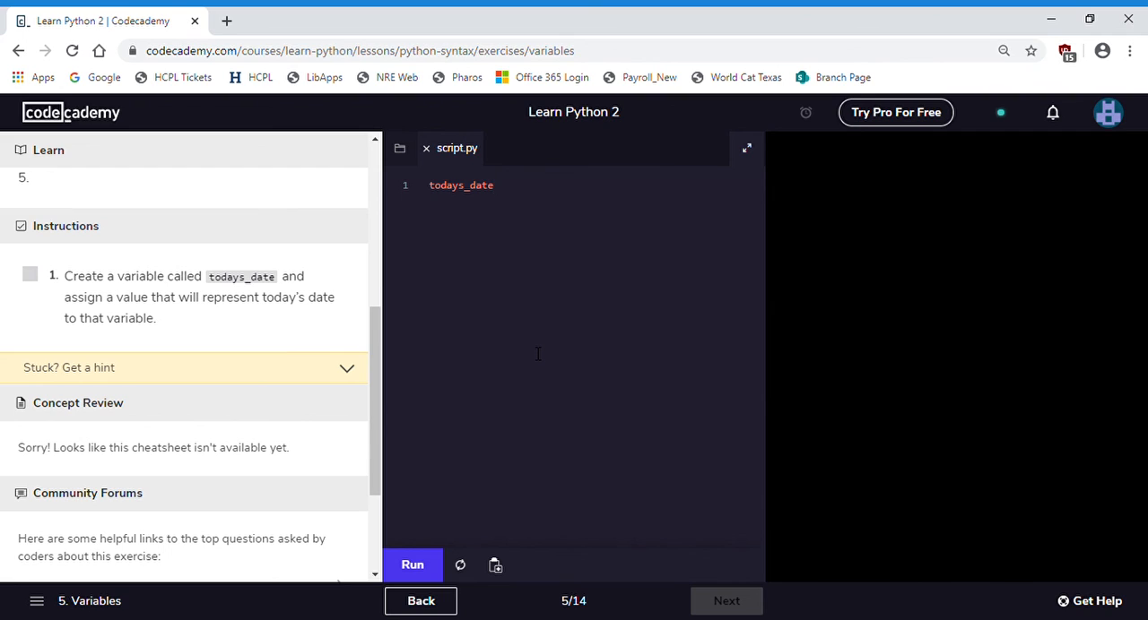
pyautogui.write('=')
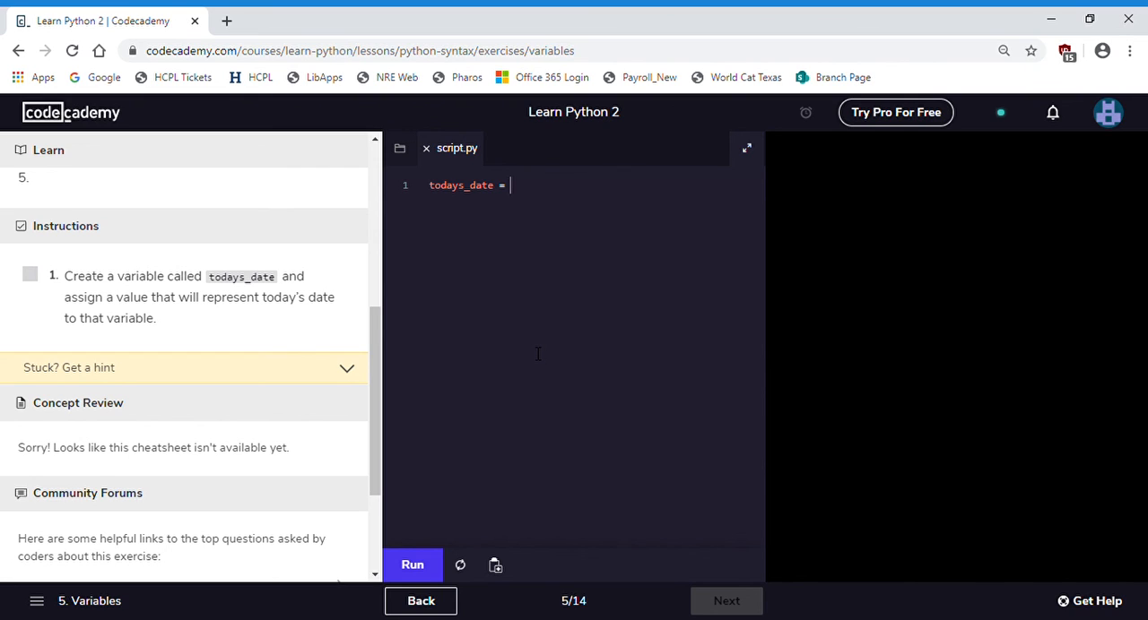
pyautogui.write('Mar')
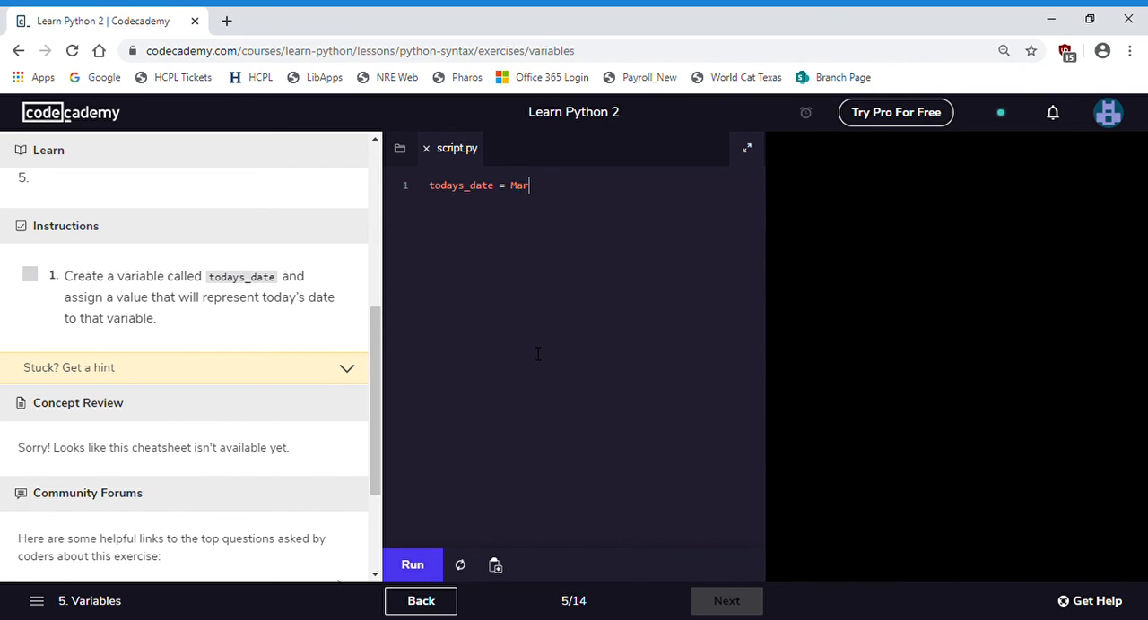
pyautogui.write('ch')
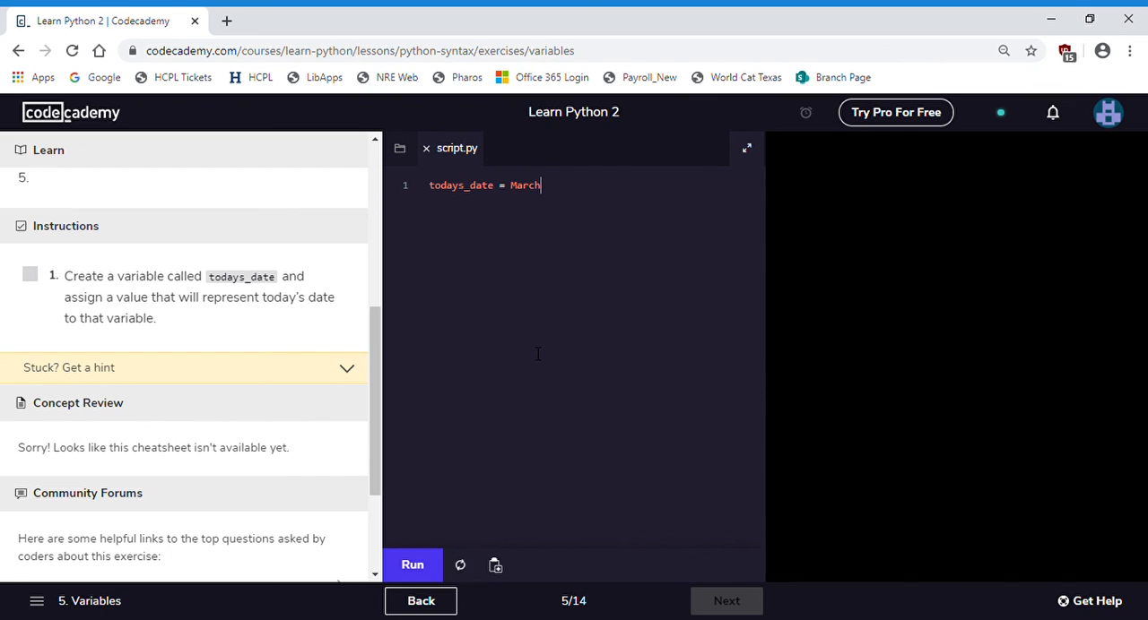
pyautogui.write('18')
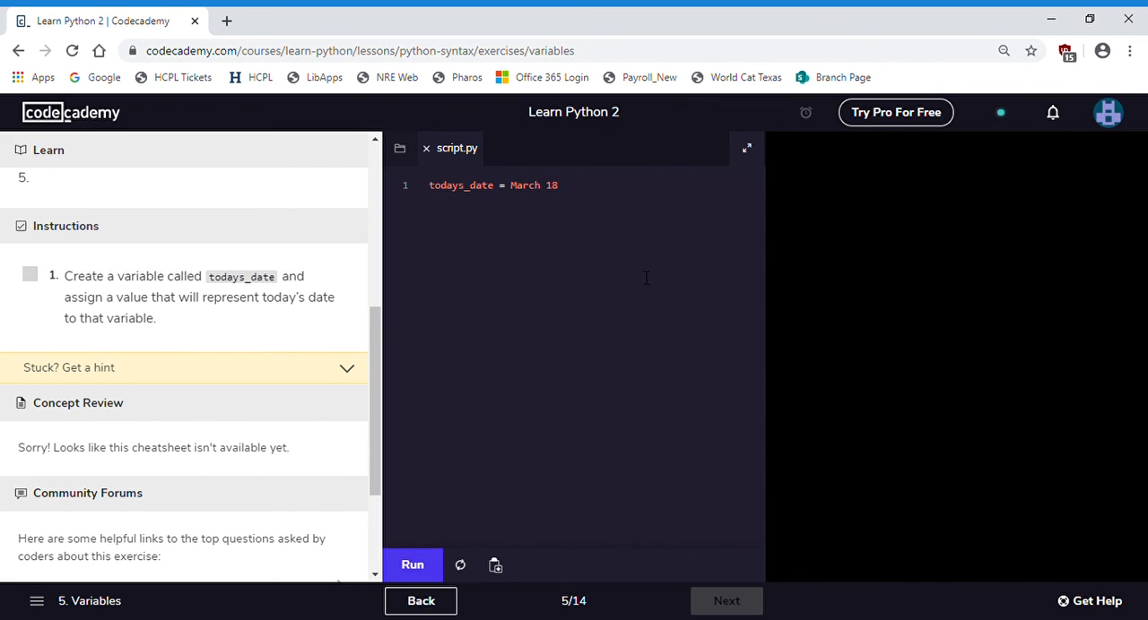
pyautogui.write('"March 18"')
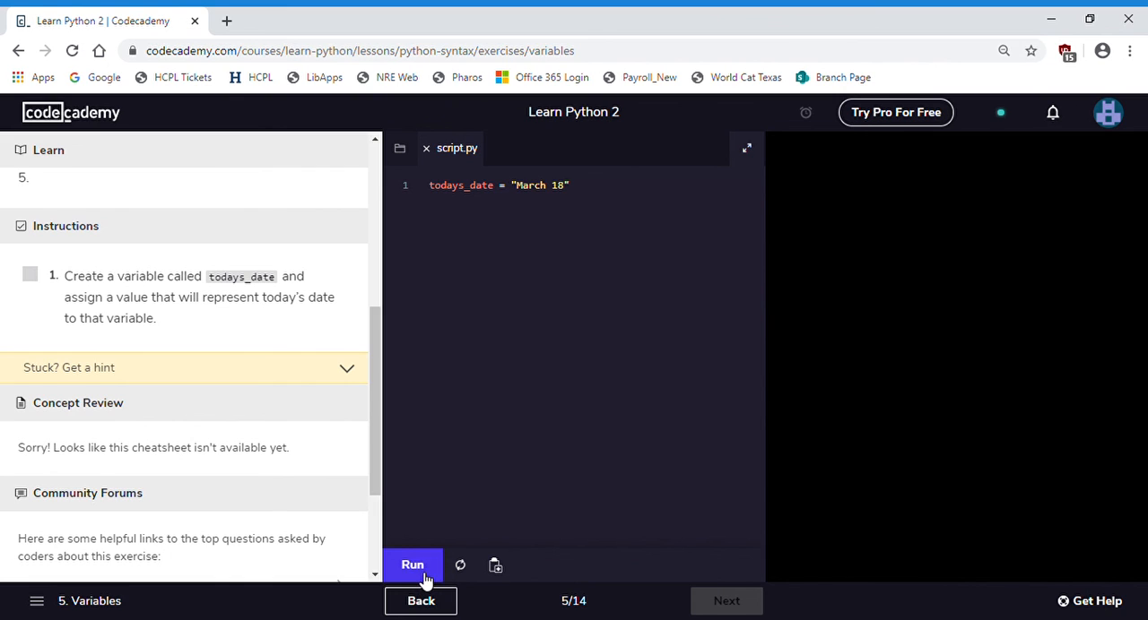
# - Run the assignment, add print(todays_date) on line 2, and run again to output March 18
pyautogui.click(412, 565)
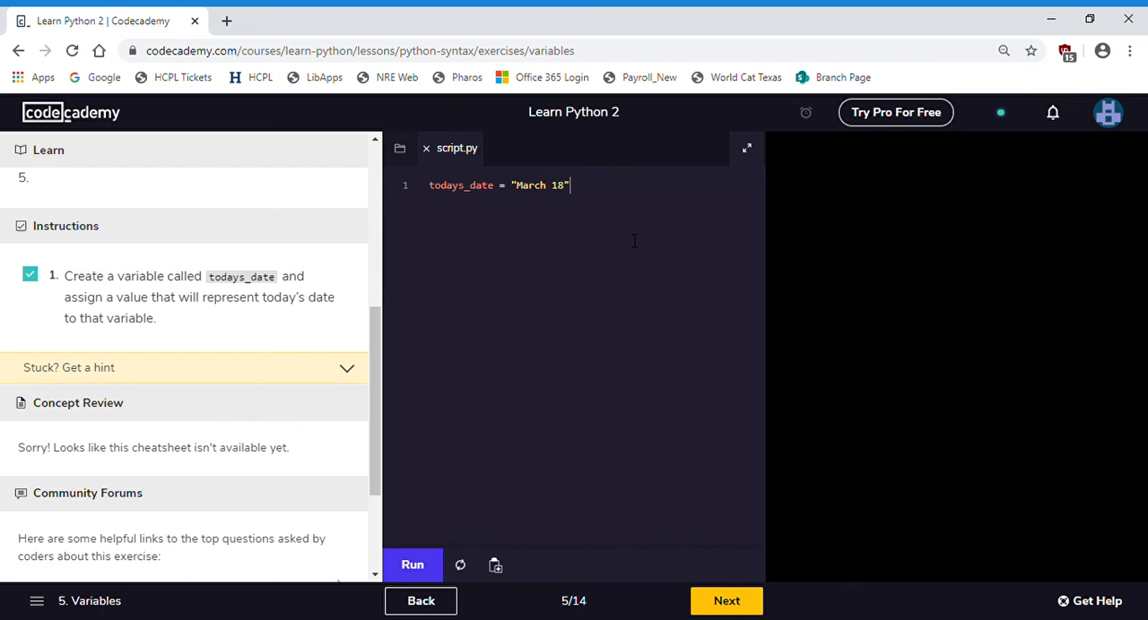
pyautogui.write('print(t')
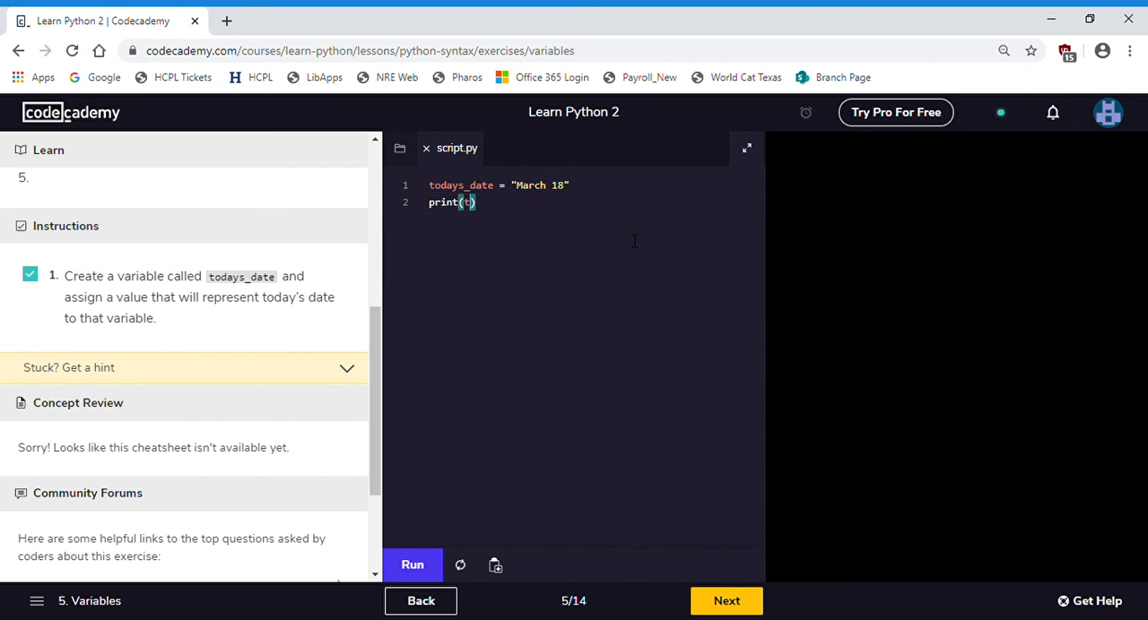
pyautogui.write('odays_da')
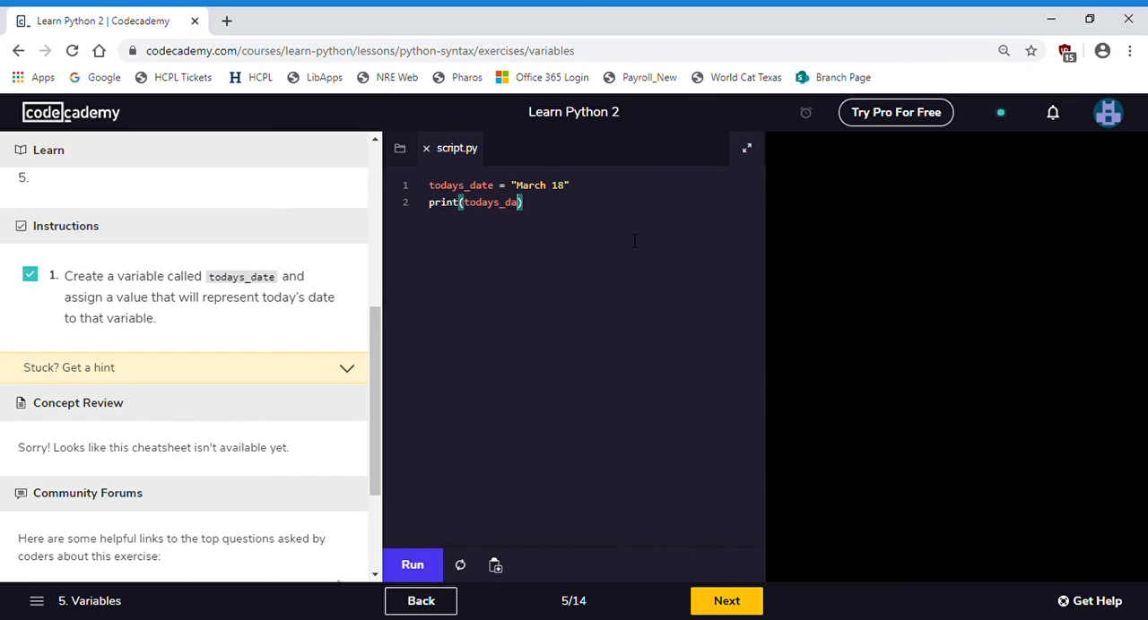
pyautogui.write('te')
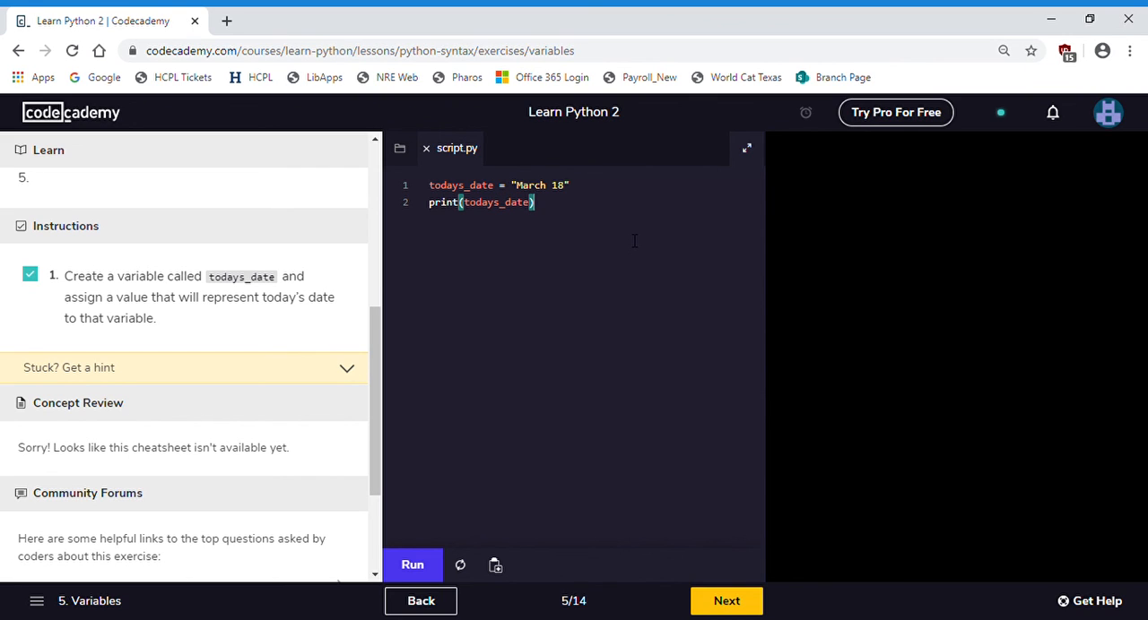
pyautogui.click(413, 565)
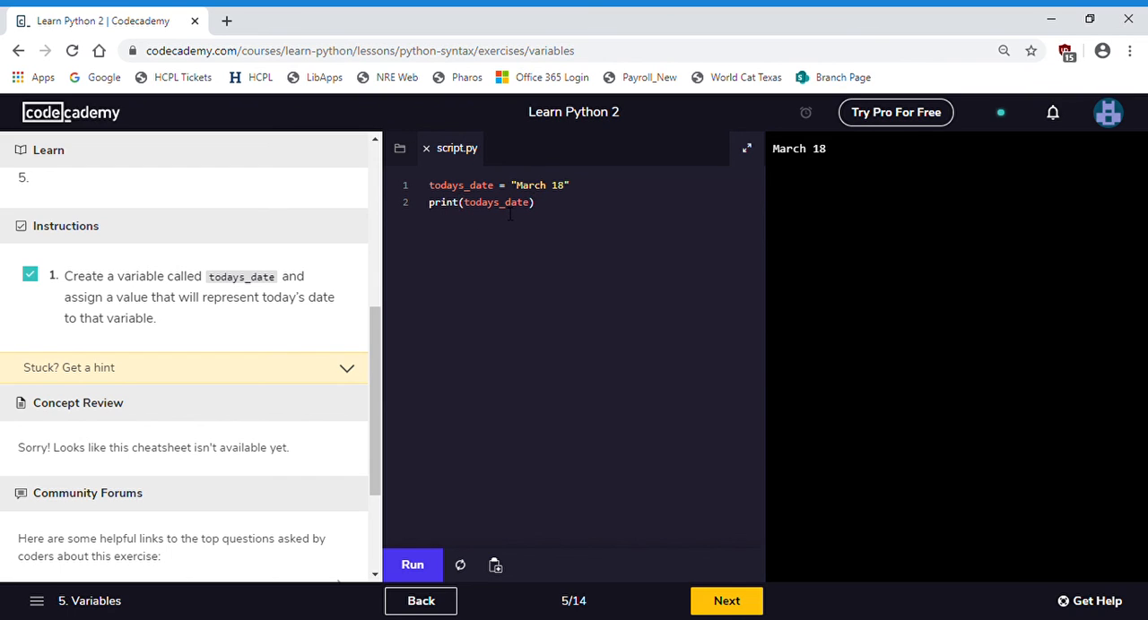
pyautogui.moveTo(807, 151)
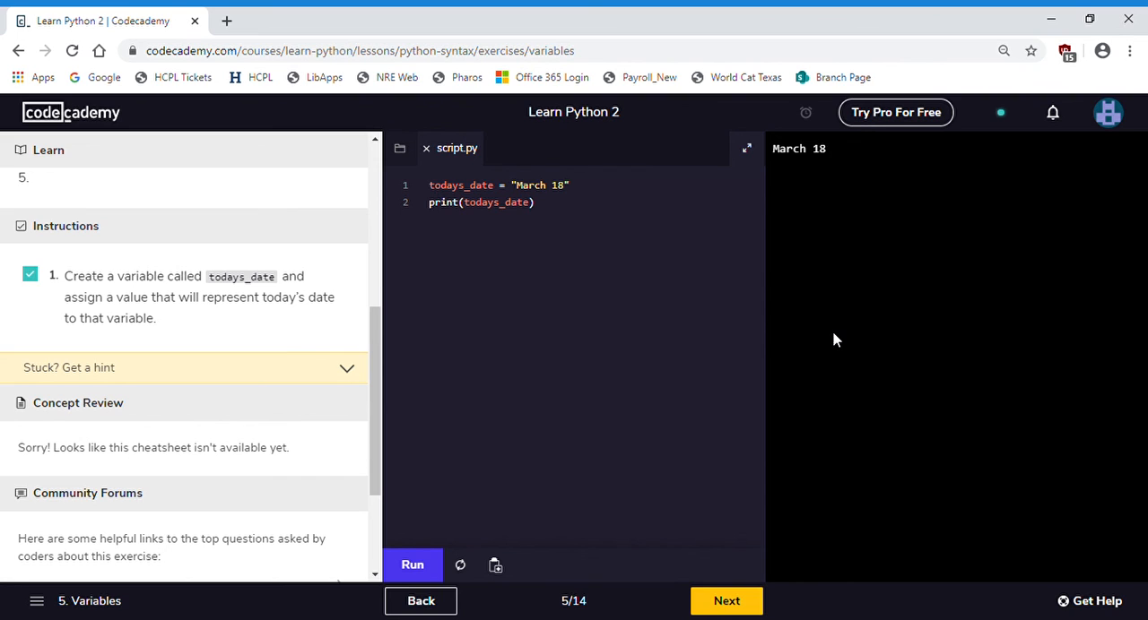
pyautogui.moveTo(538, 532)
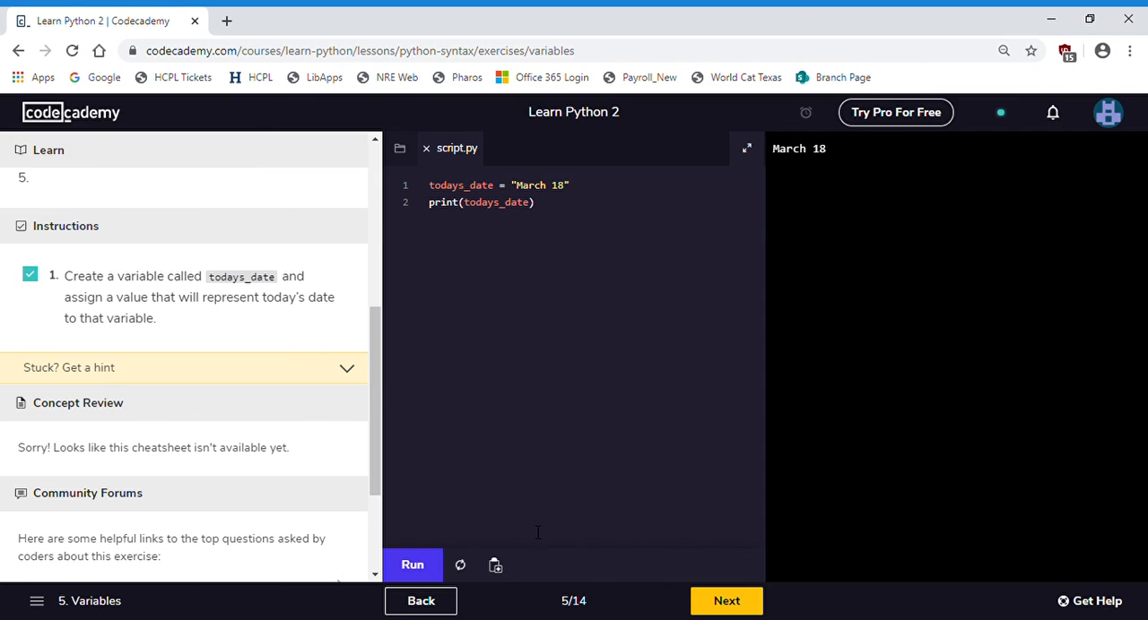